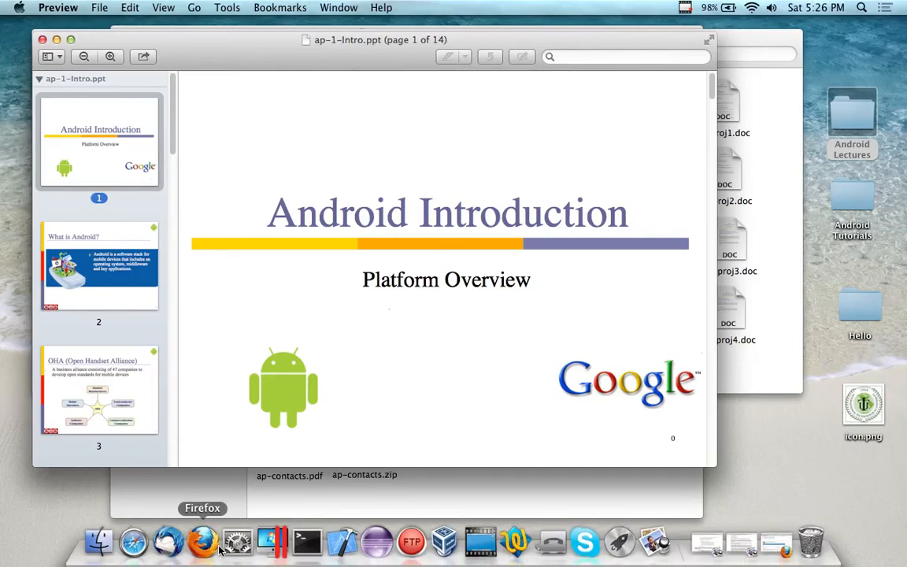
- Bring Firefox to the front and open a new blank tab beside the YouTube upload page
click(202, 541)
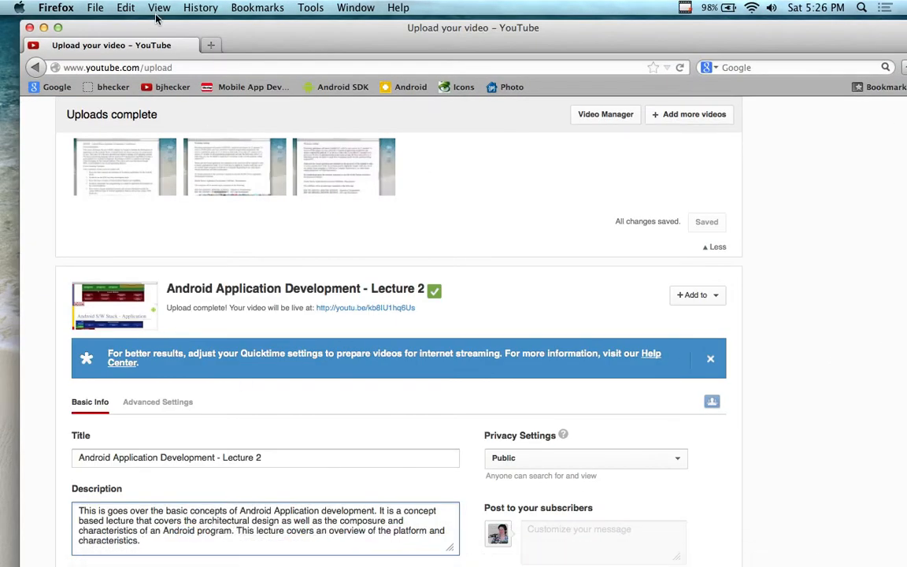
click(125, 7)
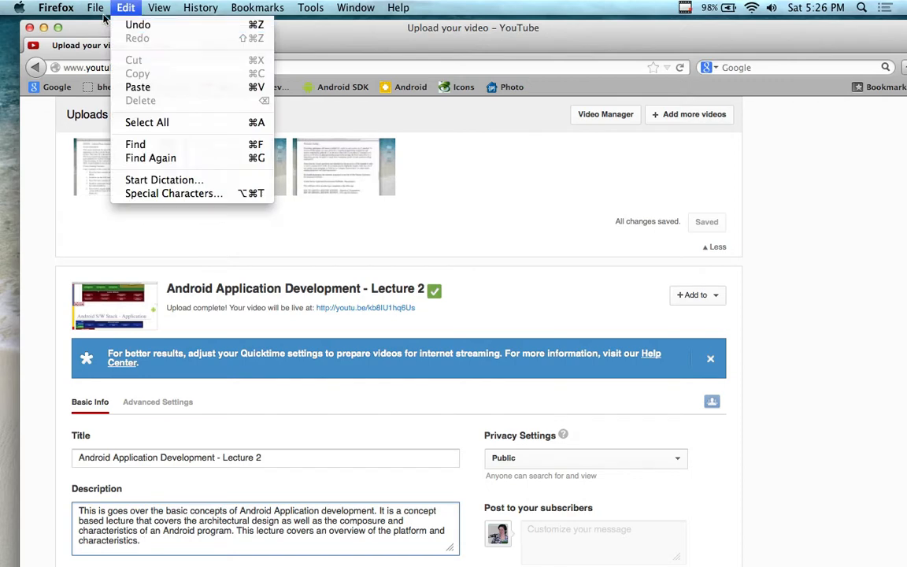
click(387, 45)
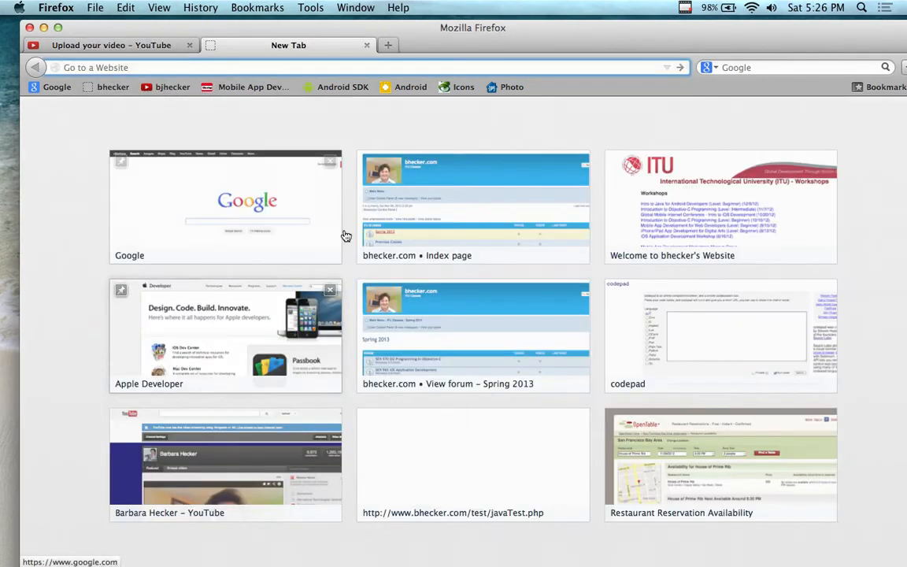
- Load the bhecker.com index page and open the Spring 2013 class forum
click(473, 205)
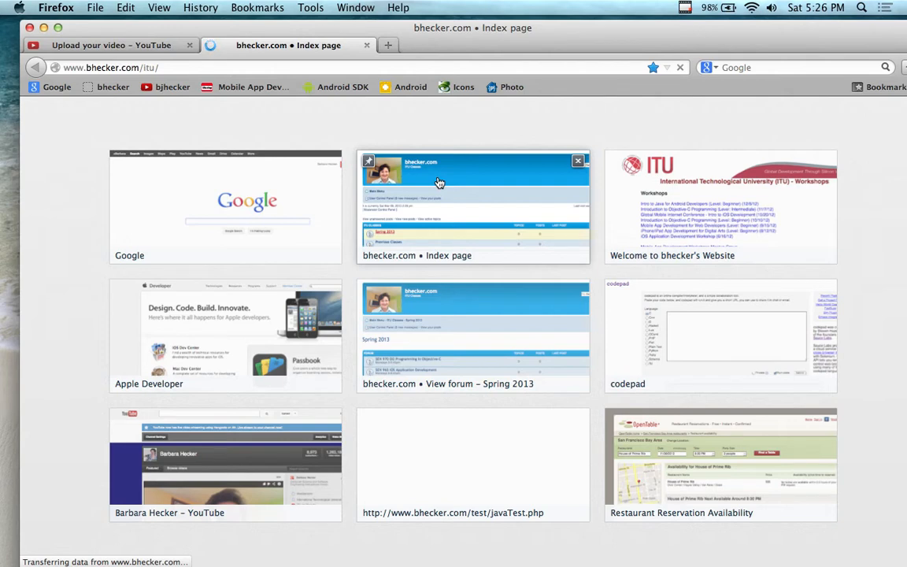
mouse_move(492, 171)
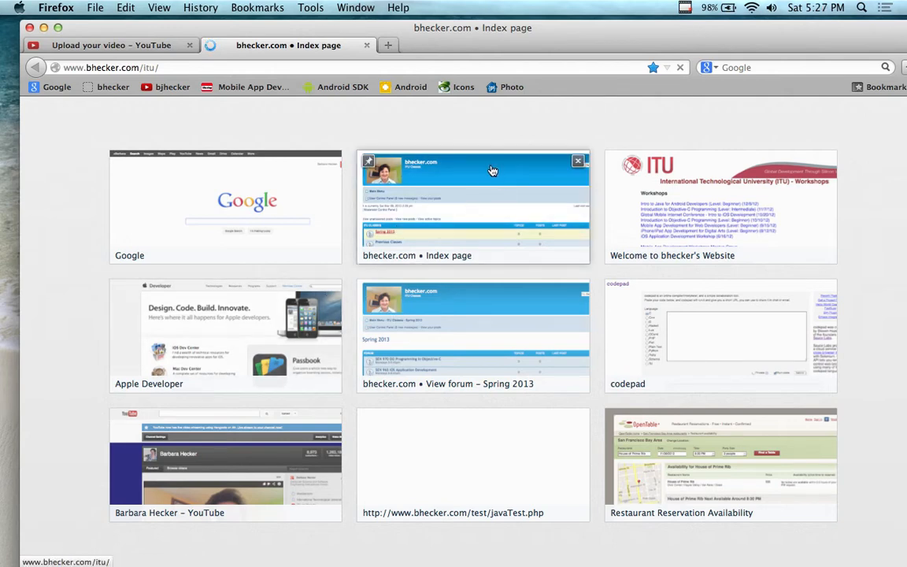
mouse_move(492, 171)
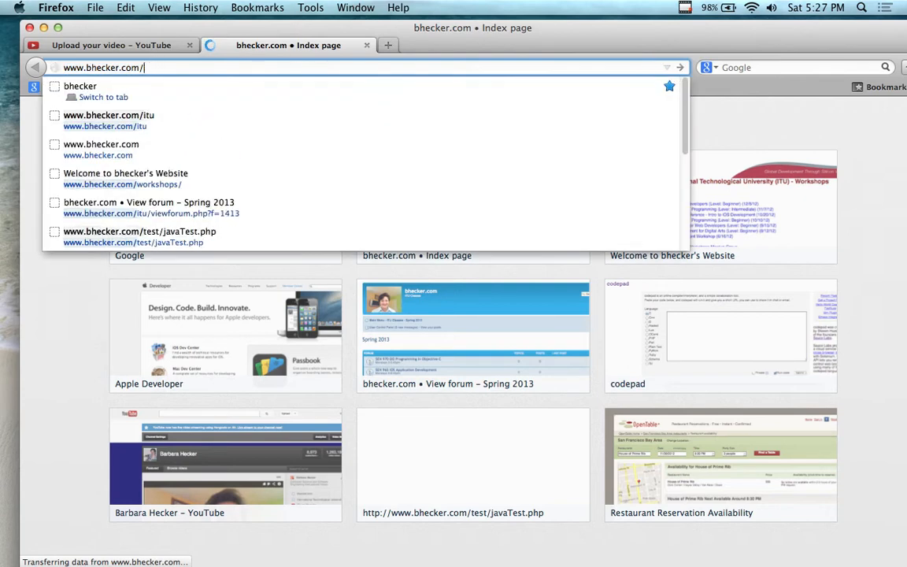
click(109, 115)
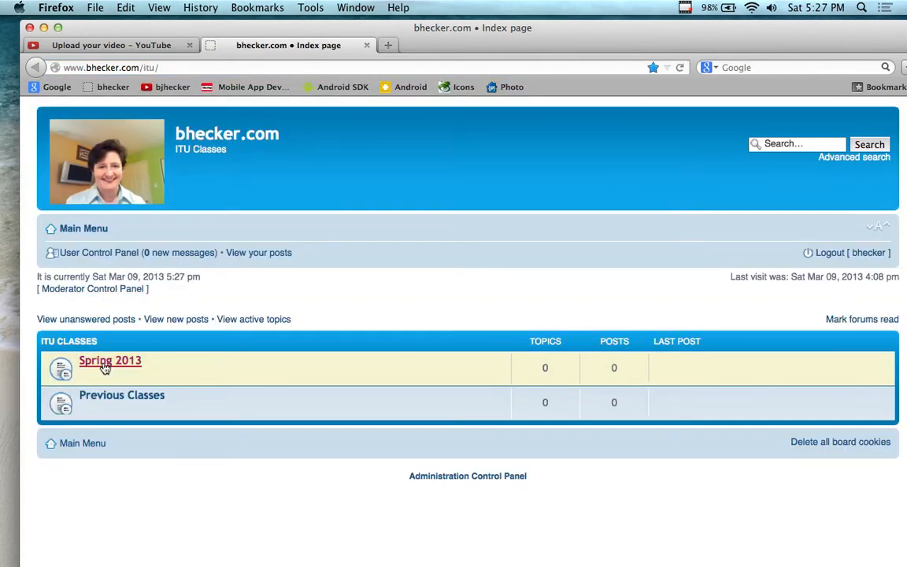
click(110, 360)
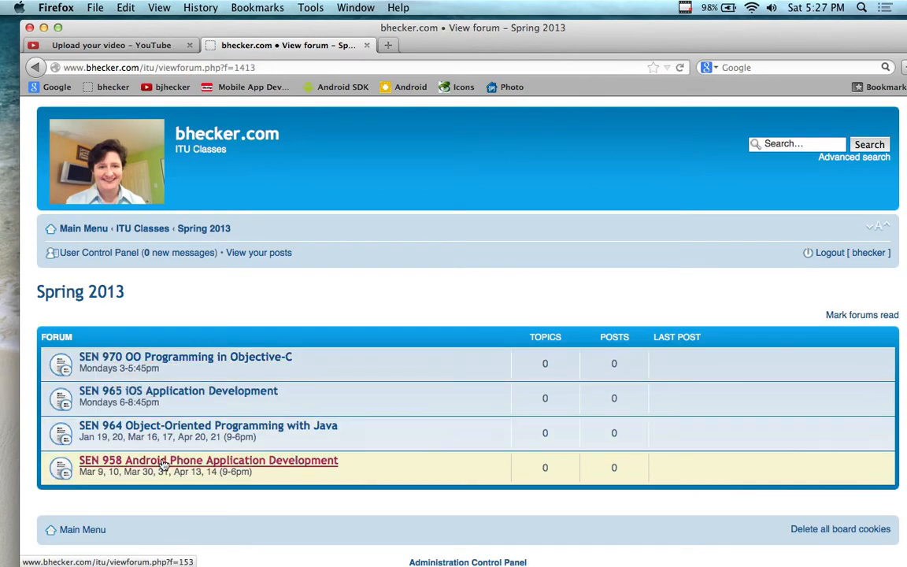
- Open the SEN 958 Android course forum and browse down toward Course Materials
click(208, 460)
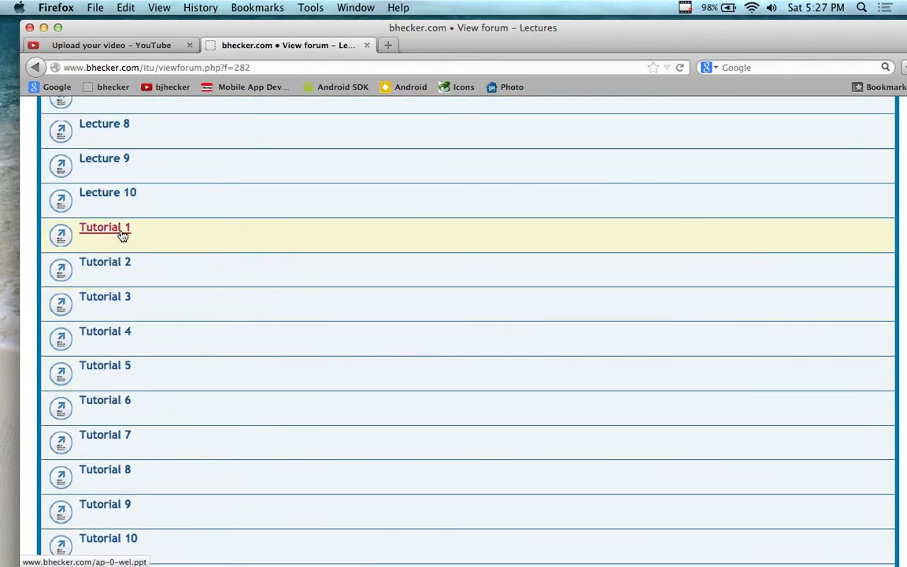
mouse_move(104, 228)
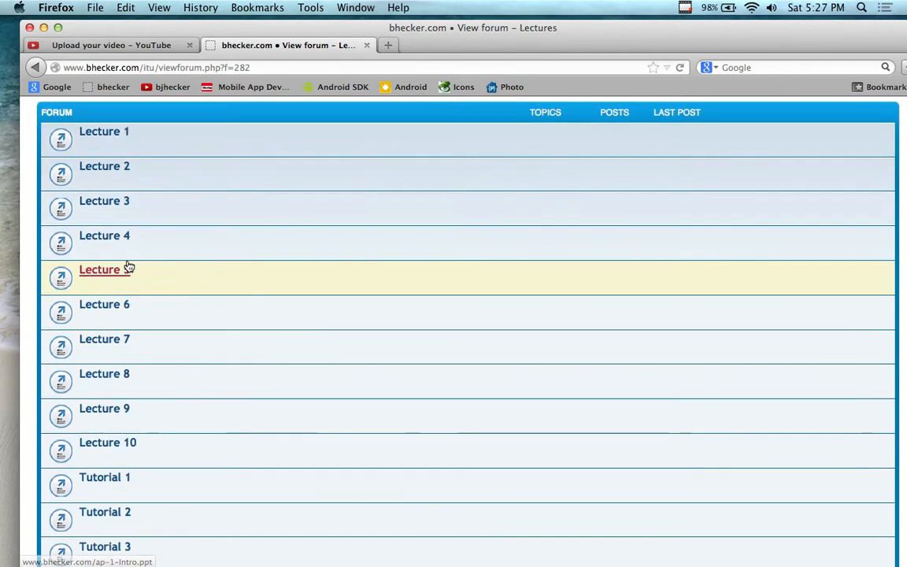
scroll(down, 3)
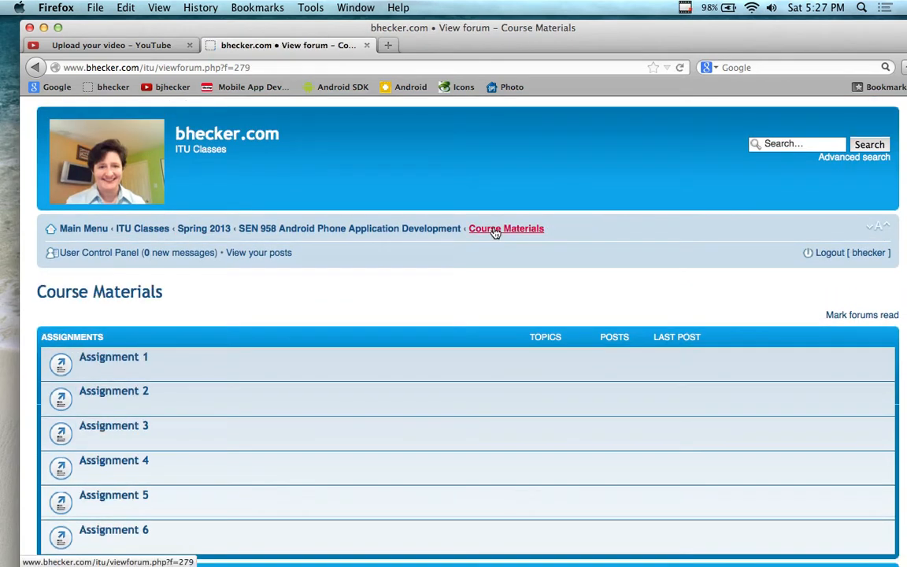
- Scroll through the Course Materials sections (Supplemental Notes, Tutorials) toward the Lectures forum
scroll(down, 3)
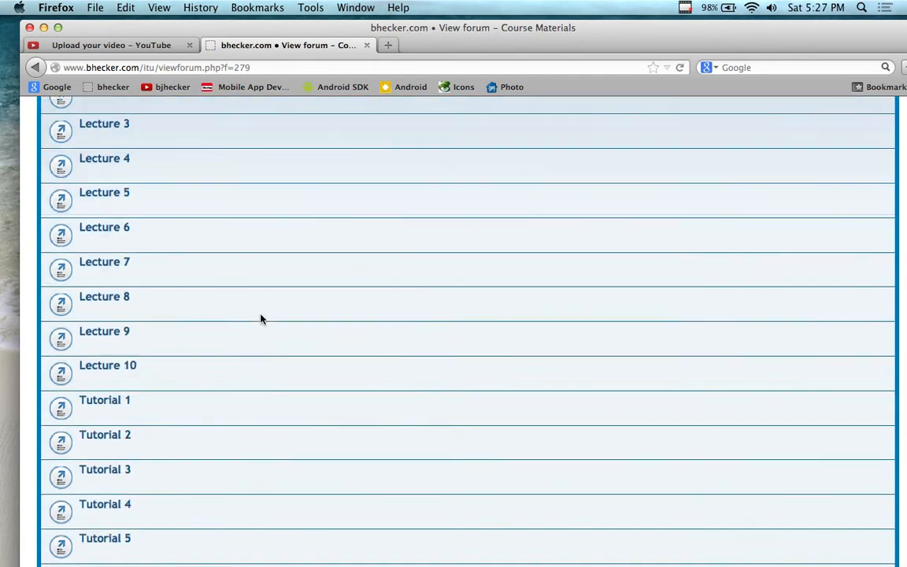
scroll(down, 3)
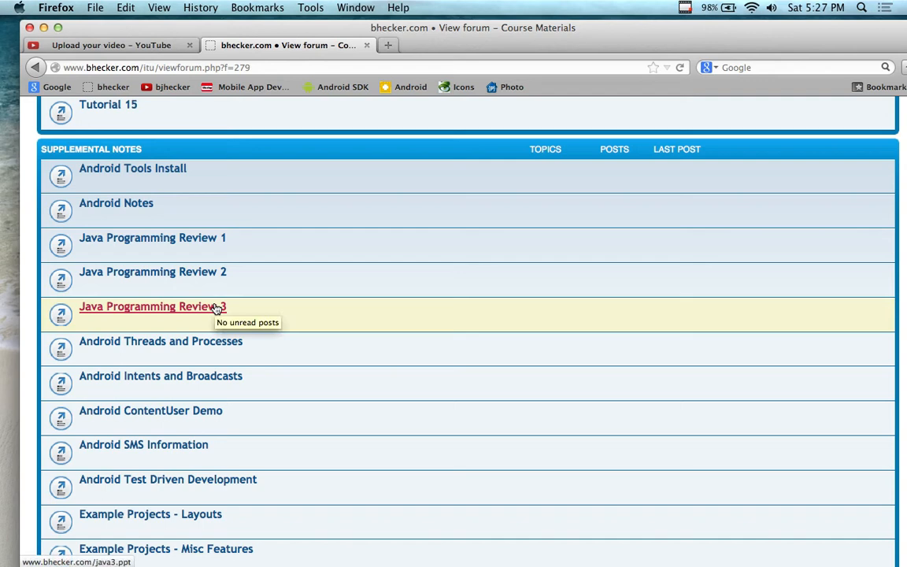
mouse_move(211, 280)
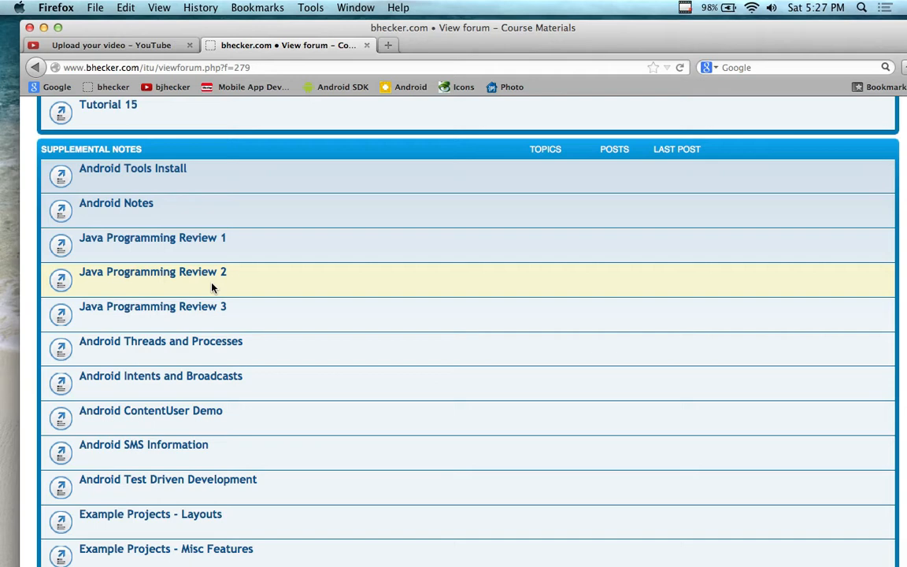
mouse_move(229, 248)
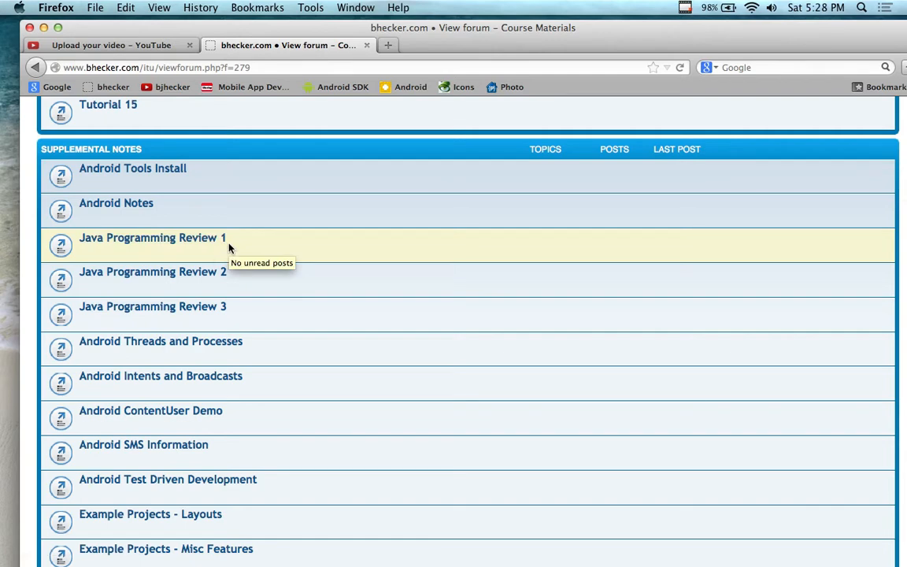
mouse_move(229, 253)
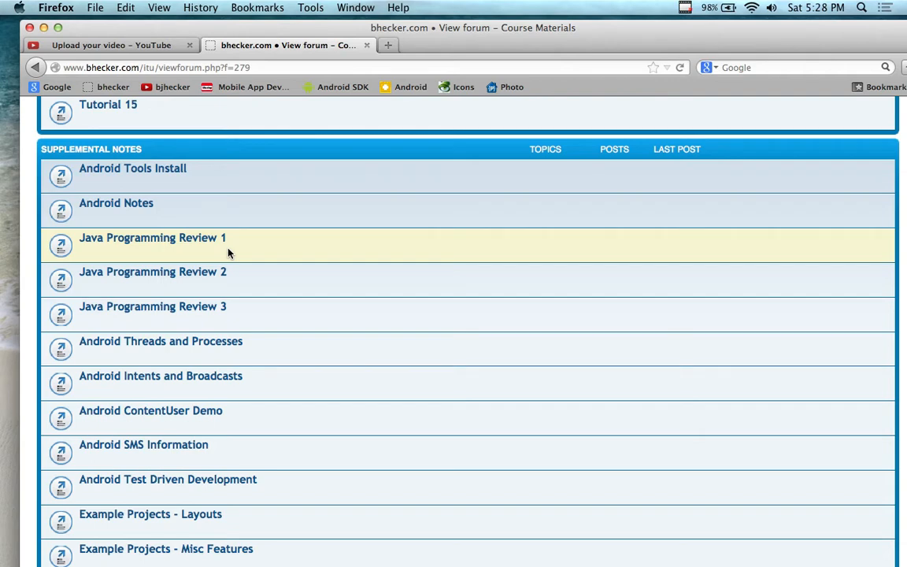
mouse_move(229, 259)
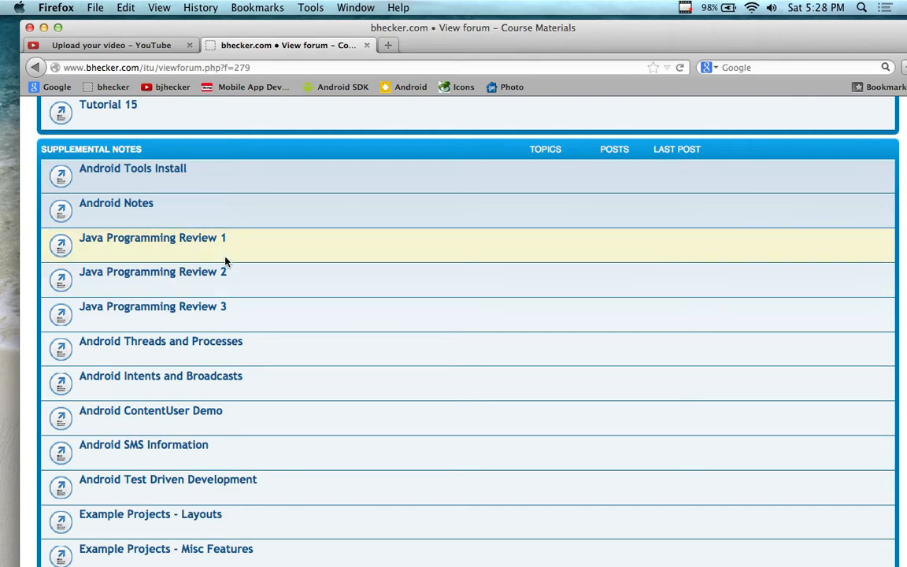
mouse_move(225, 271)
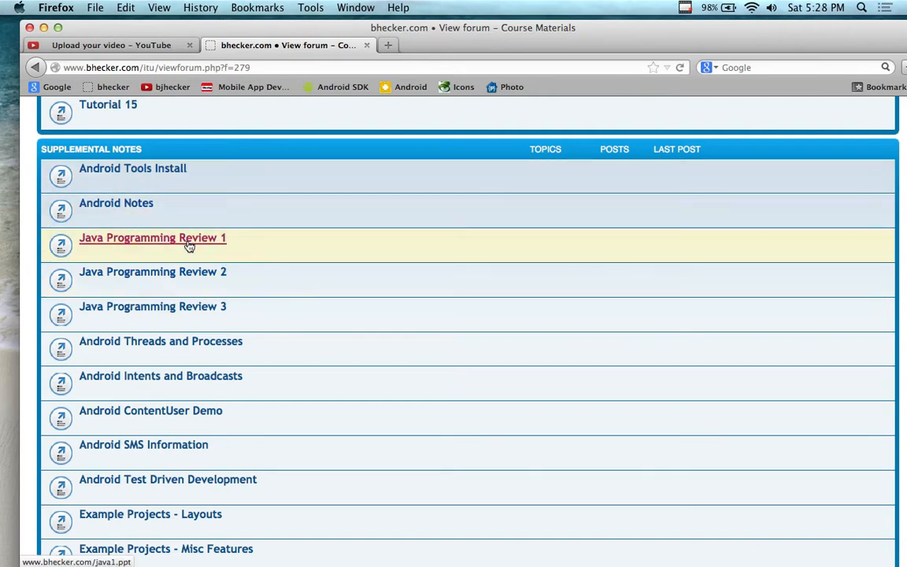
mouse_move(189, 244)
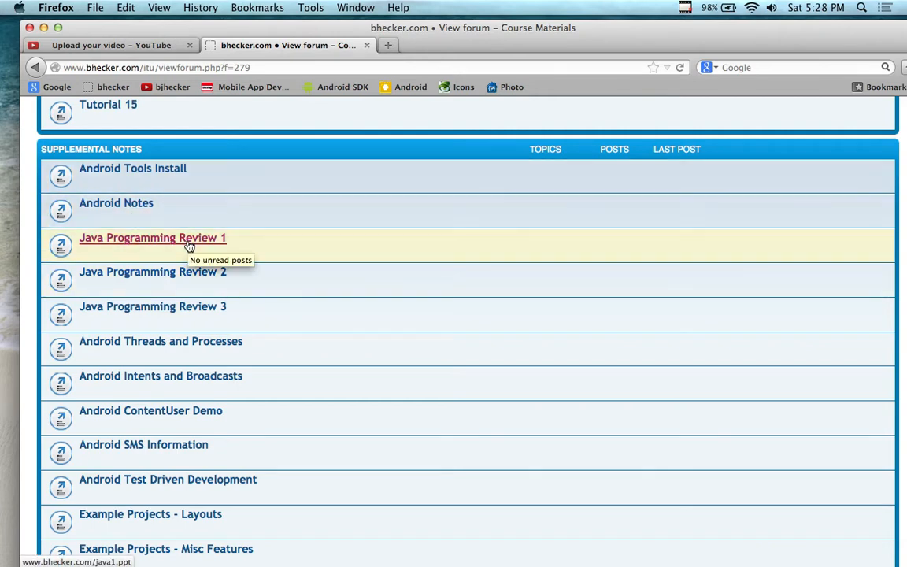
mouse_move(152, 272)
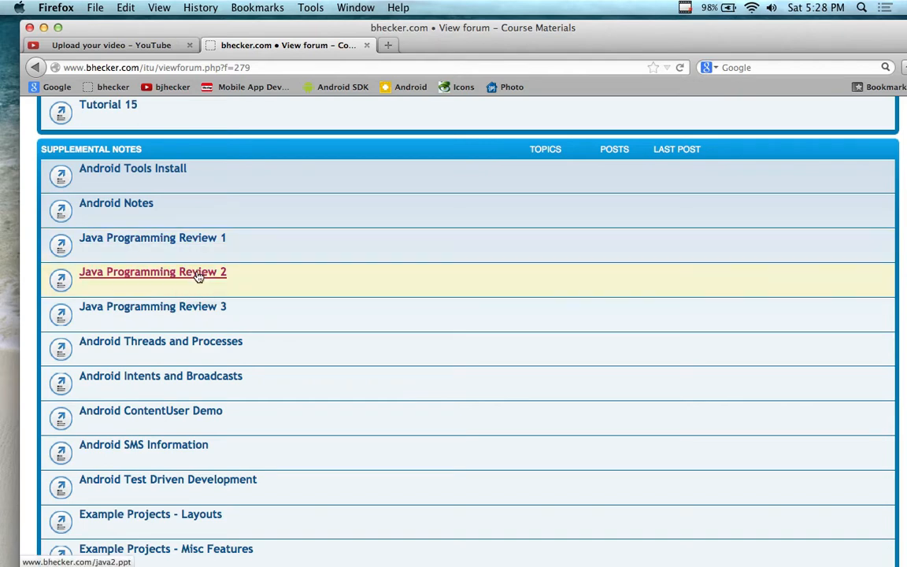
mouse_move(153, 307)
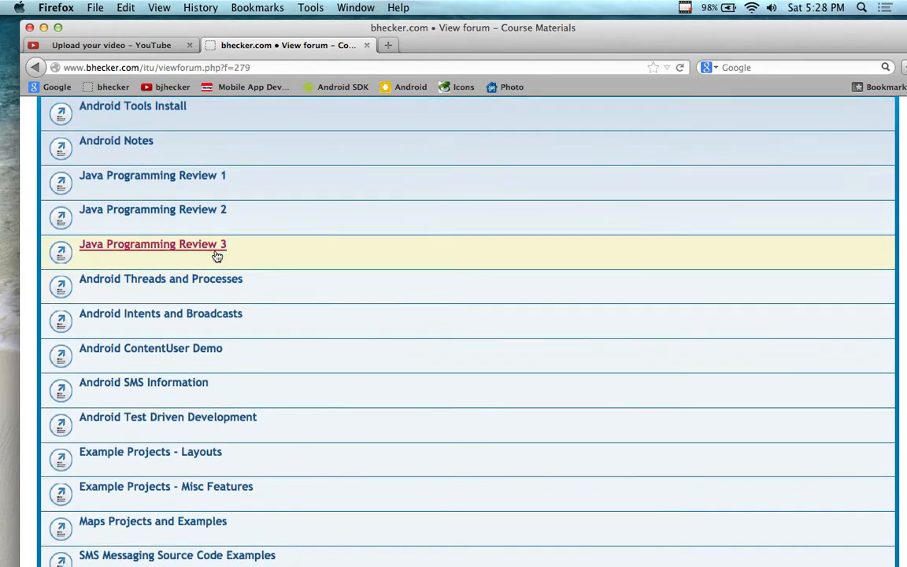
scroll(down, 3)
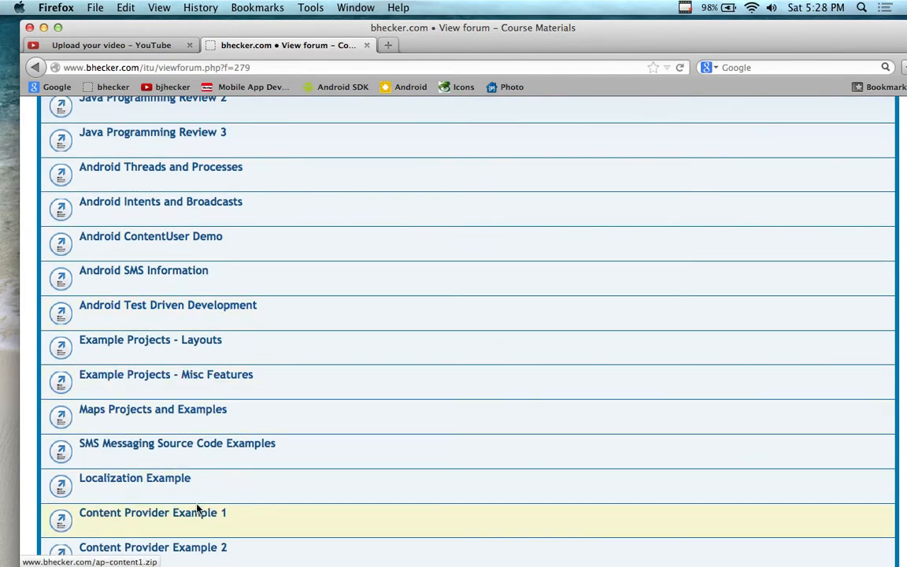
scroll(down, 3)
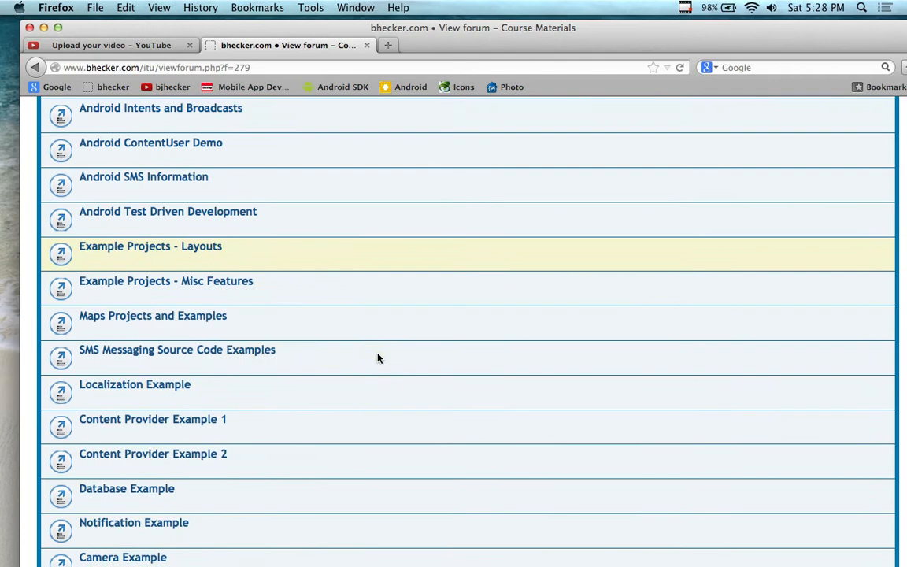
scroll(down, 3)
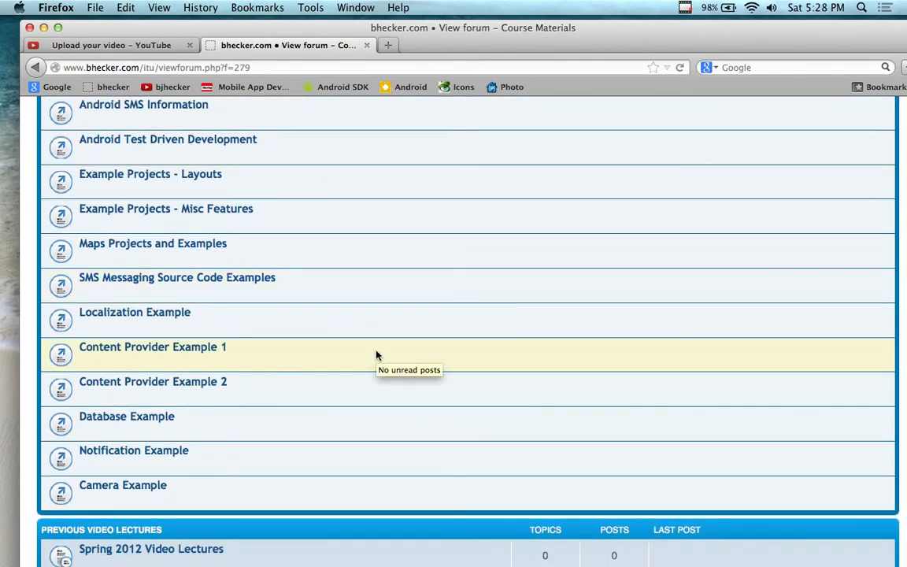
scroll(down, 3)
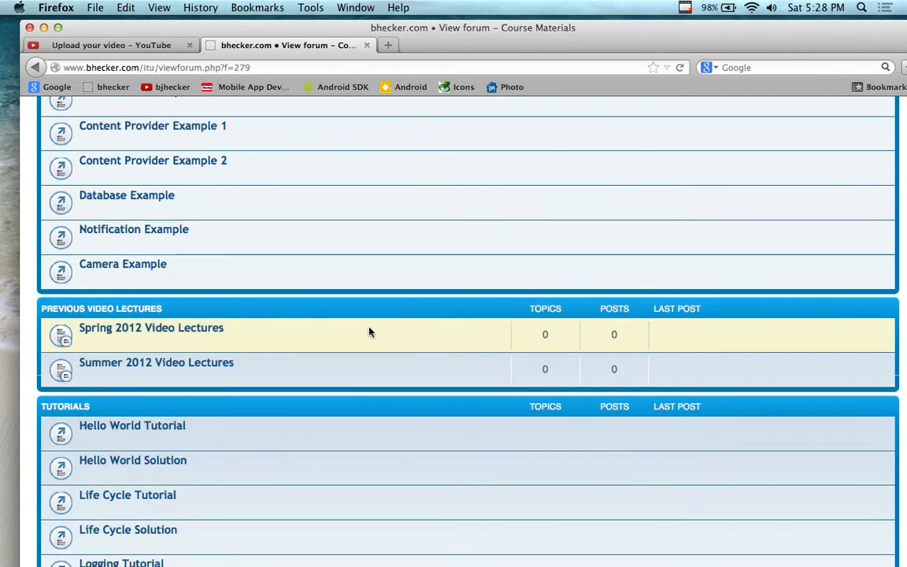
scroll(down, 3)
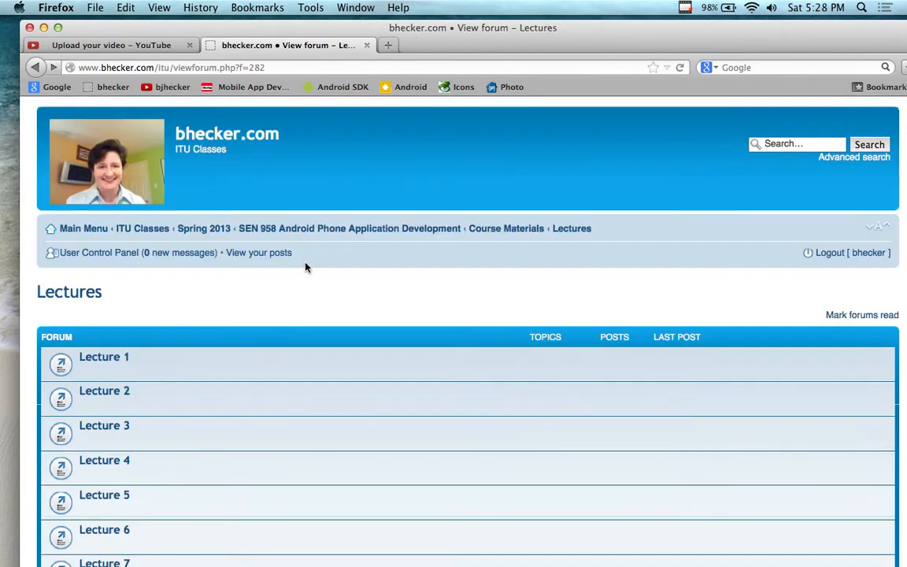
- Return to the SEN 958 forum, open its Lectures section and browse the lecture list
click(349, 229)
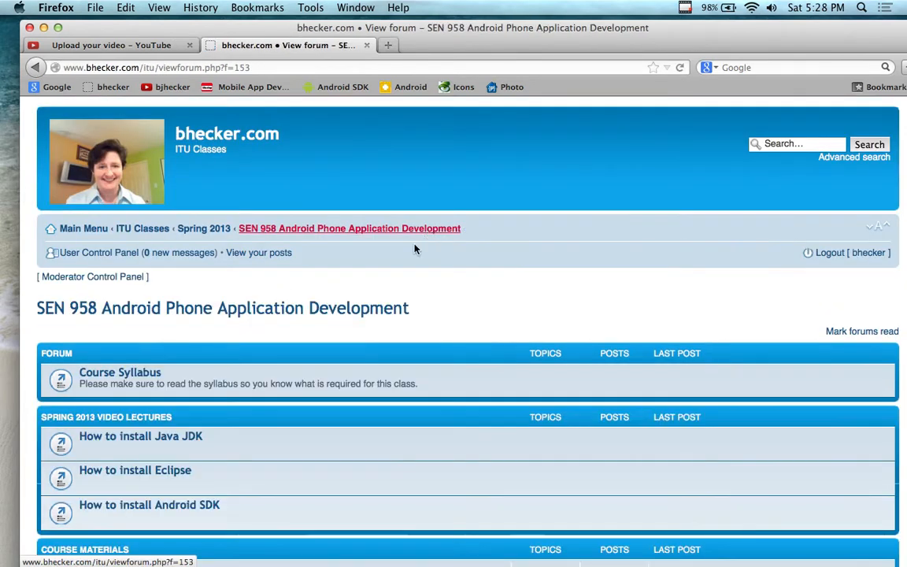
mouse_move(271, 371)
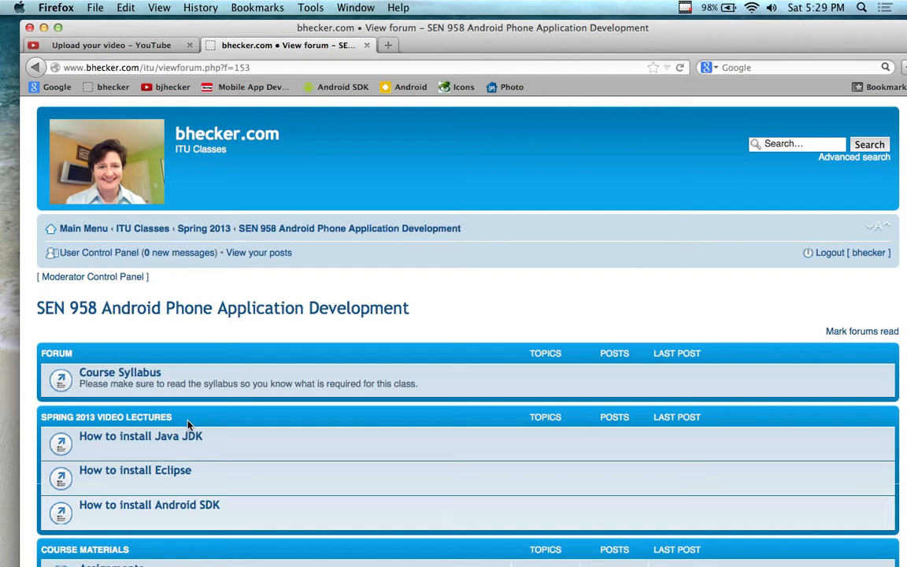
mouse_move(234, 420)
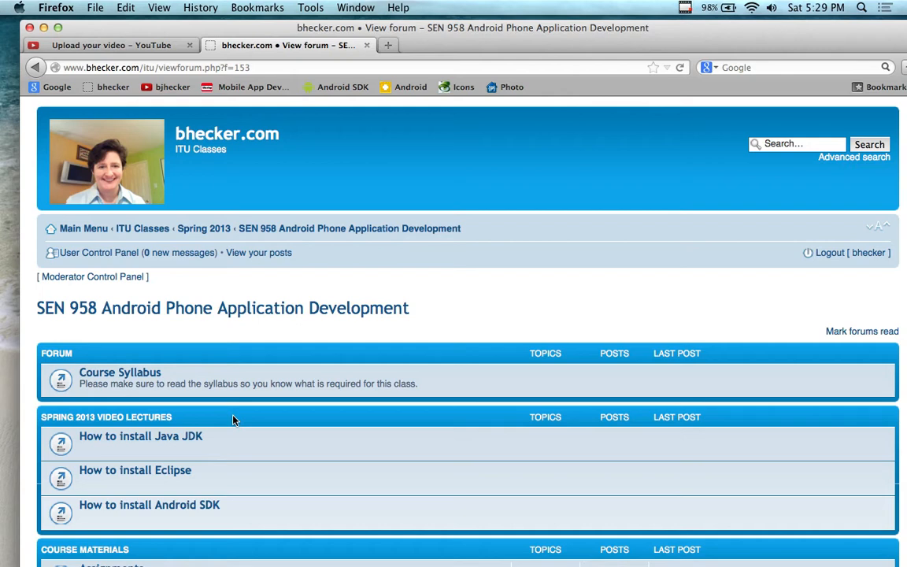
mouse_move(241, 400)
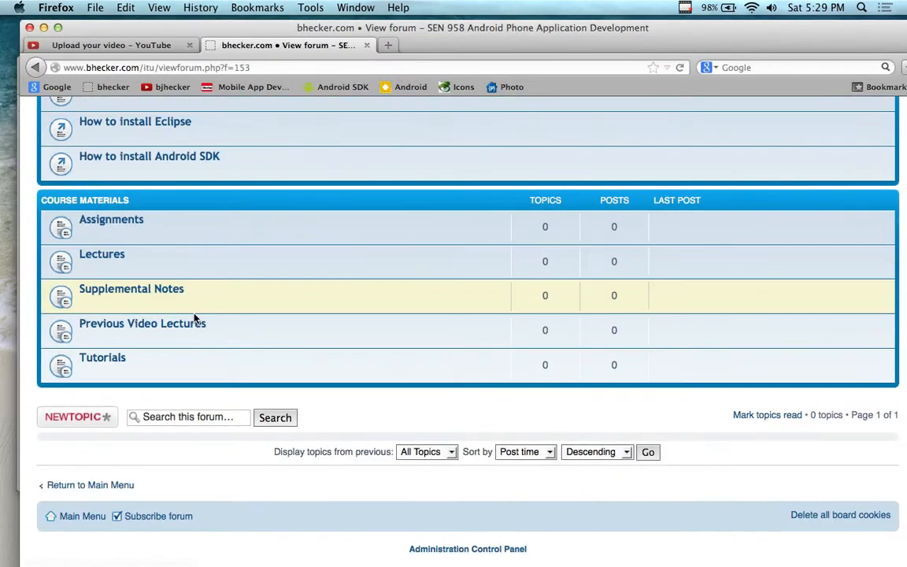
click(102, 254)
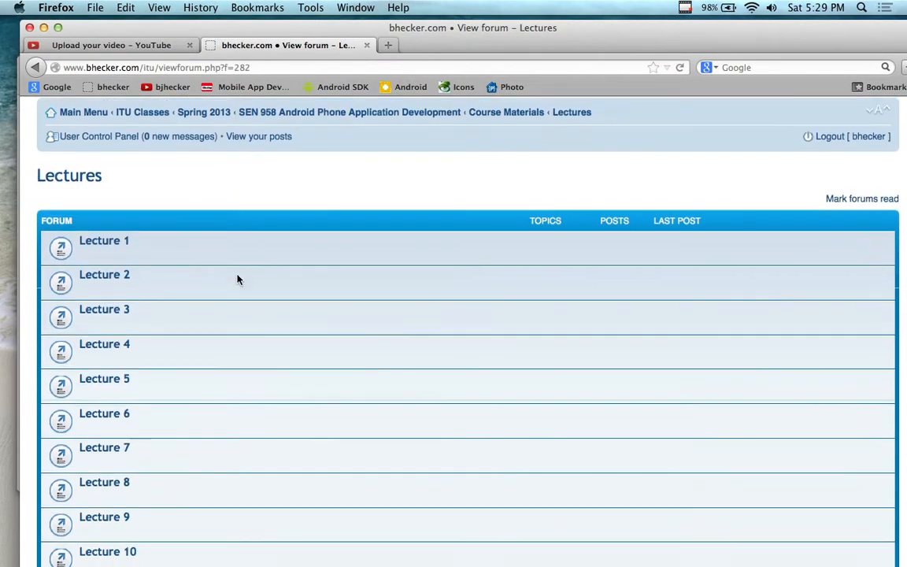
scroll(down, 3)
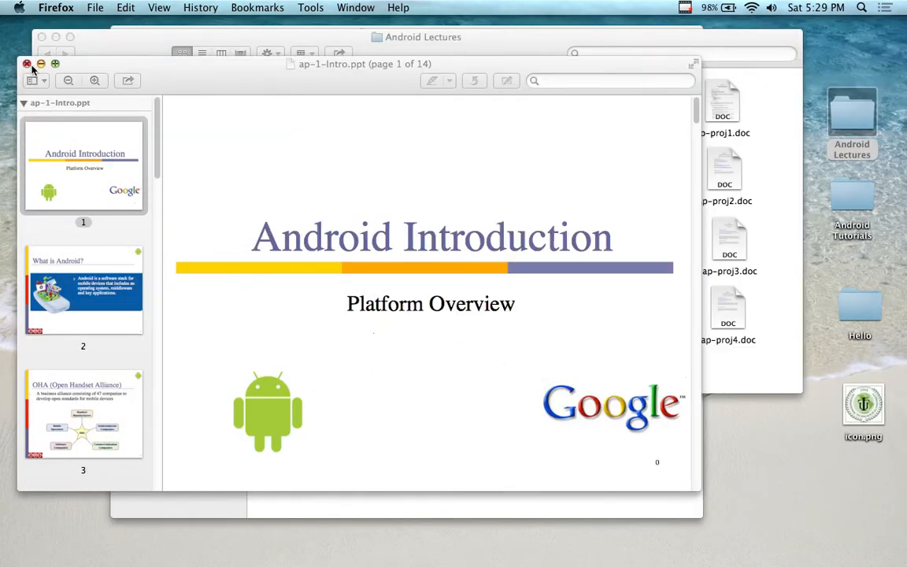
- Close ap-1-Intro.ppt, open ap-2-Hello.ppt in Preview and hide the slide thumbnails
click(27, 64)
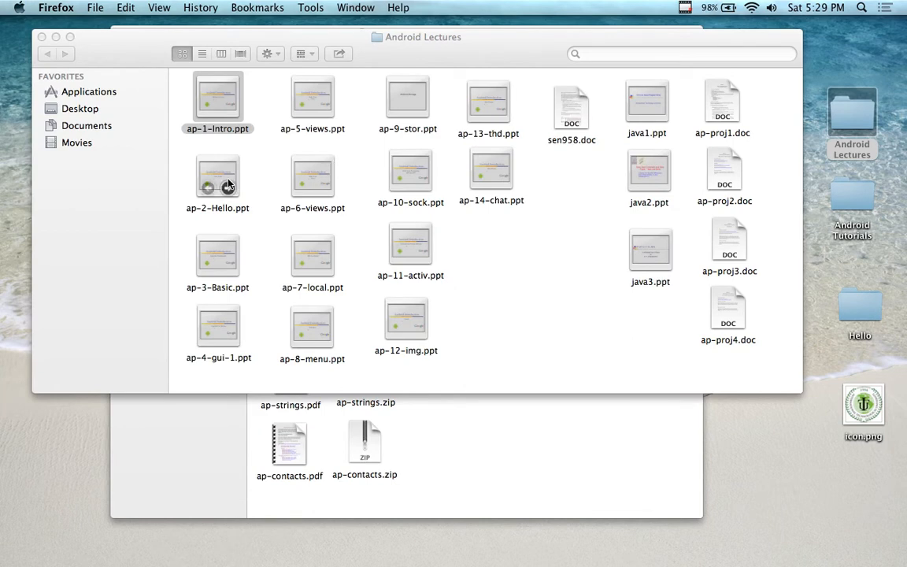
double_click(218, 177)
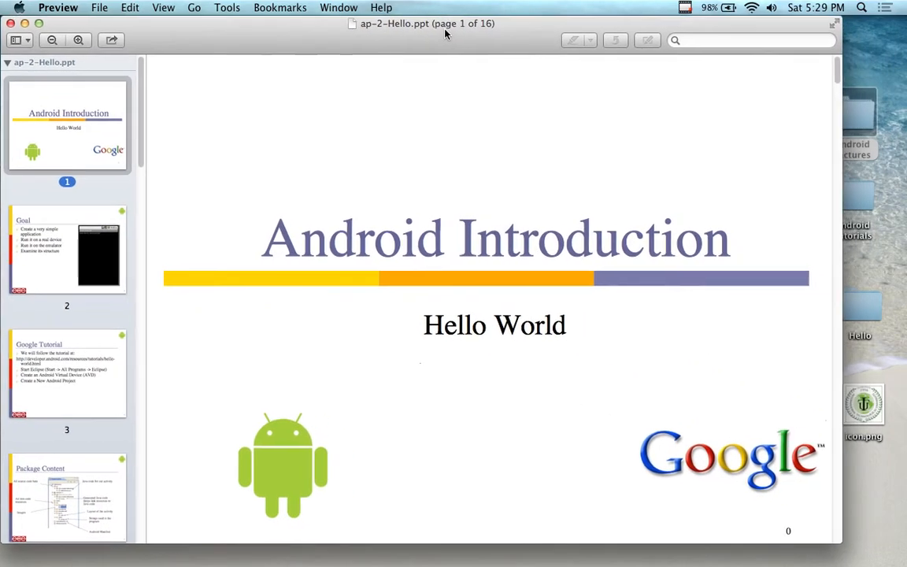
mouse_move(864, 538)
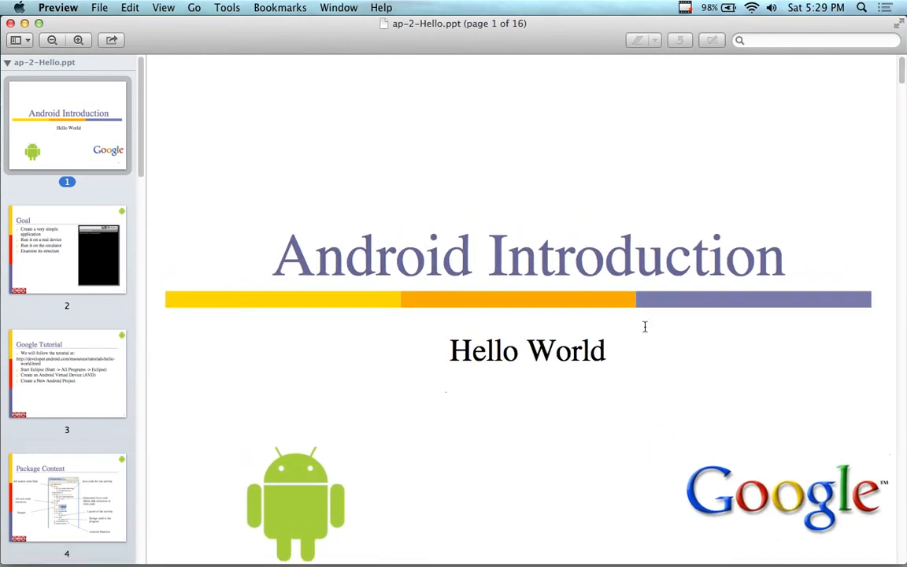
click(14, 40)
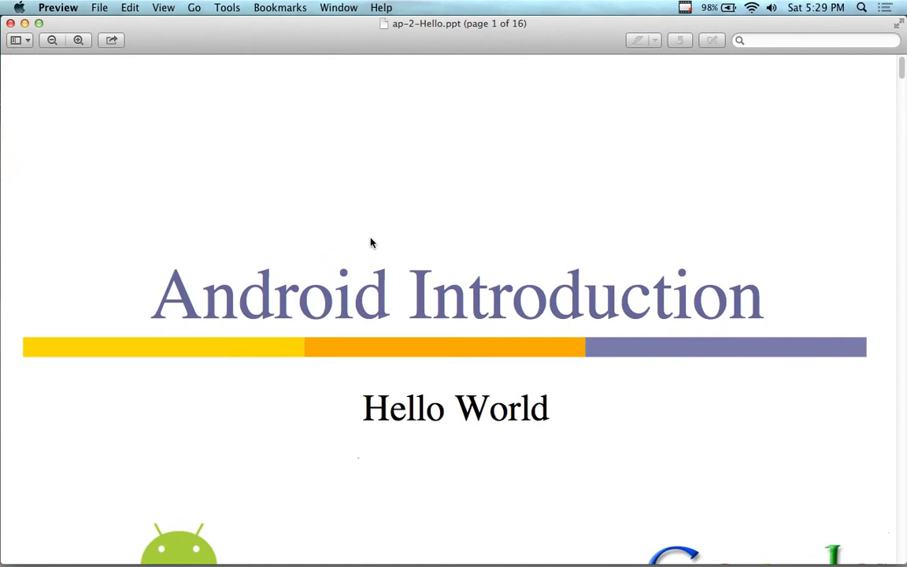
- Read down the Hello World deck past the Goal slide to Google Tutorial
scroll(down, 3)
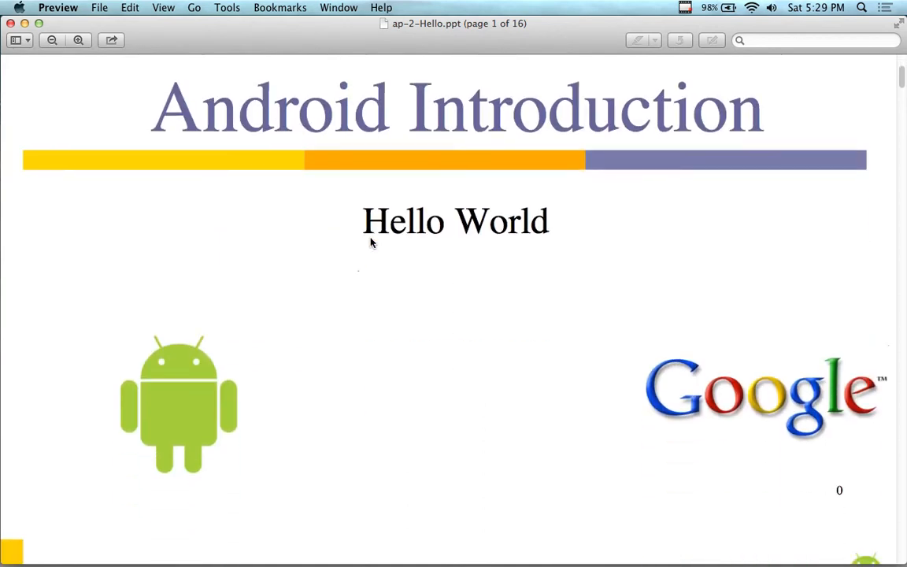
scroll(down, 3)
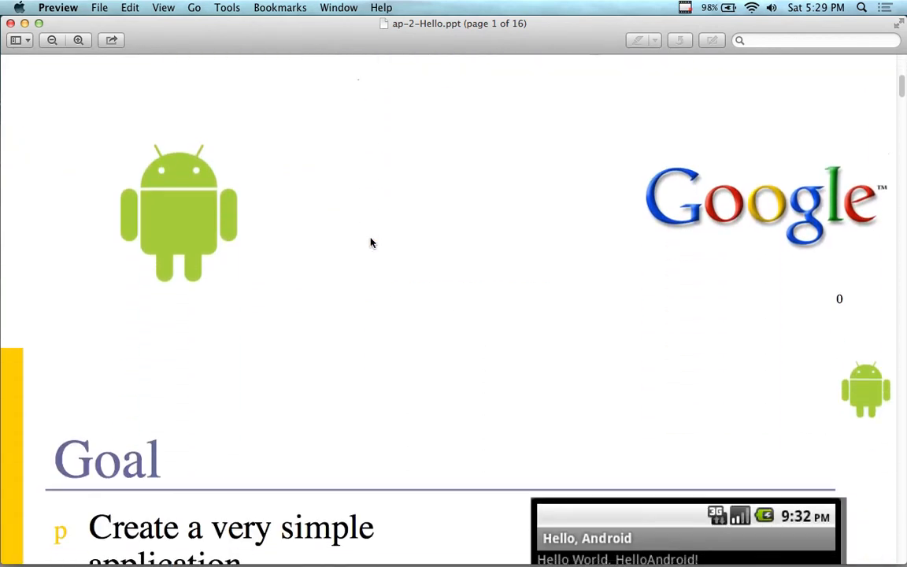
scroll(down, 3)
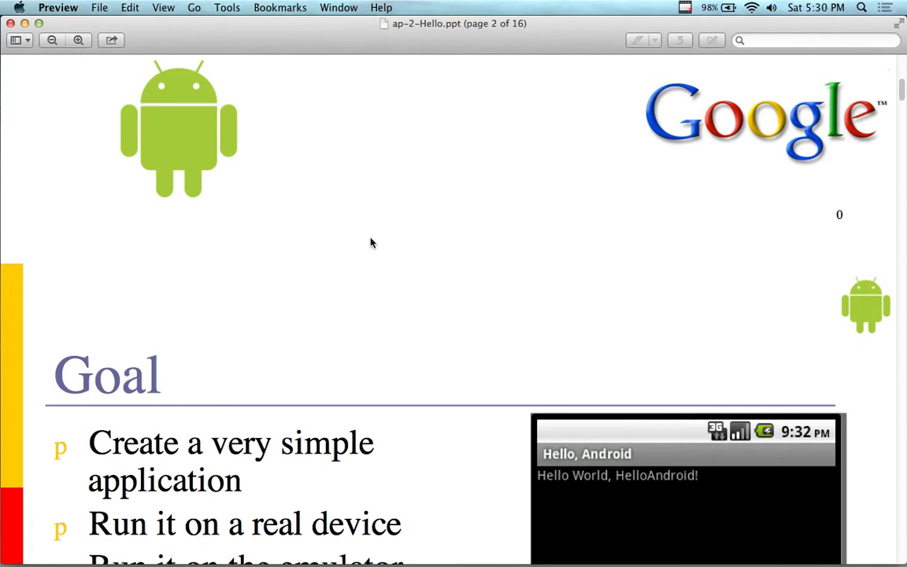
scroll(down, 3)
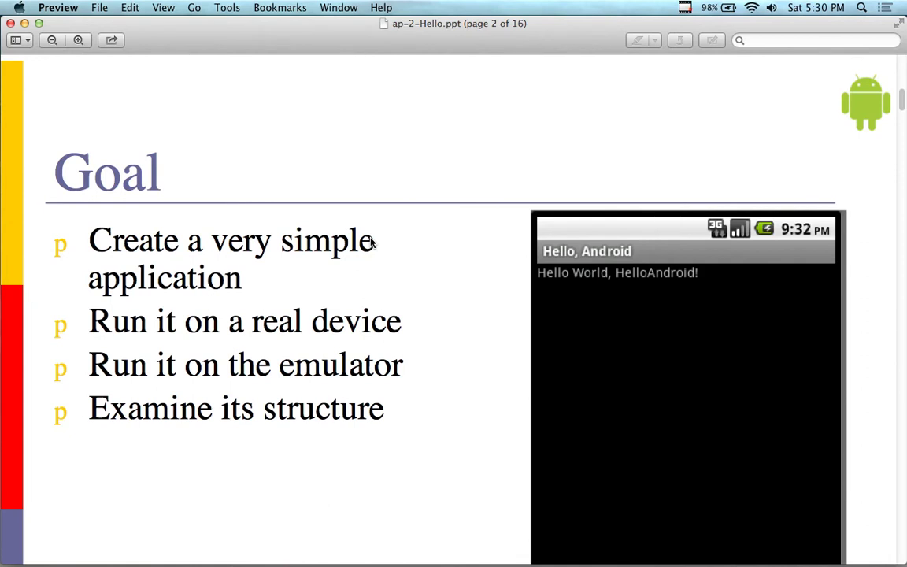
scroll(down, 3)
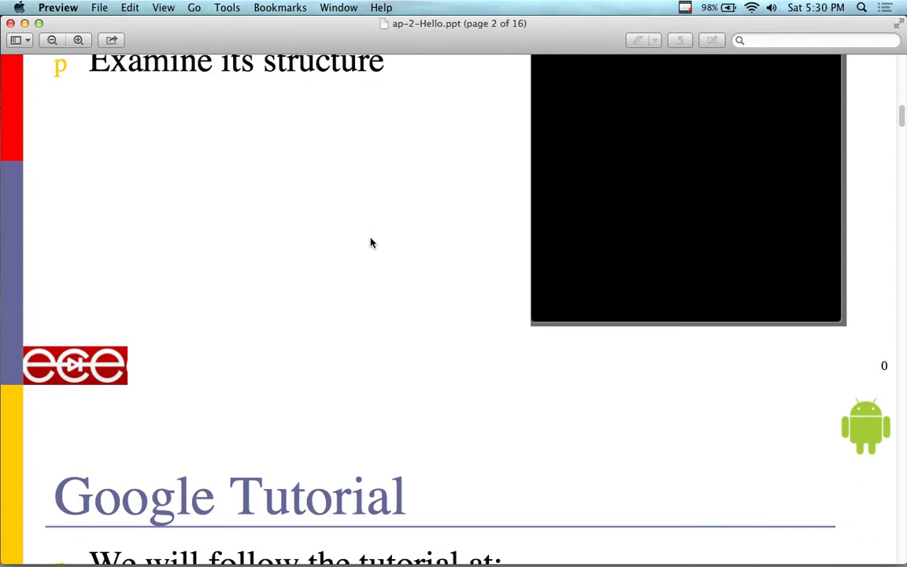
- Scroll past the Google Tutorial slide to page 4's Package Content slide on project folders
scroll(down, 3)
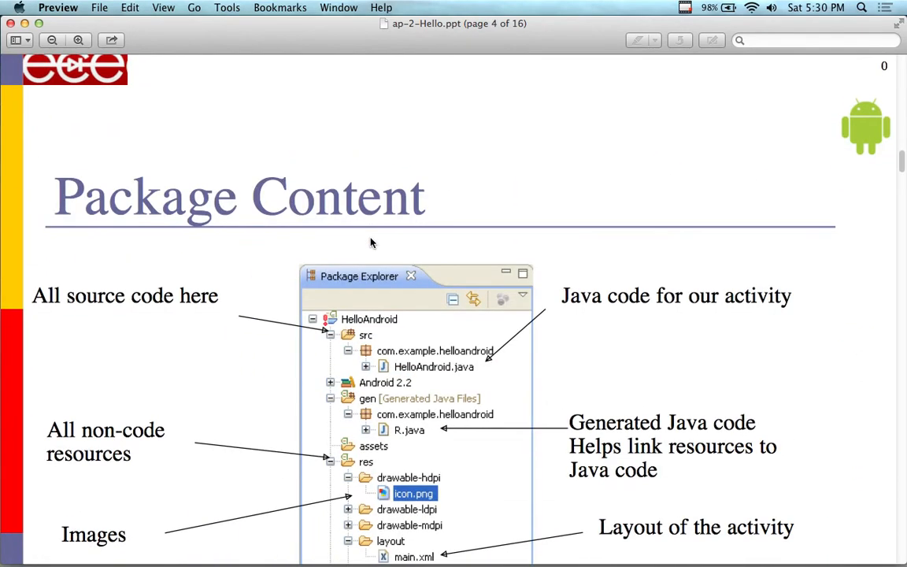
scroll(down, 3)
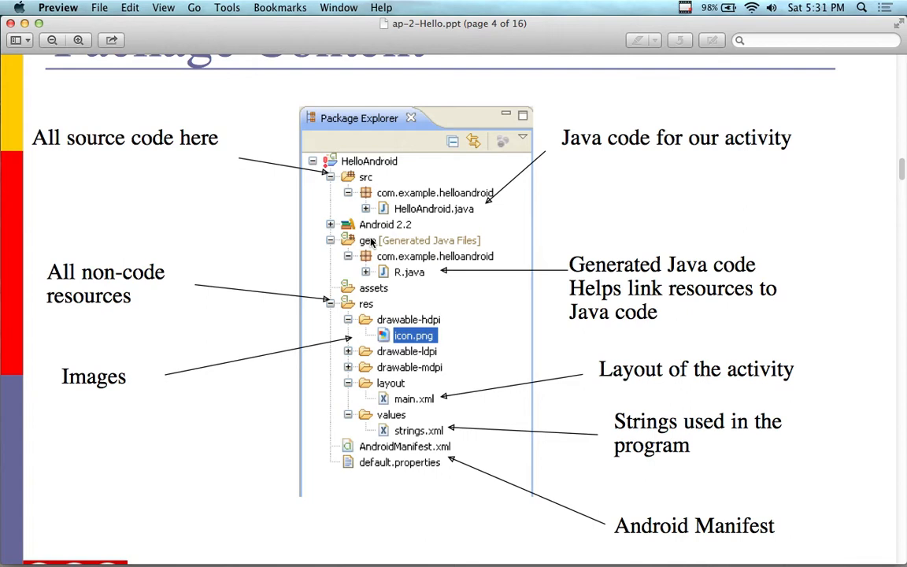
scroll(down, 3)
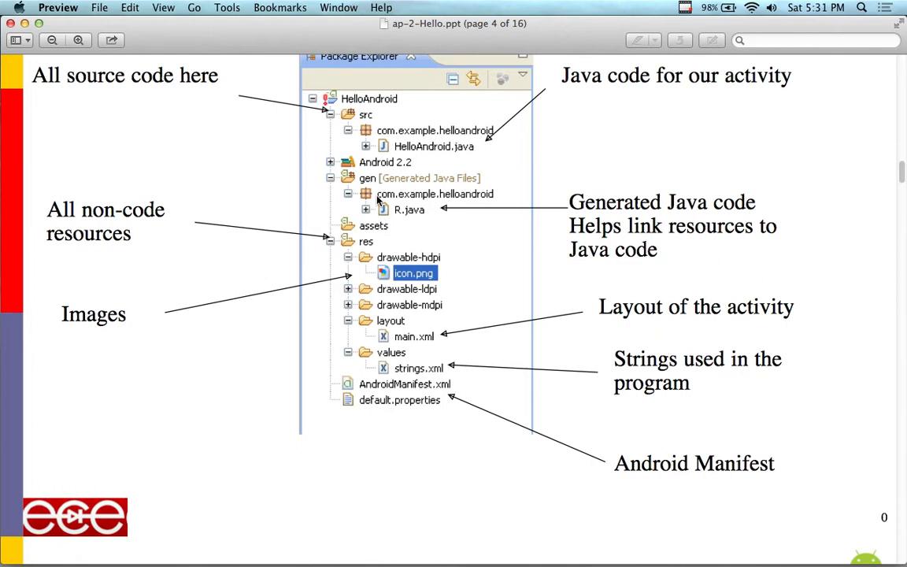
scroll(down, 3)
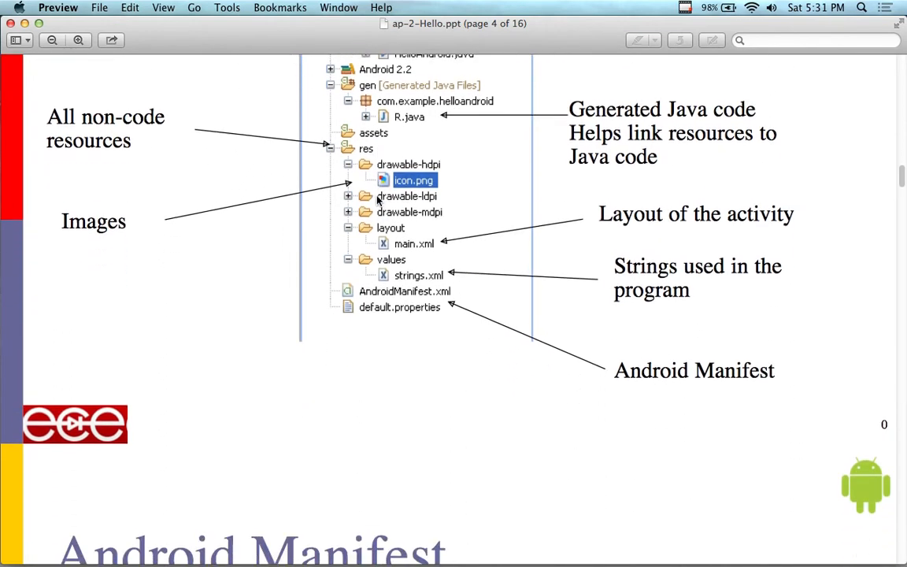
- Scroll through page 5's Android Manifest slide to page 6's Activity lifecycle diagram
scroll(down, 3)
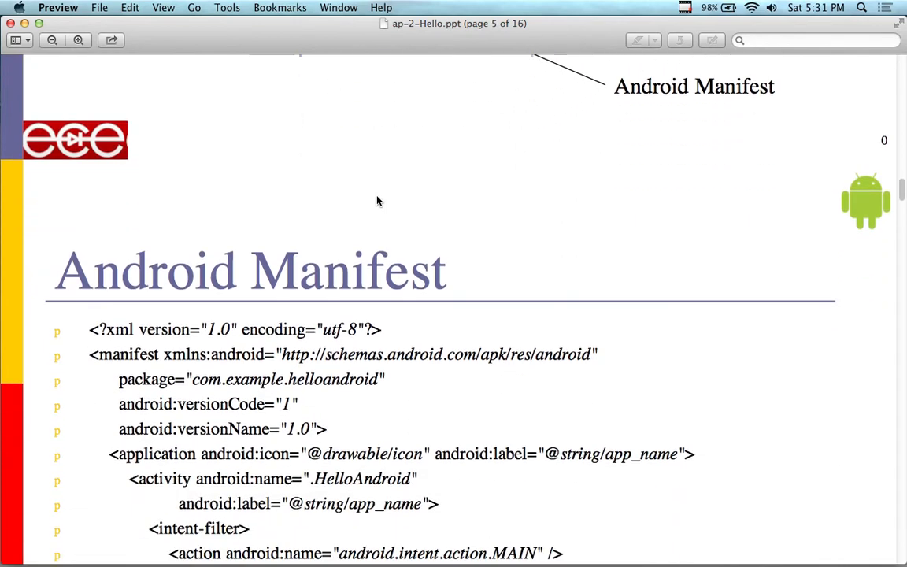
scroll(down, 3)
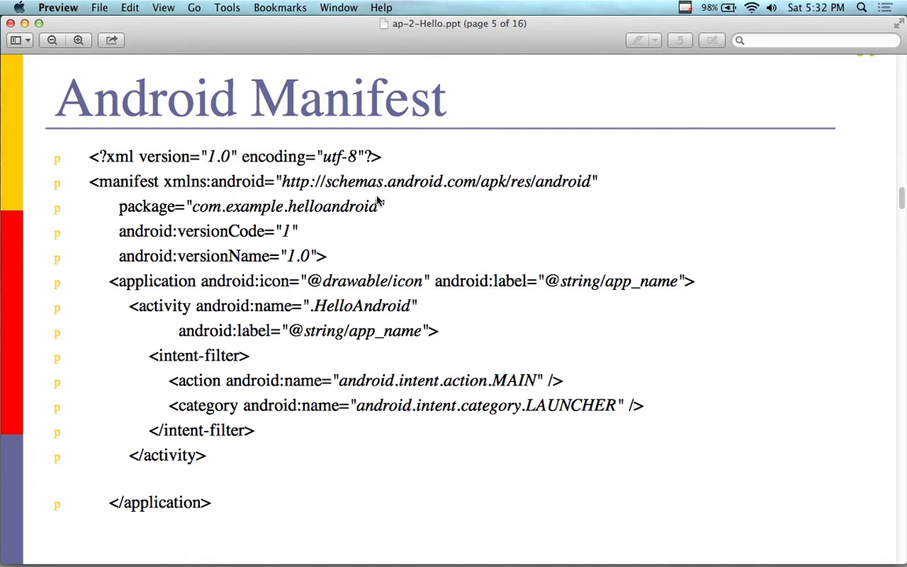
scroll(down, 3)
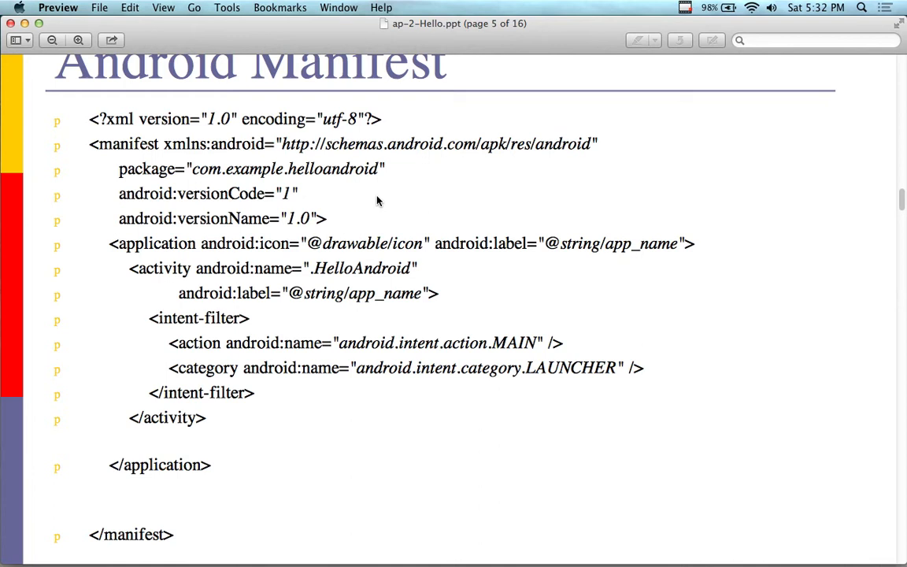
scroll(down, 3)
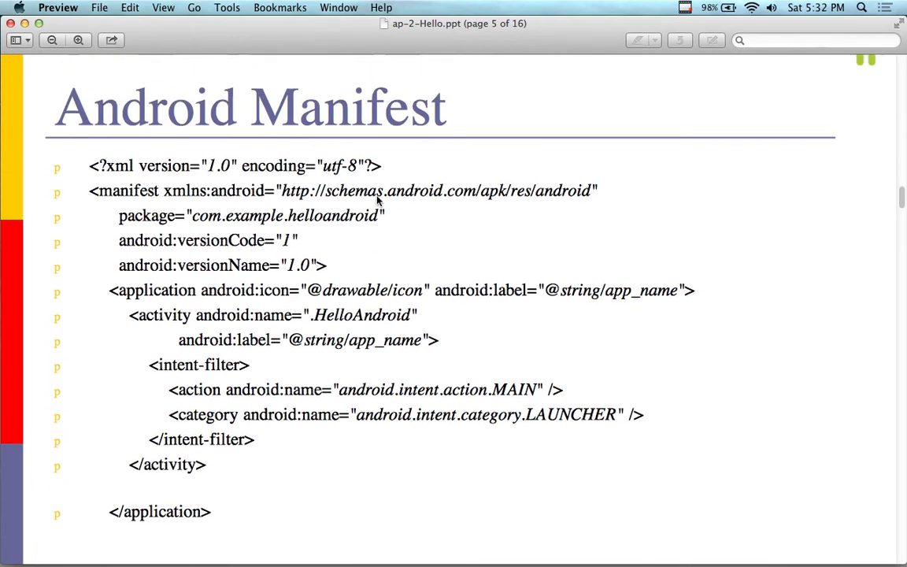
scroll(down, 3)
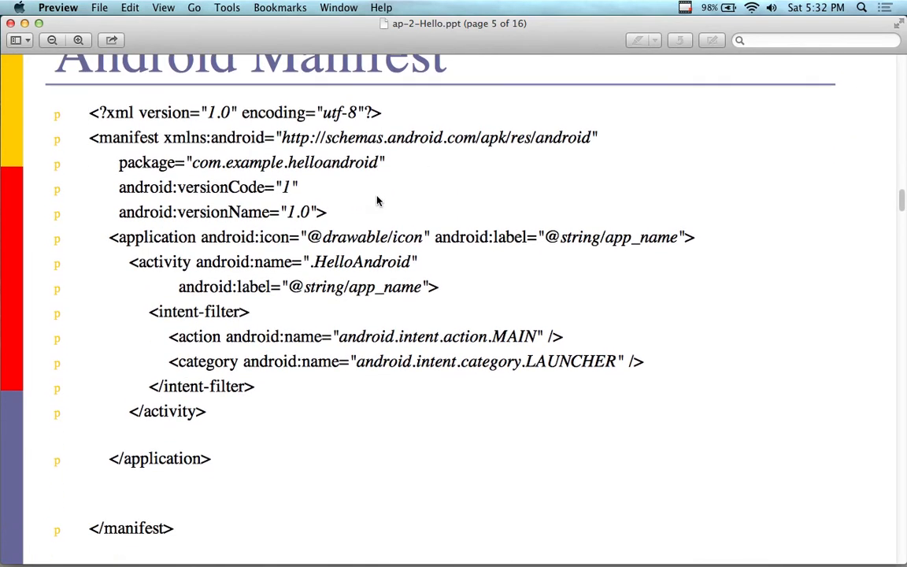
scroll(down, 3)
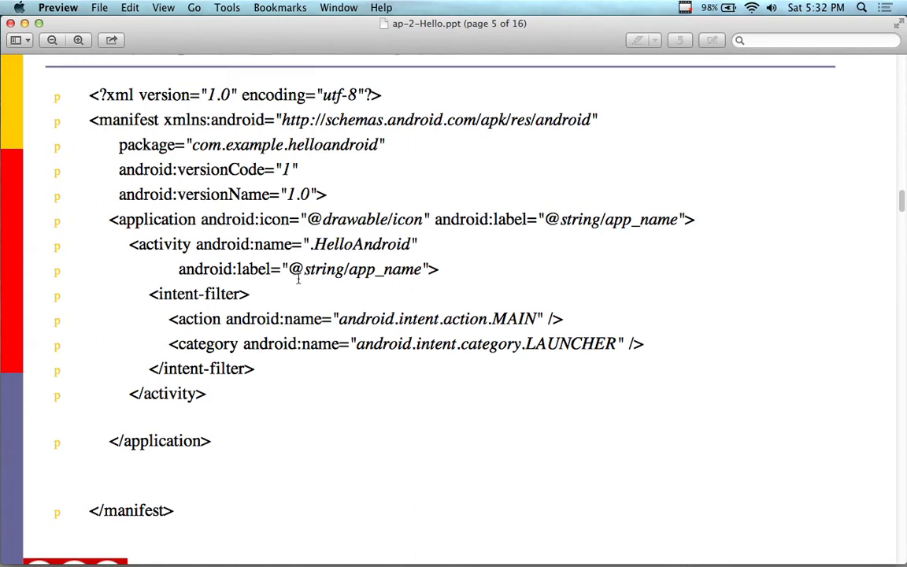
mouse_move(355, 264)
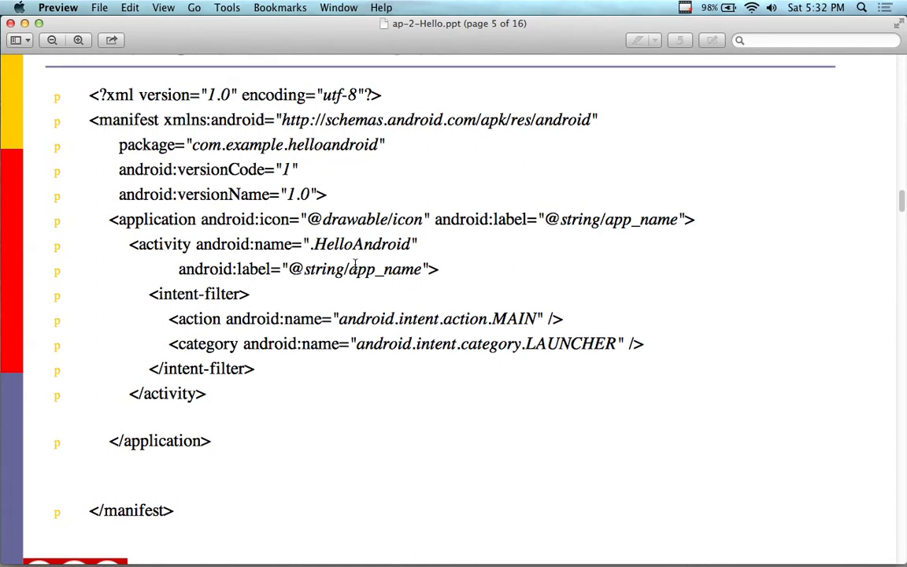
mouse_move(319, 320)
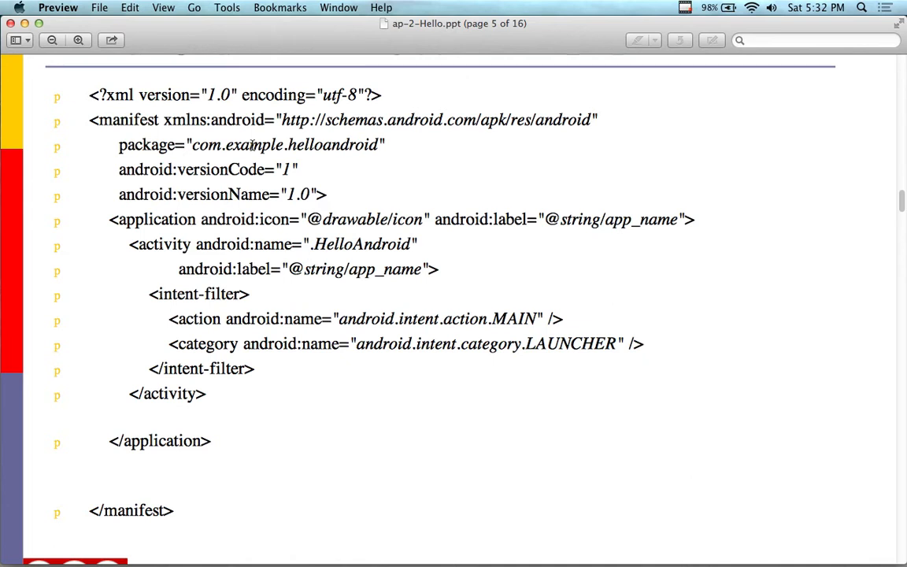
scroll(down, 3)
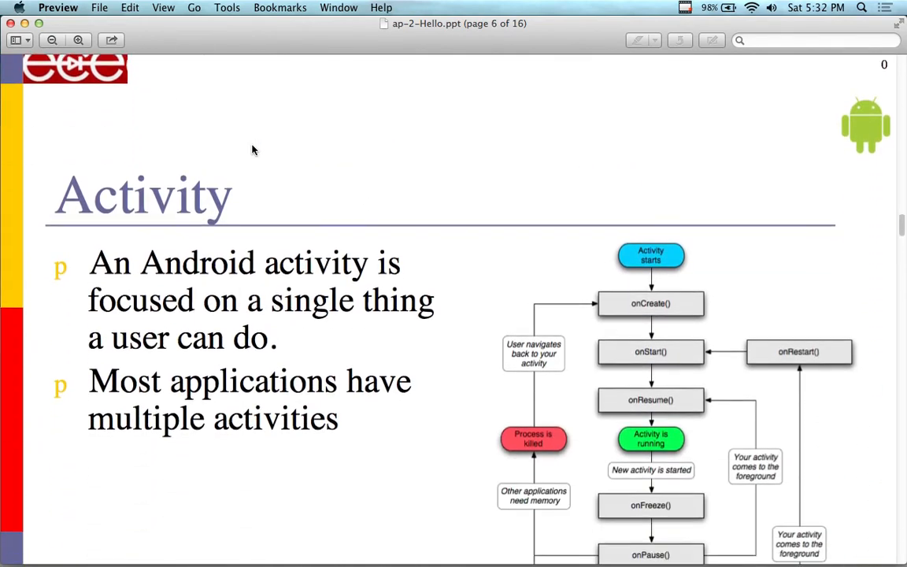
scroll(down, 3)
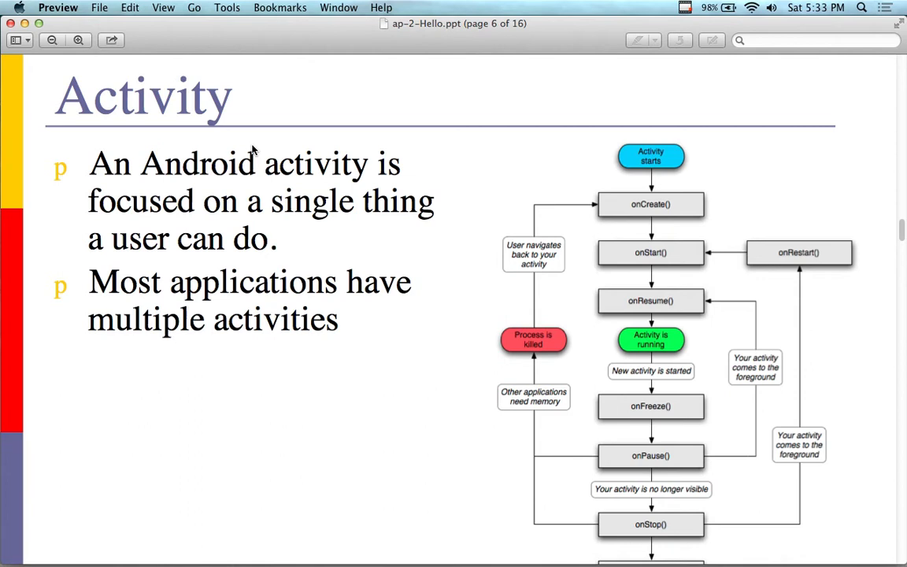
scroll(down, 3)
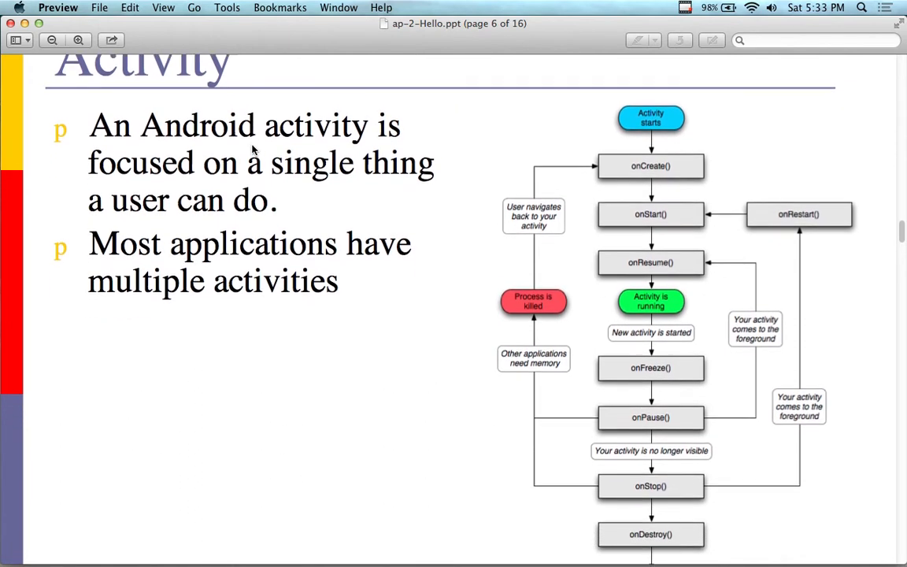
scroll(down, 3)
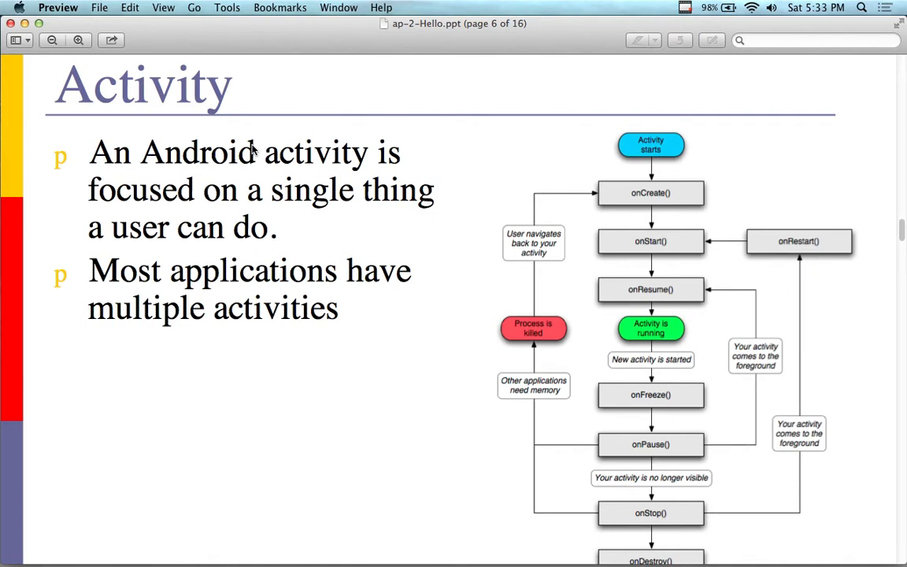
scroll(down, 3)
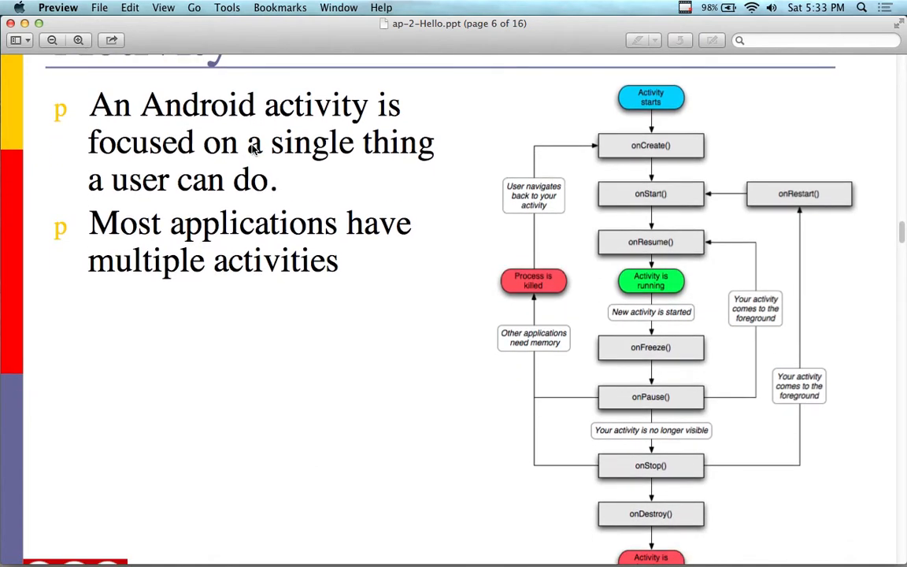
mouse_move(638, 200)
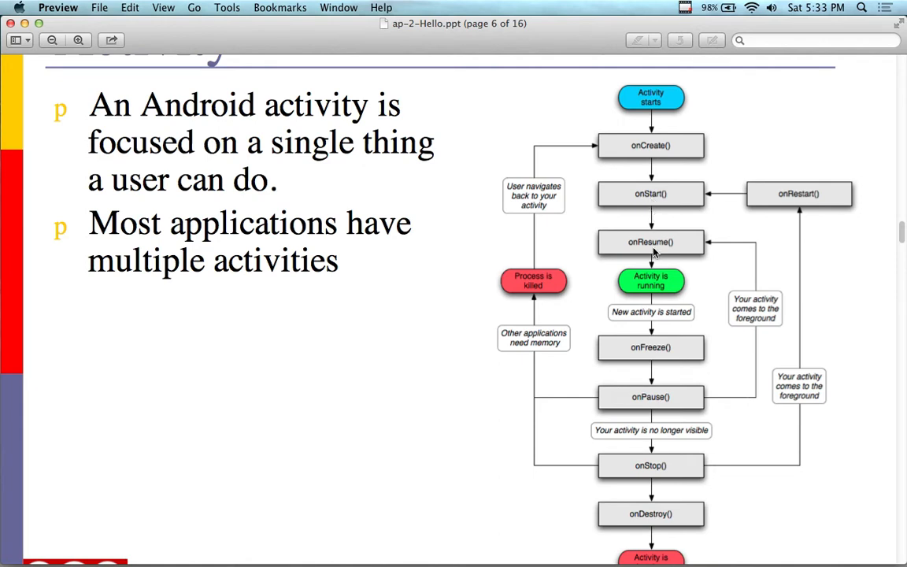
mouse_move(653, 362)
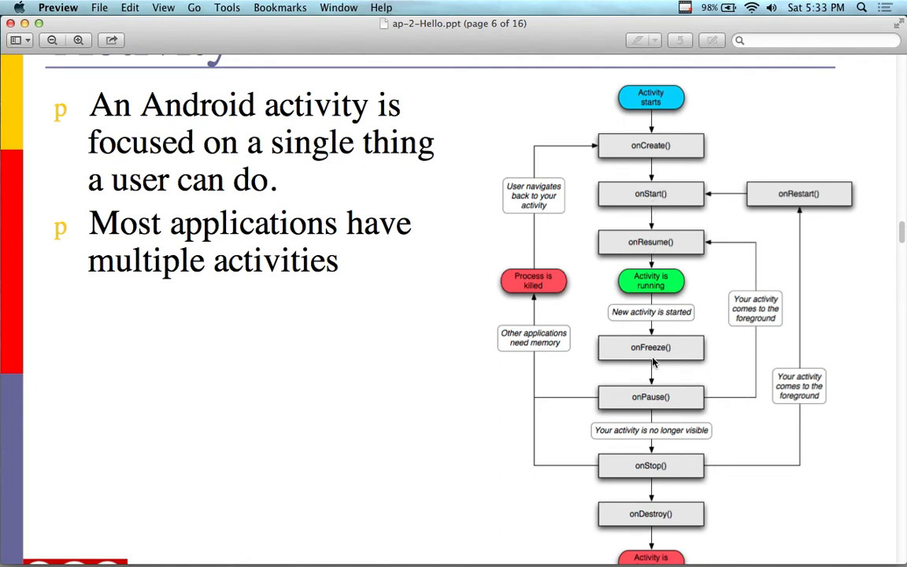
mouse_move(660, 509)
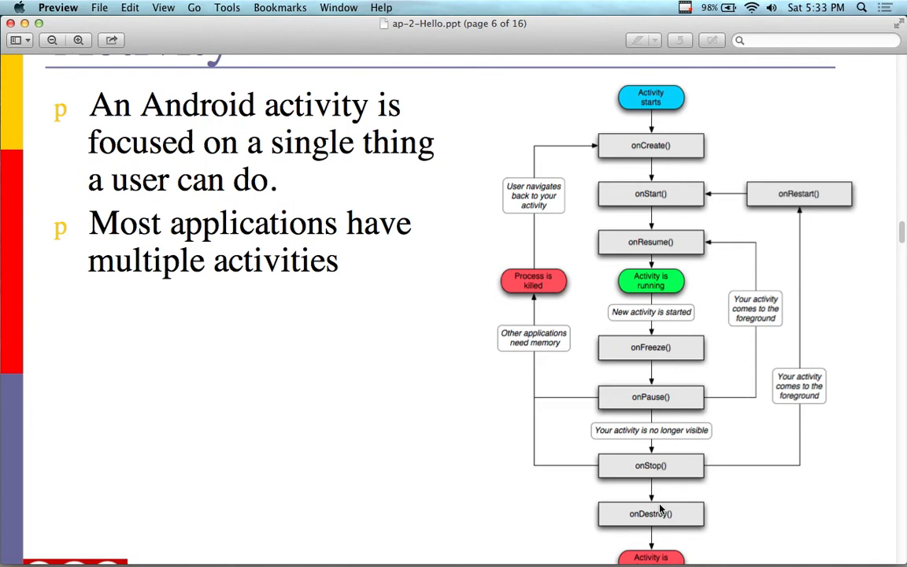
mouse_move(687, 148)
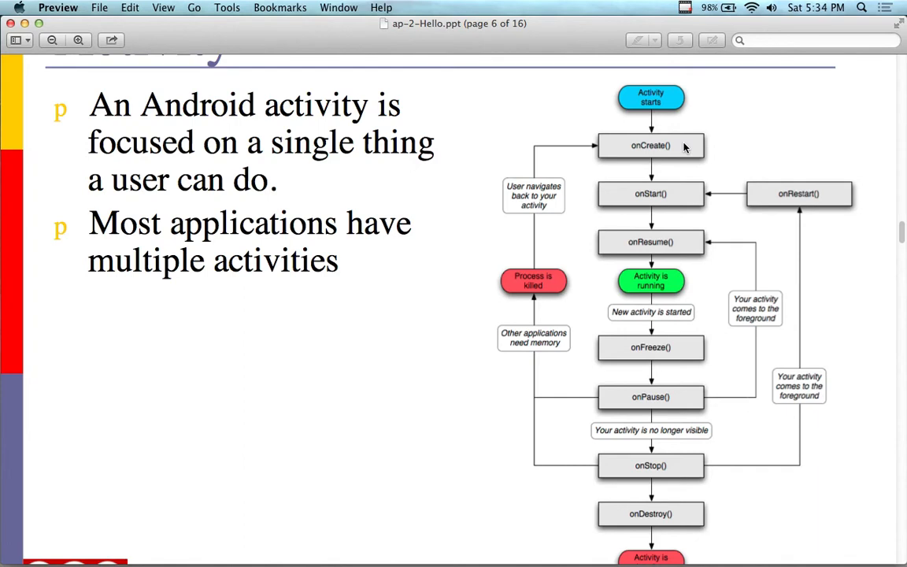
mouse_move(638, 100)
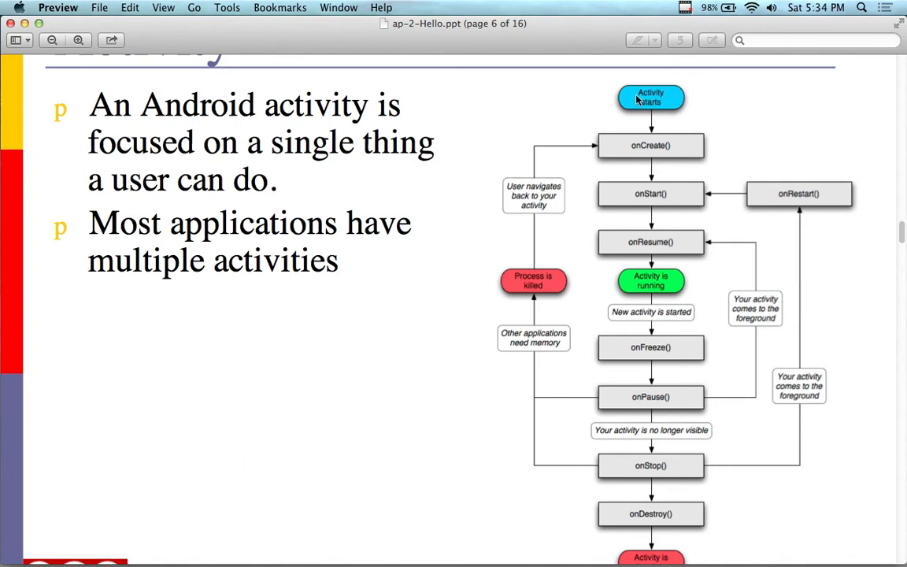
mouse_move(643, 152)
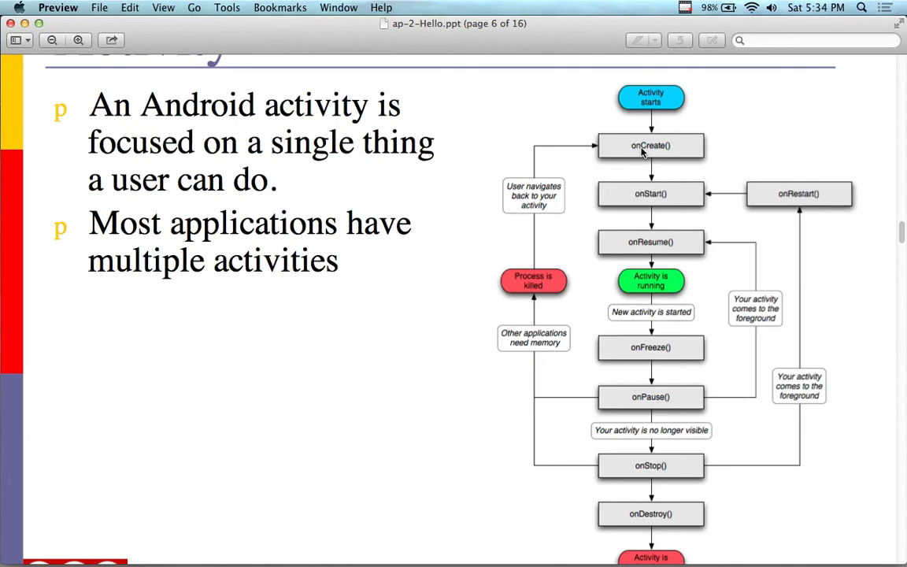
mouse_move(645, 157)
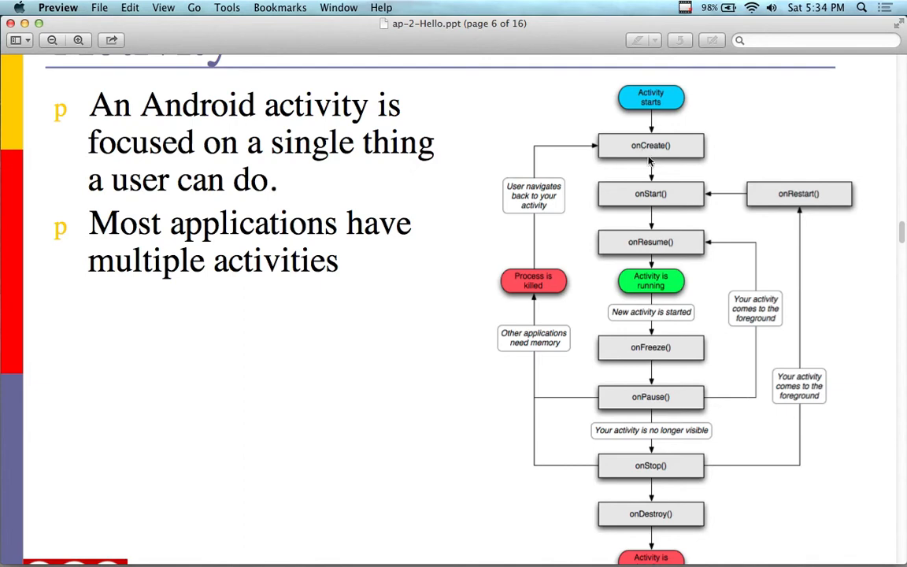
mouse_move(622, 170)
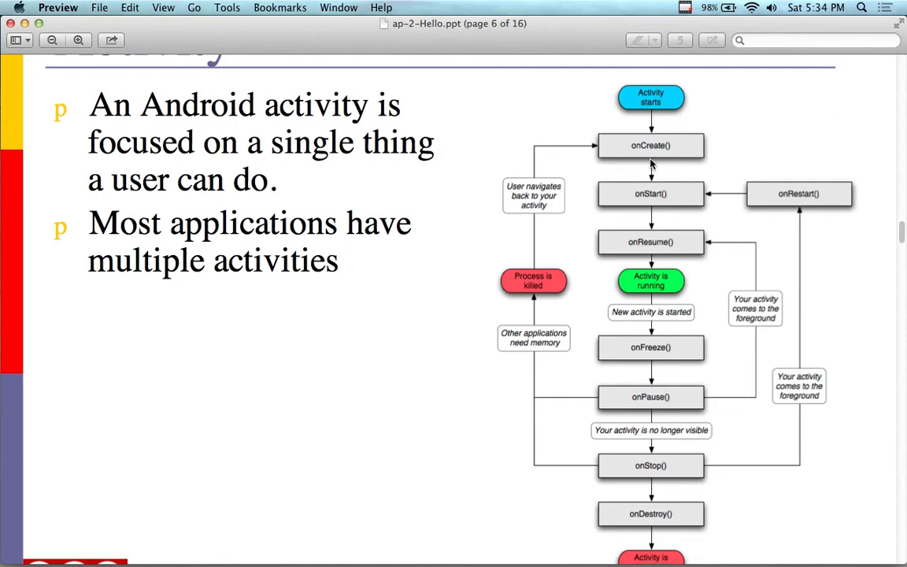
mouse_move(656, 155)
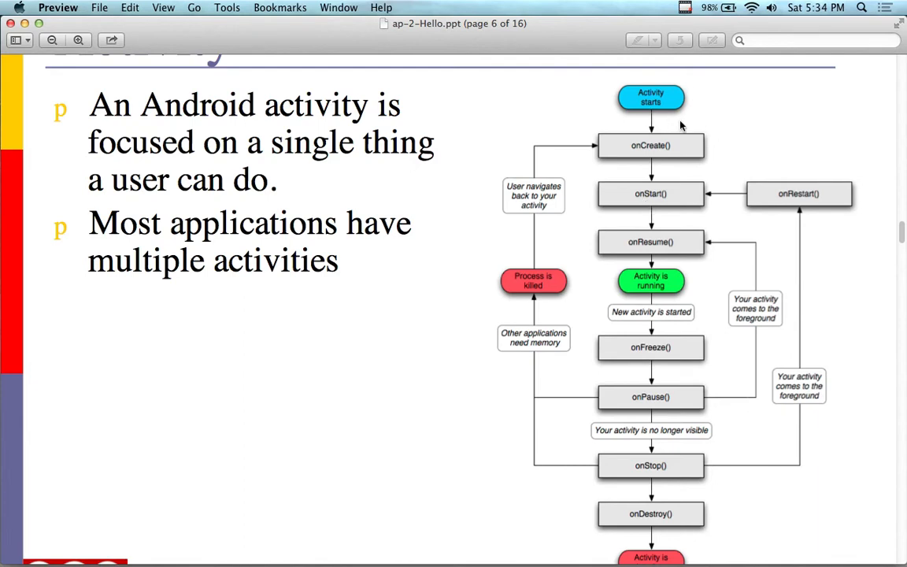
mouse_move(640, 158)
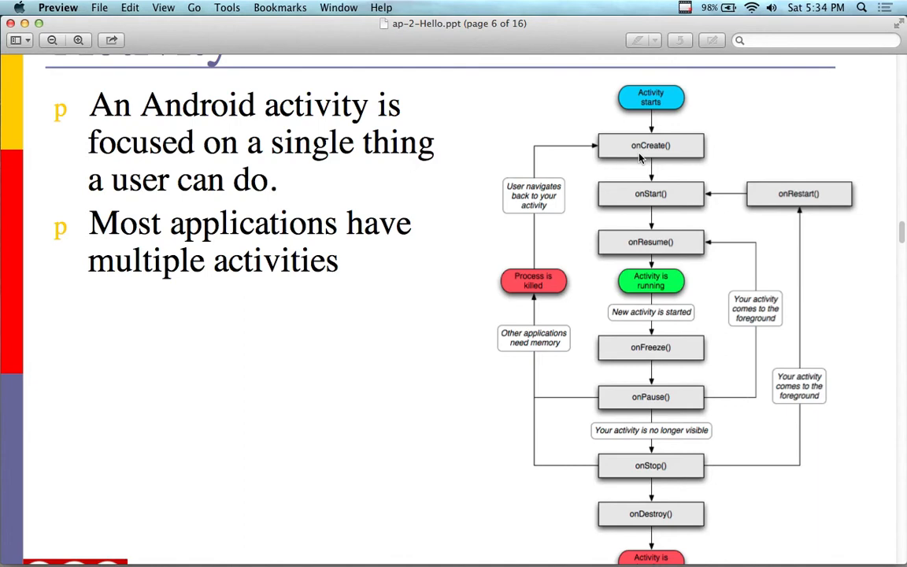
mouse_move(662, 228)
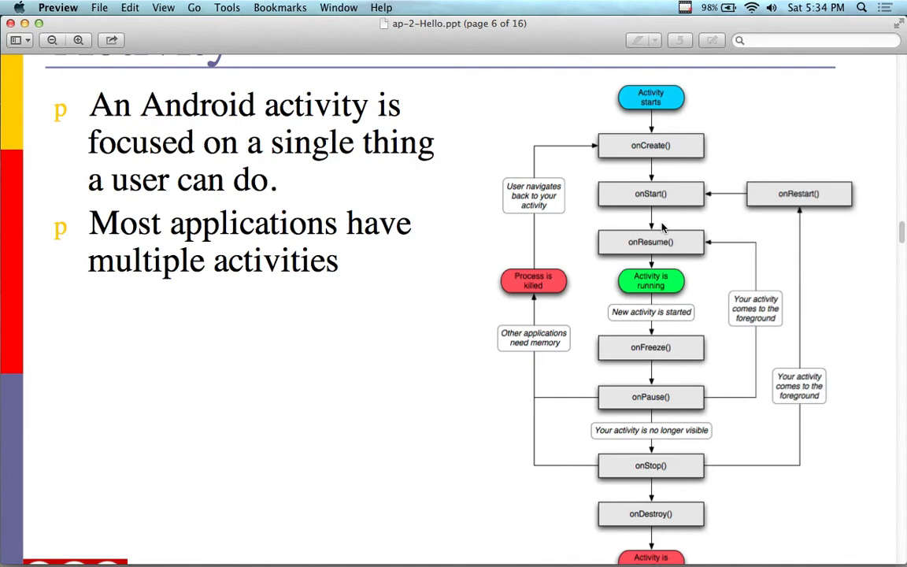
mouse_move(785, 209)
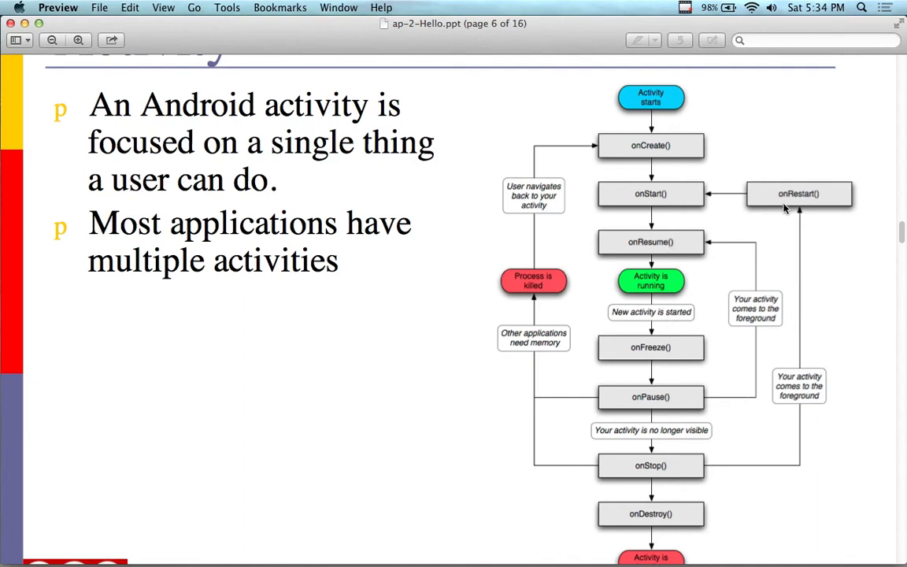
mouse_move(641, 475)
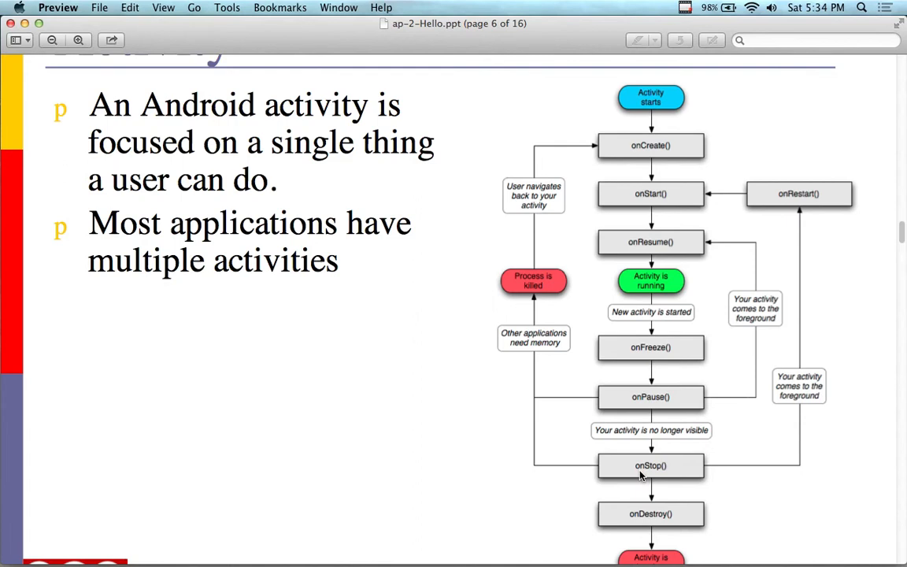
mouse_move(596, 356)
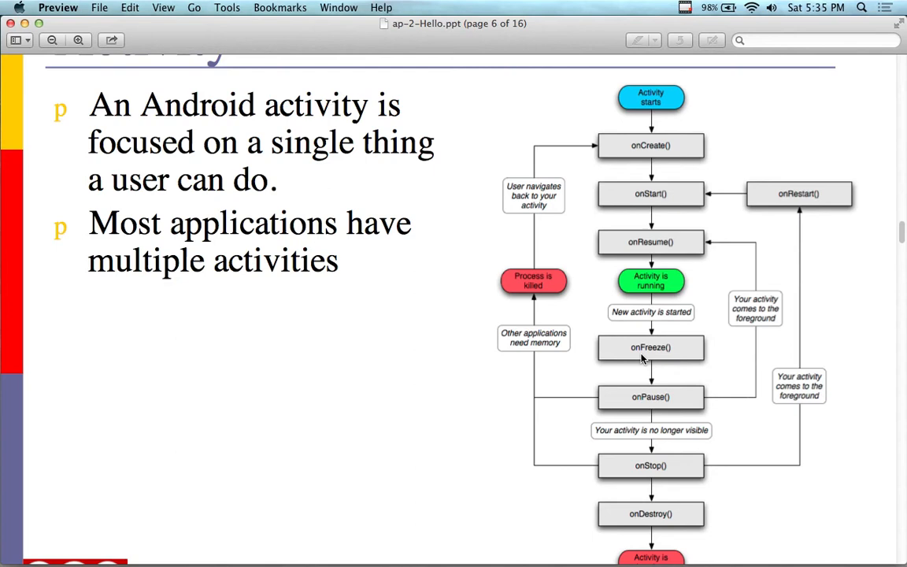
mouse_move(693, 201)
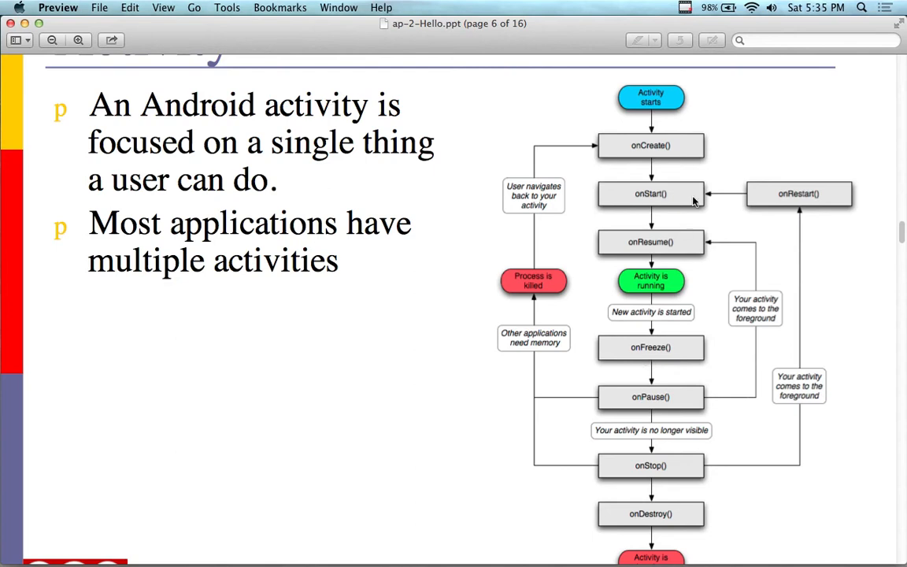
mouse_move(595, 241)
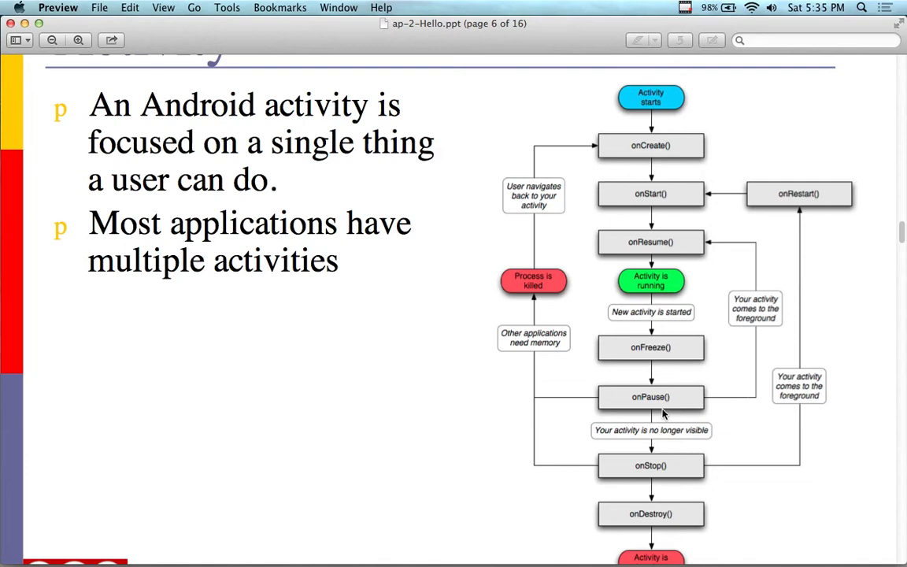
- Scroll from the lifecycle diagram to page 7's 'Activities start each other' slide
scroll(down, 3)
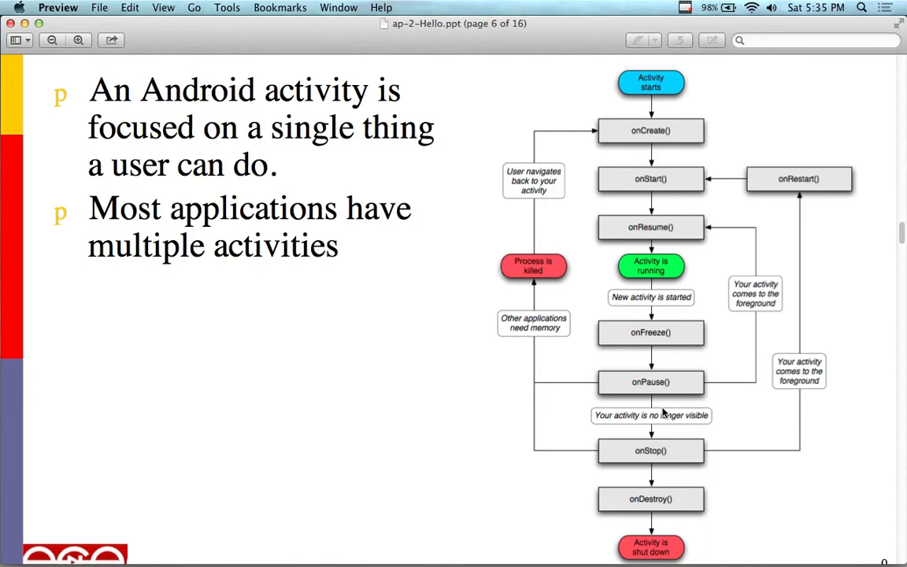
mouse_move(653, 396)
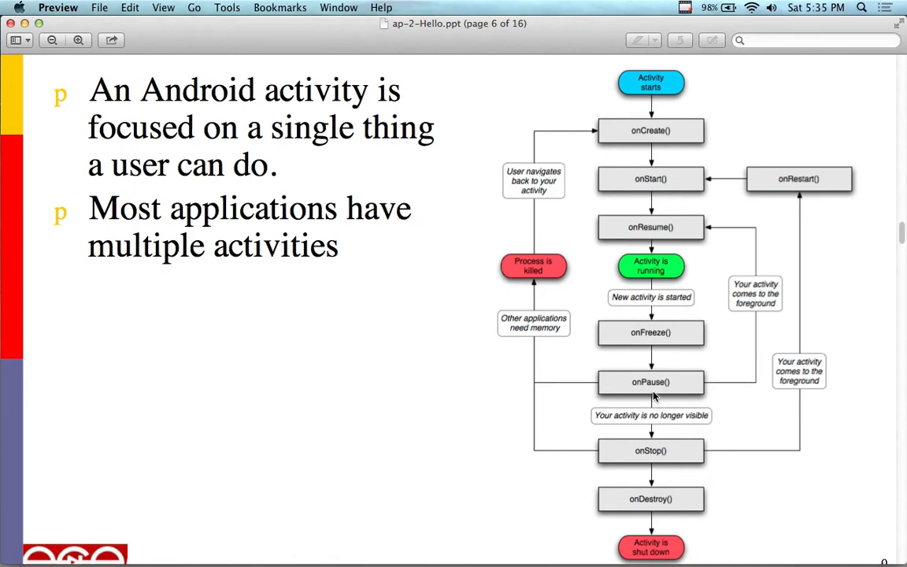
scroll(down, 3)
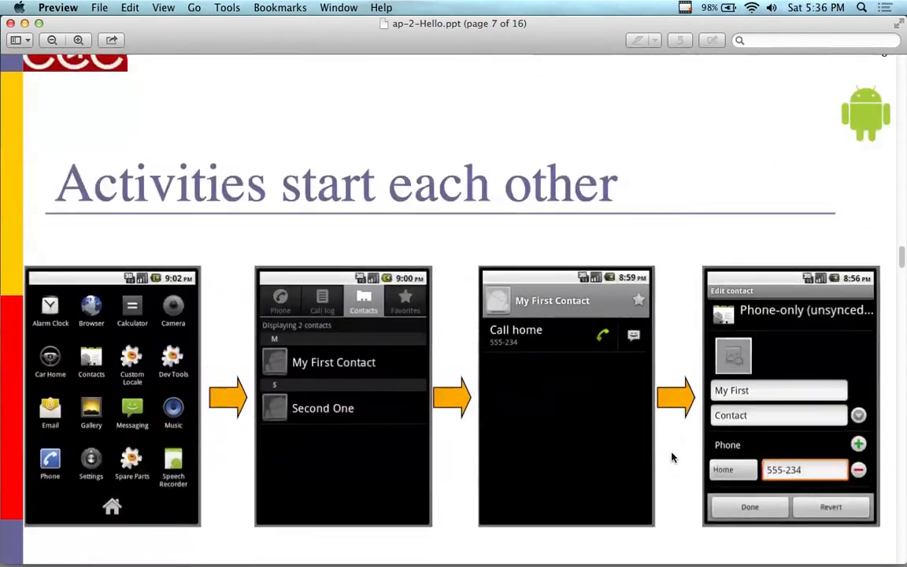
- Scroll past the phone screenshots to page 8's Revised HelloAndroid.java code slide
scroll(down, 3)
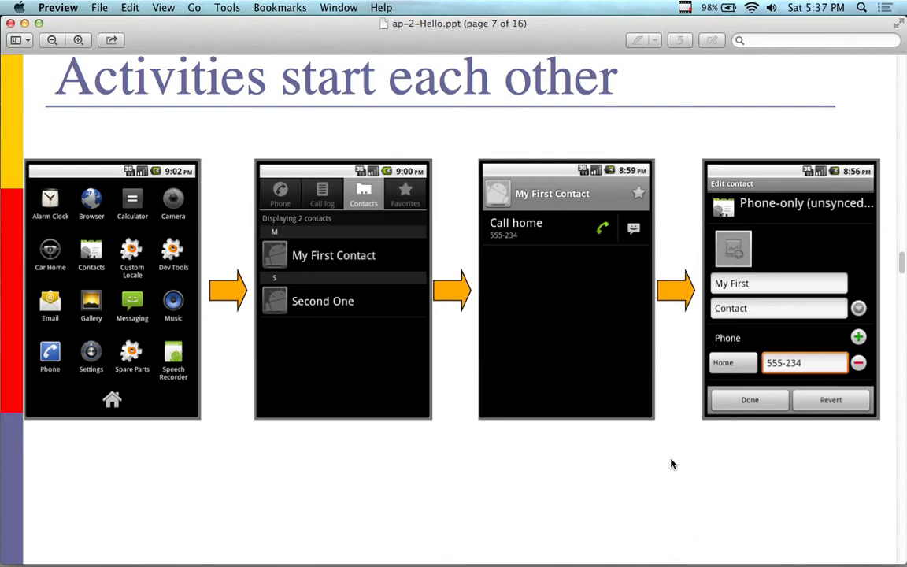
mouse_move(821, 389)
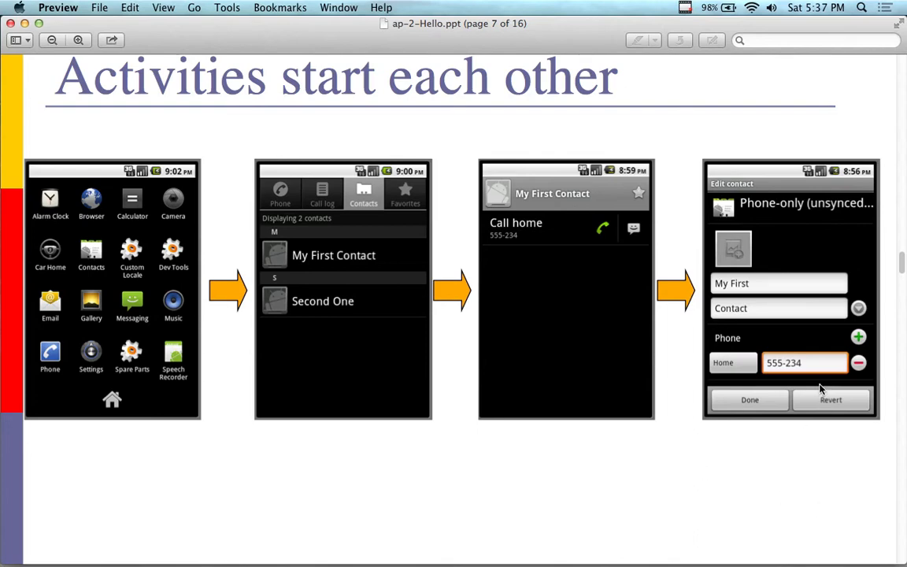
mouse_move(815, 400)
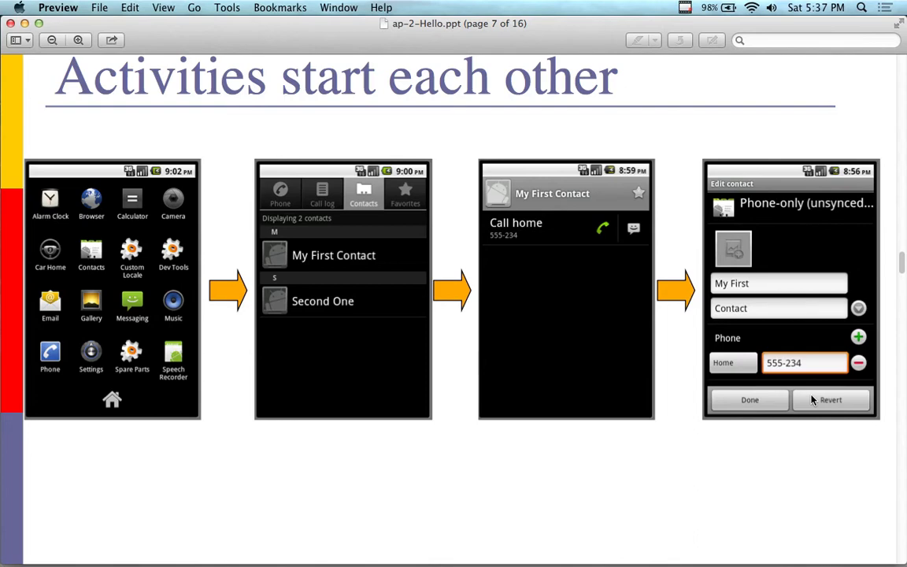
scroll(down, 3)
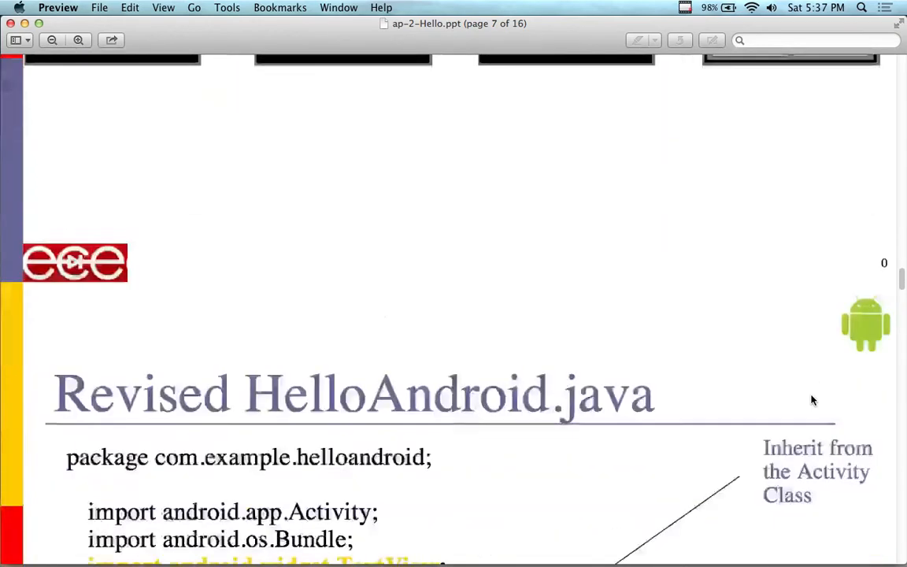
scroll(down, 3)
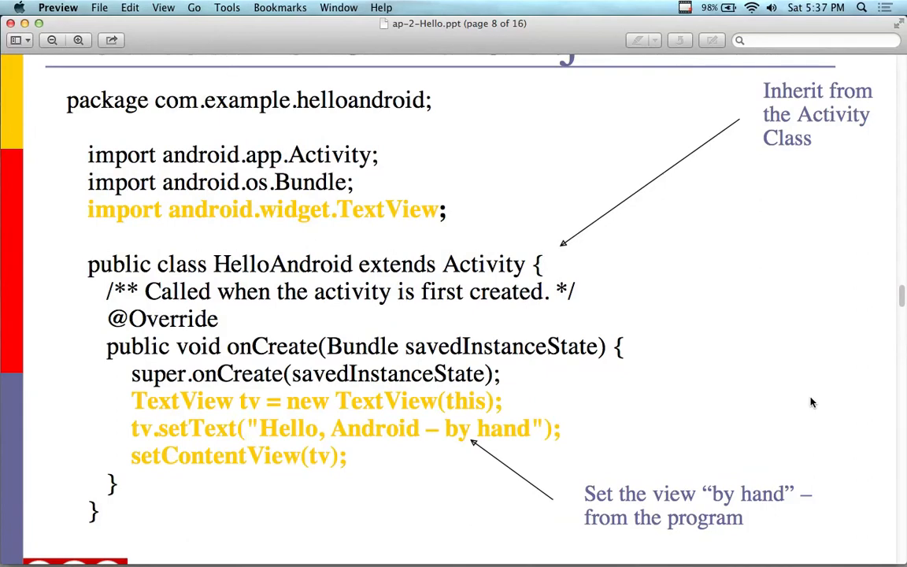
mouse_move(458, 475)
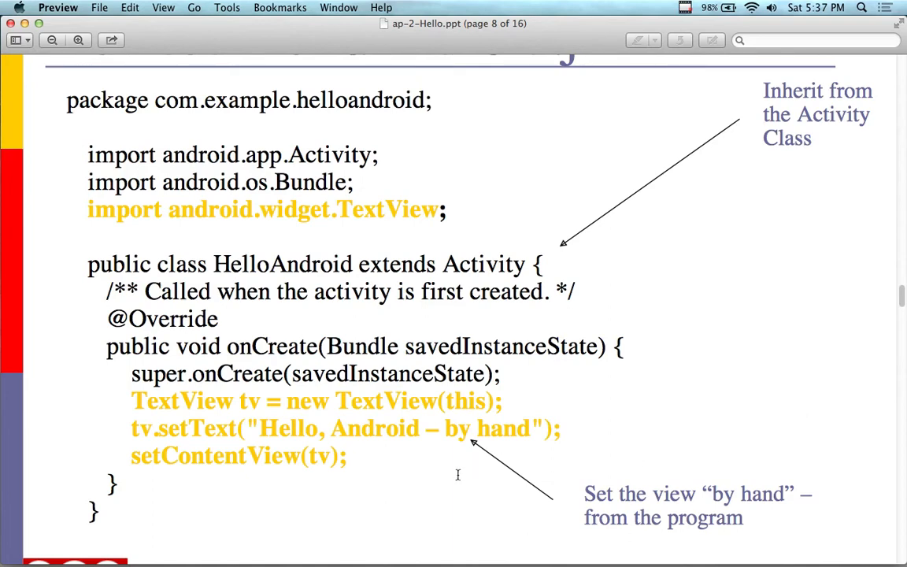
mouse_move(212, 441)
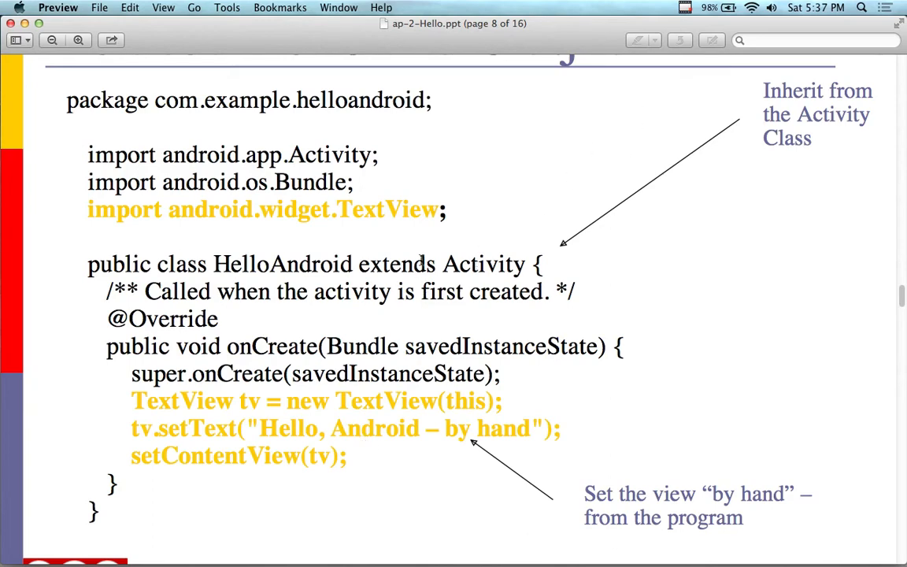
mouse_move(266, 204)
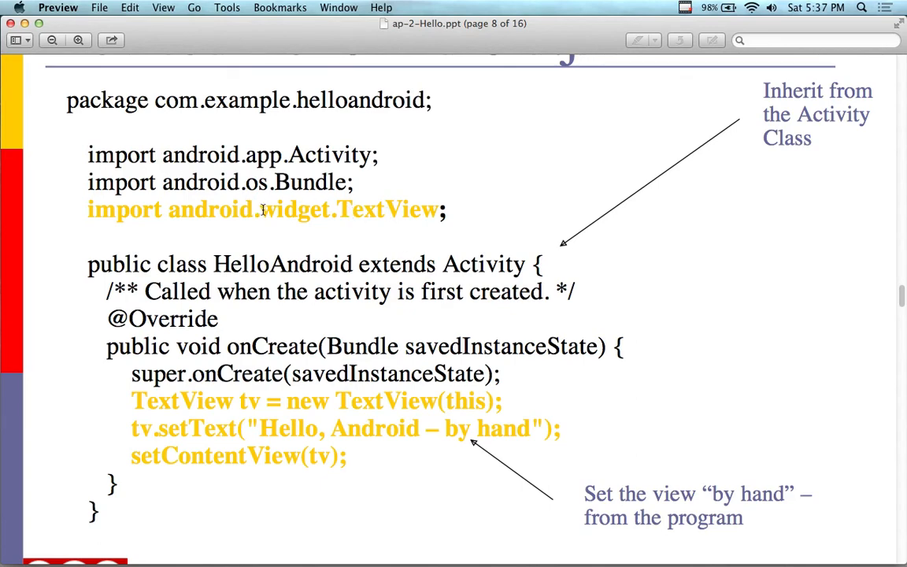
- Mark the word widget in the android.widget.TextView import on the Revised HelloAndroid.java slide
double_click(297, 209)
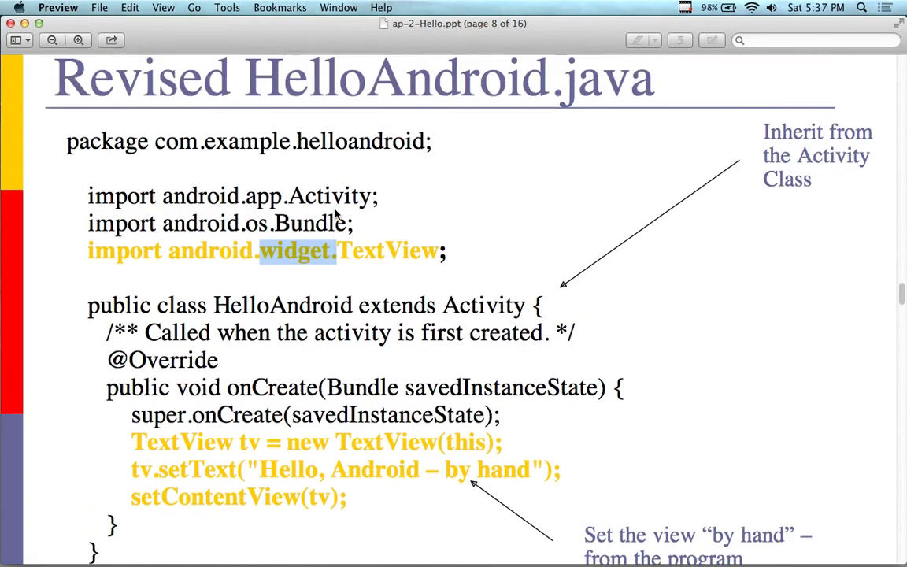
key(right)
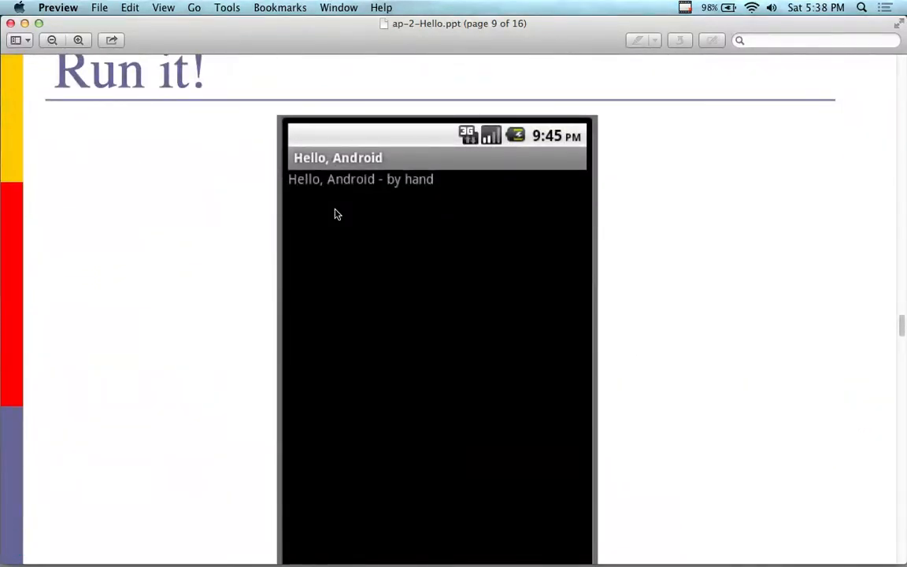
scroll(down, 3)
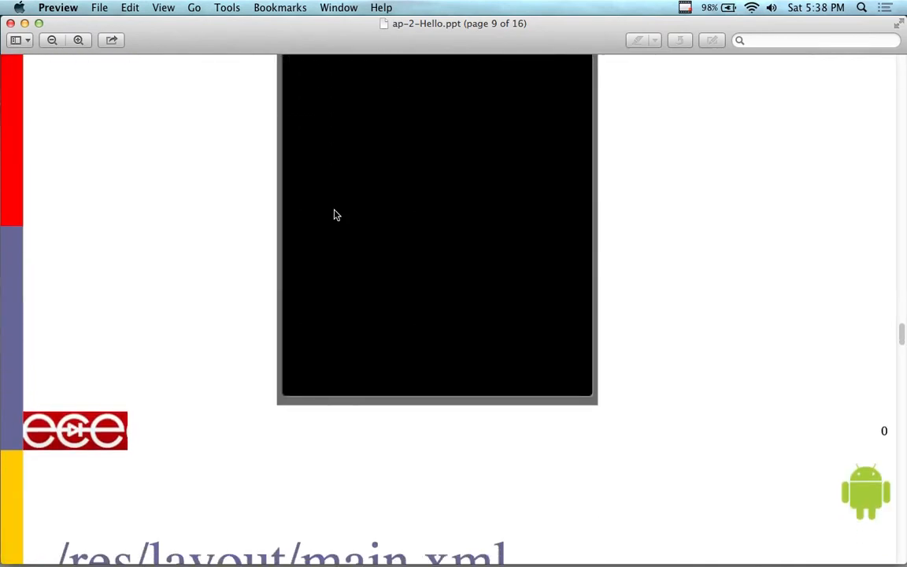
scroll(down, 3)
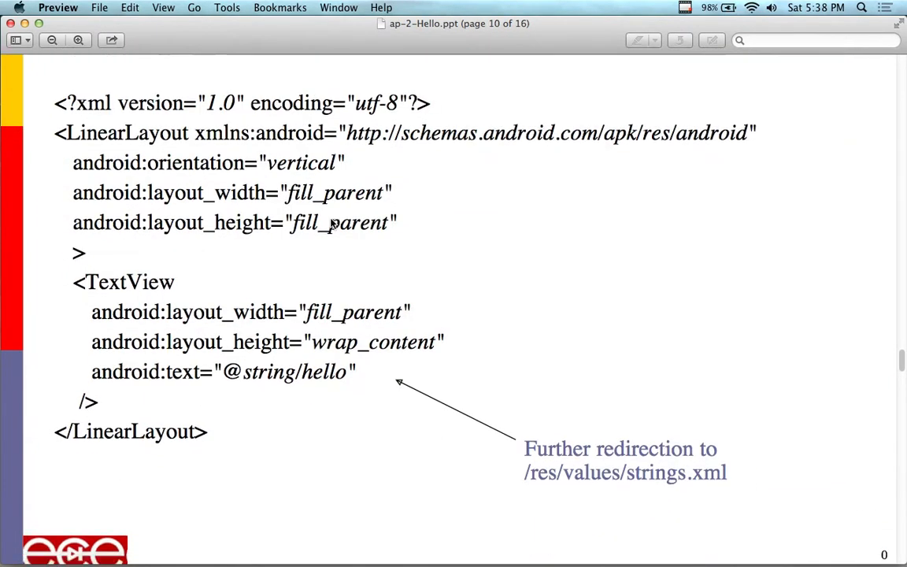
scroll(down, 3)
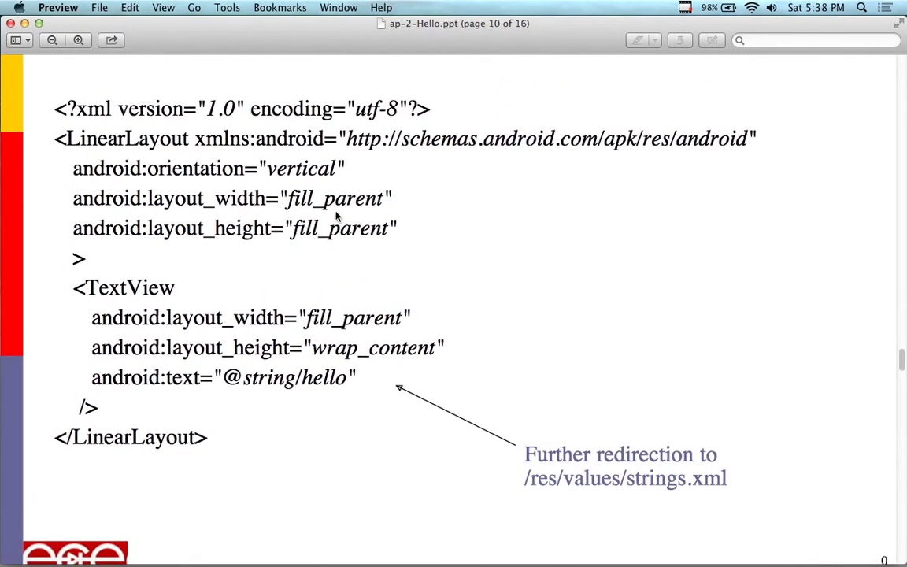
double_click(271, 377)
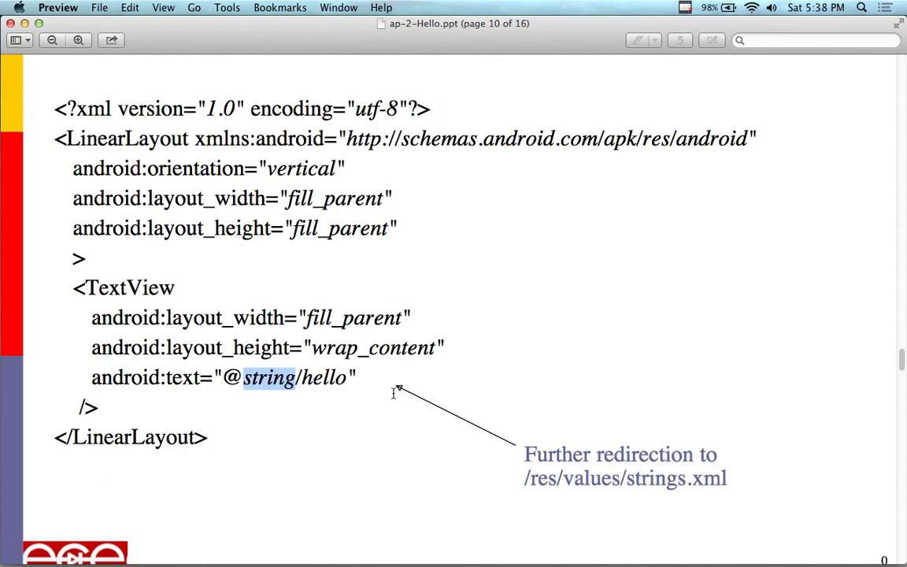
mouse_move(376, 543)
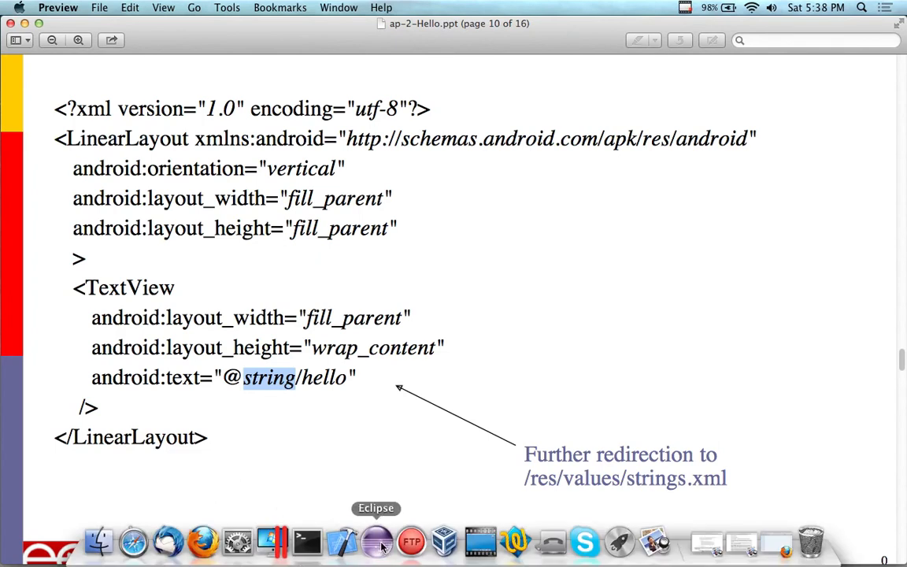
click(377, 541)
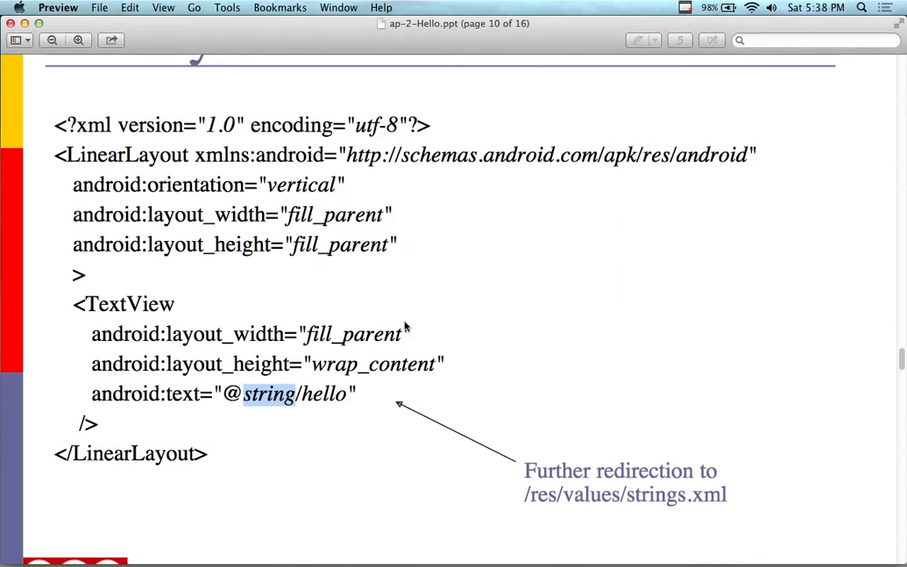
- Scroll past the strings.xml slide to page 13's generated public final class R code
scroll(down, 3)
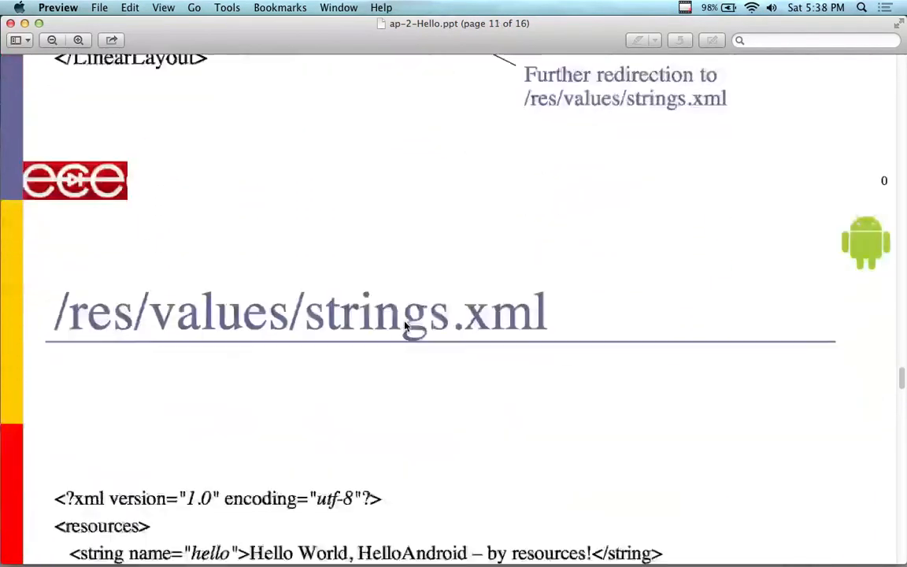
scroll(down, 3)
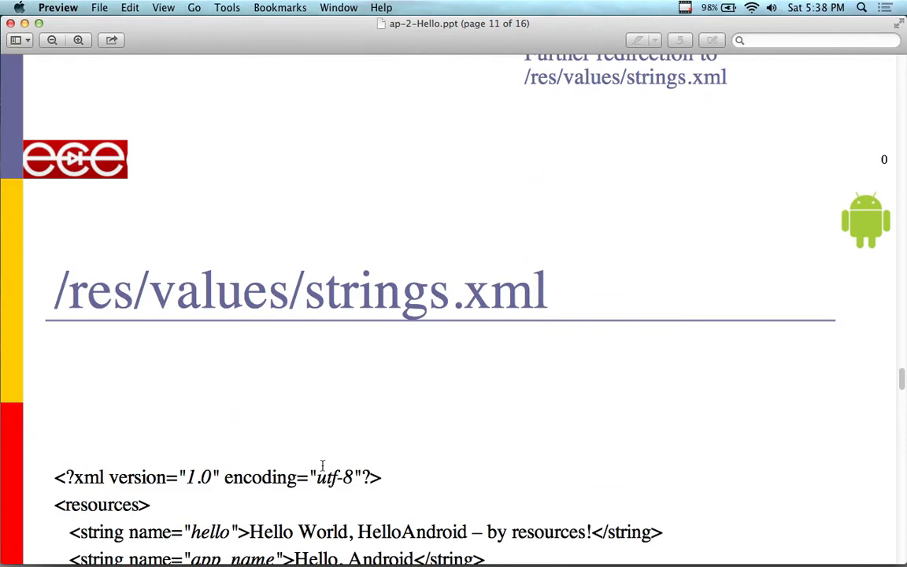
scroll(down, 3)
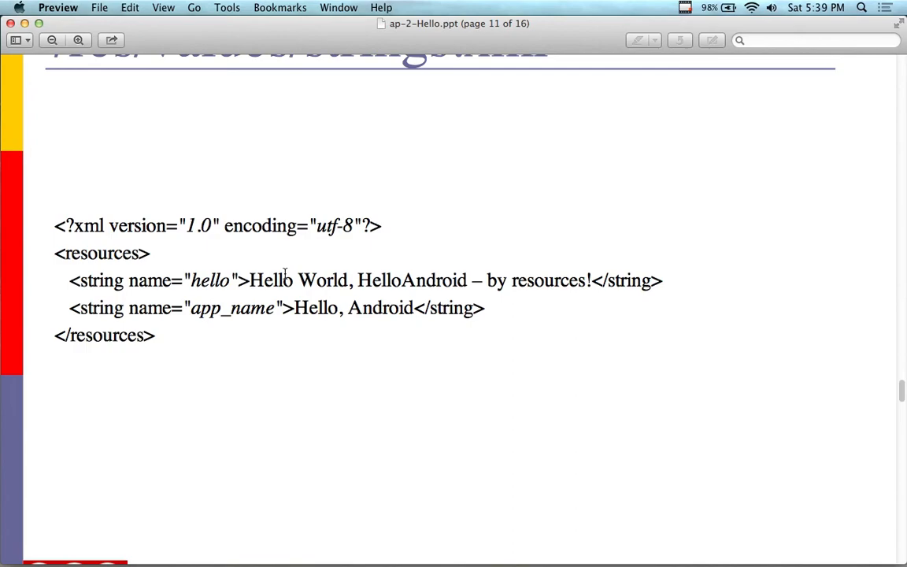
scroll(down, 3)
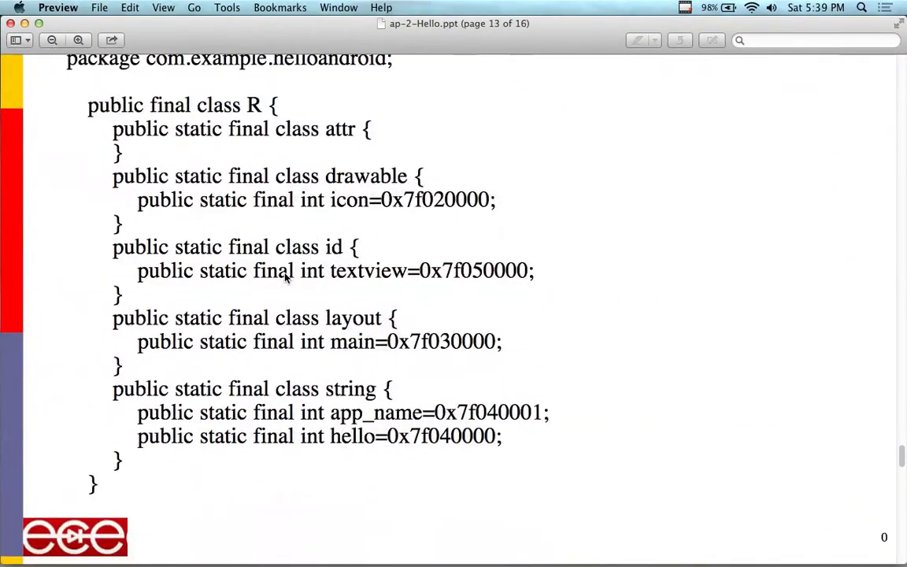
- Reach the 'Introduce a bug' slide and copy 'Object o = null; o.toString();'
scroll(down, 3)
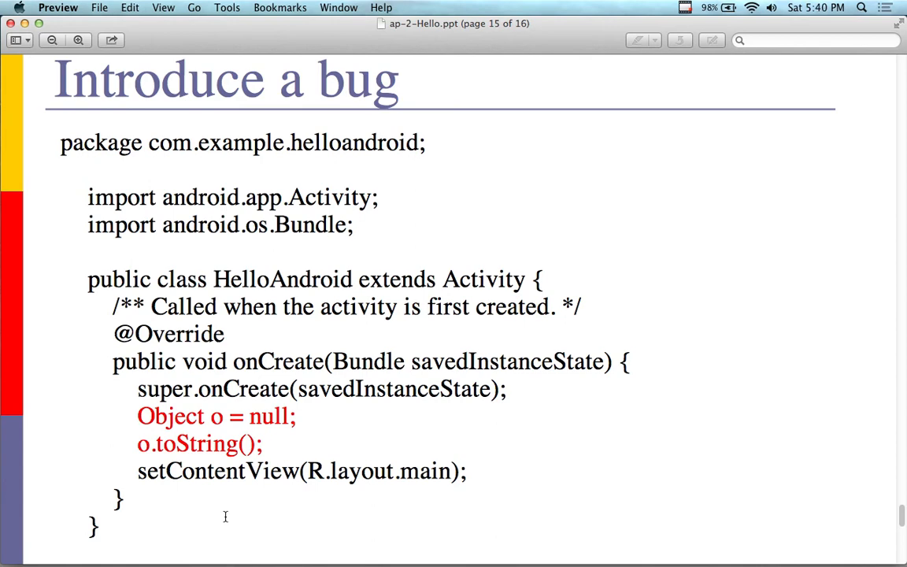
scroll(down, 3)
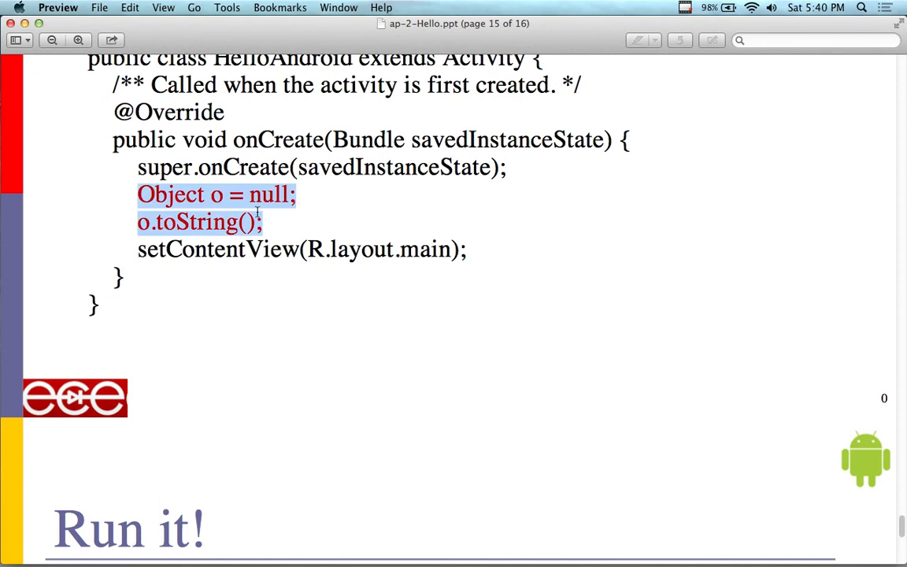
click(129, 7)
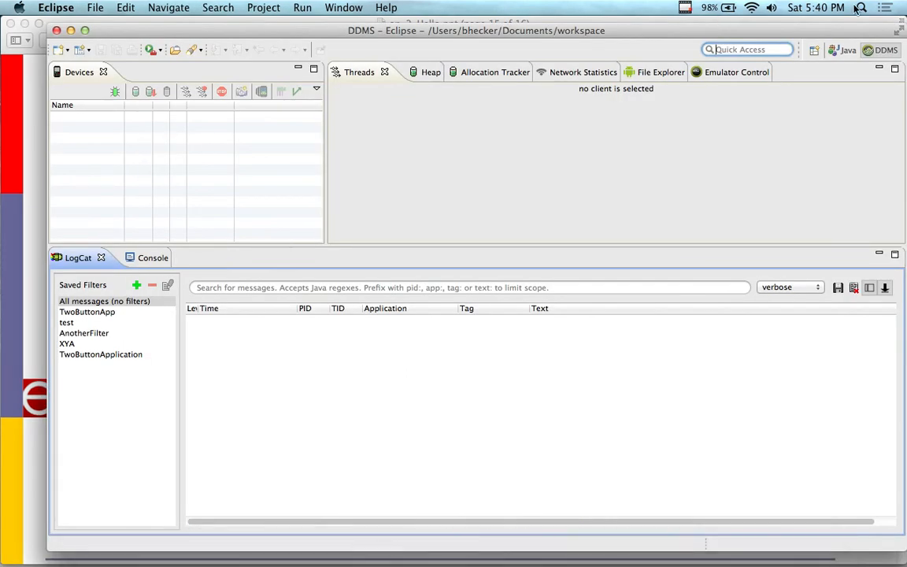
mouse_move(847, 52)
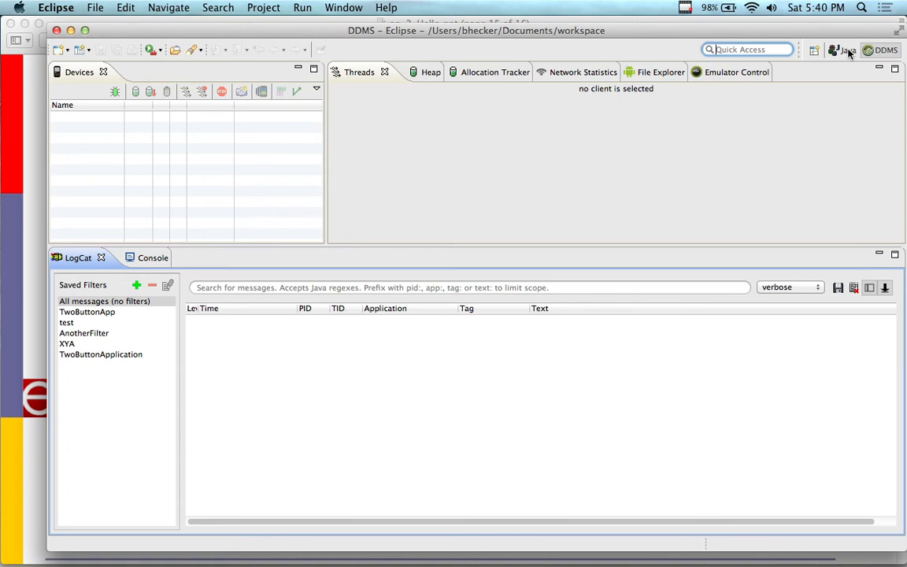
- Back in the Java perspective, open GetName.java from HelloAgain > src > edu.itu.helloagain
click(847, 49)
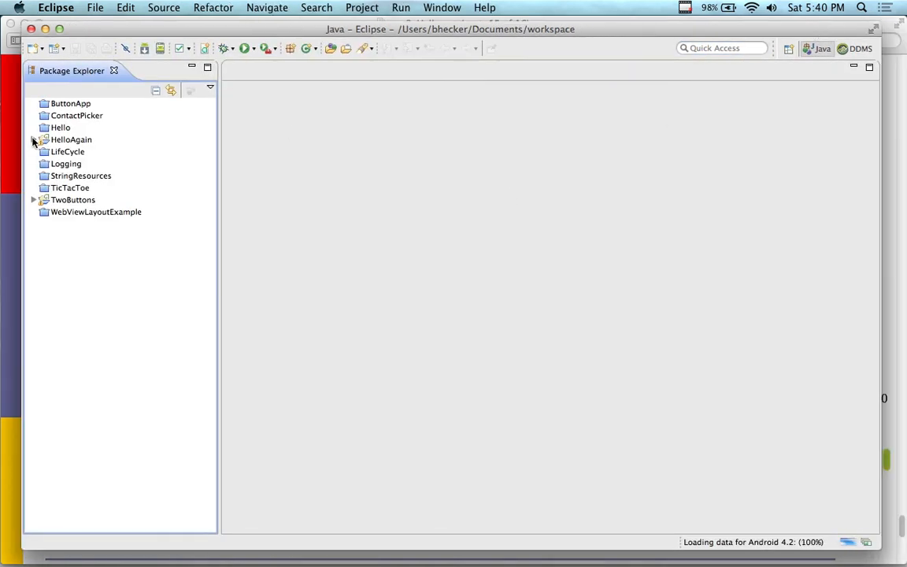
click(34, 139)
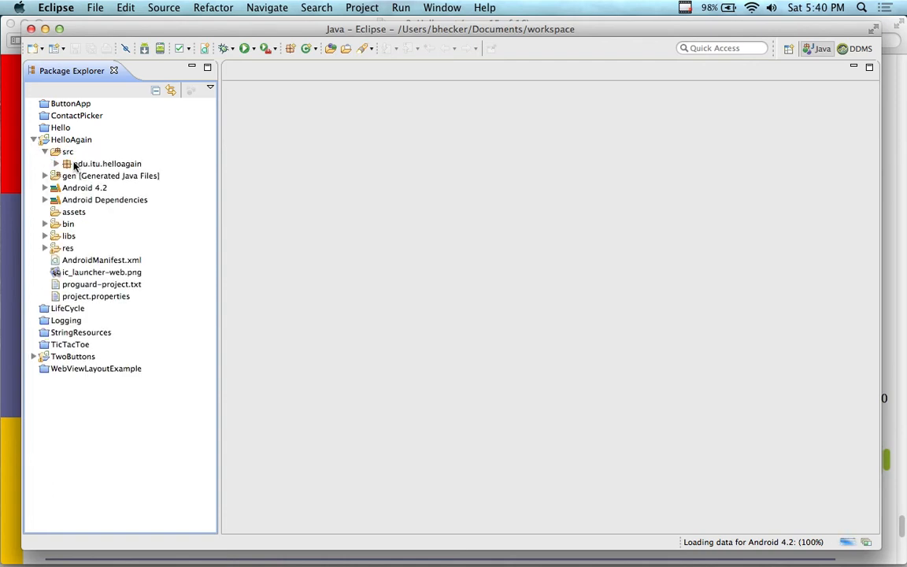
click(46, 163)
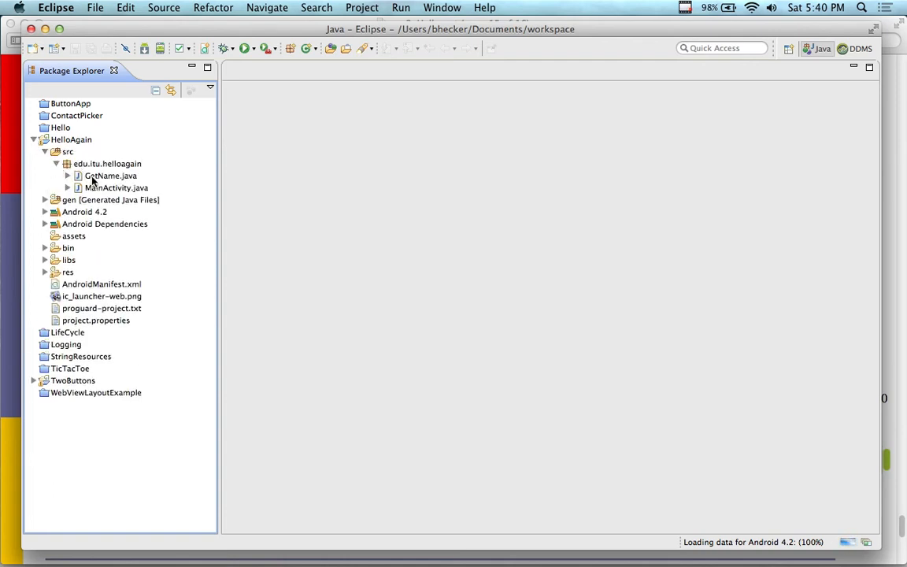
click(110, 175)
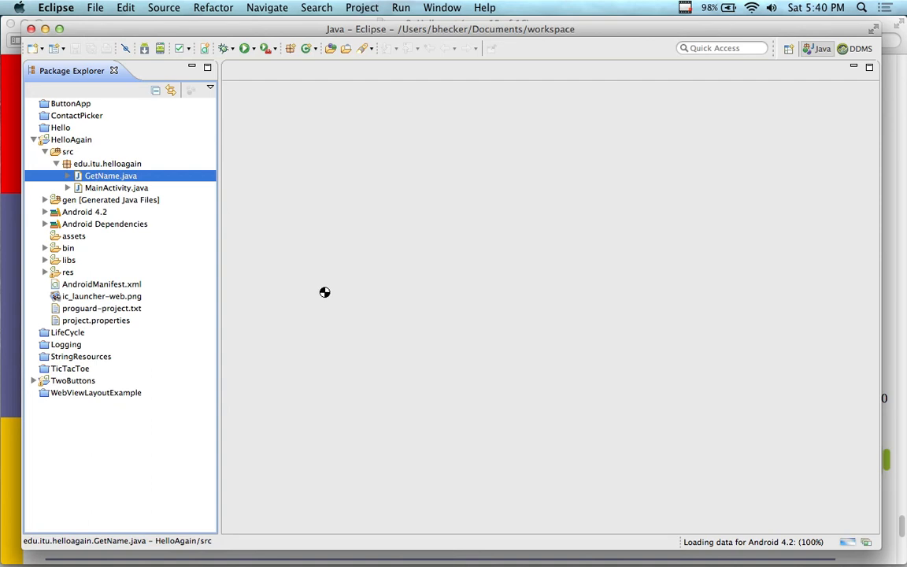
mouse_move(516, 322)
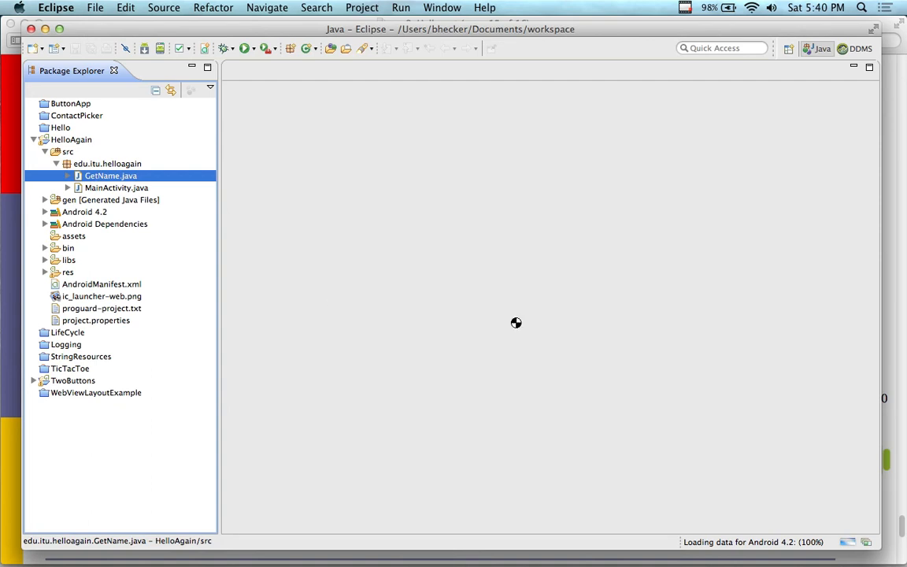
mouse_move(511, 321)
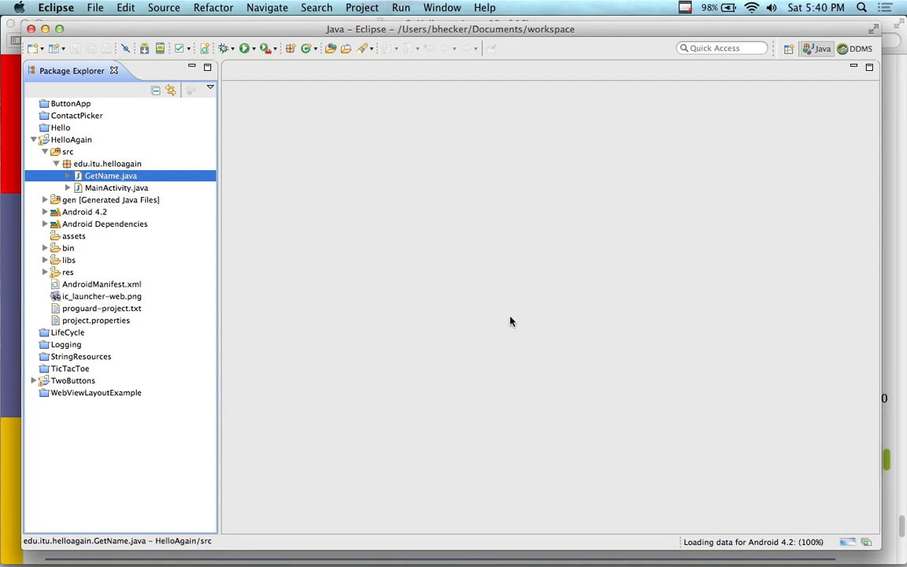
double_click(110, 175)
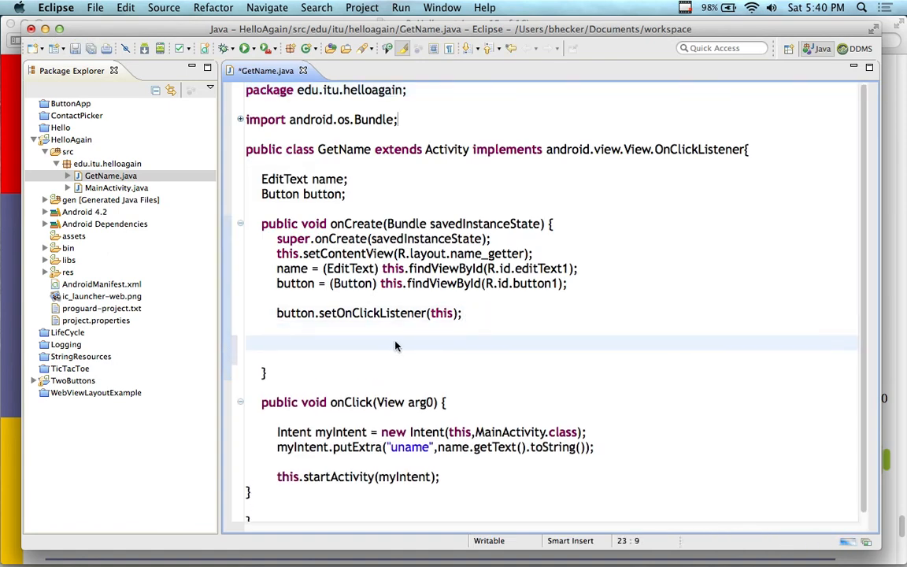
- Bring up the editor context menu on GetName's blank onCreate line to paste the bug lines
right_click(396, 345)
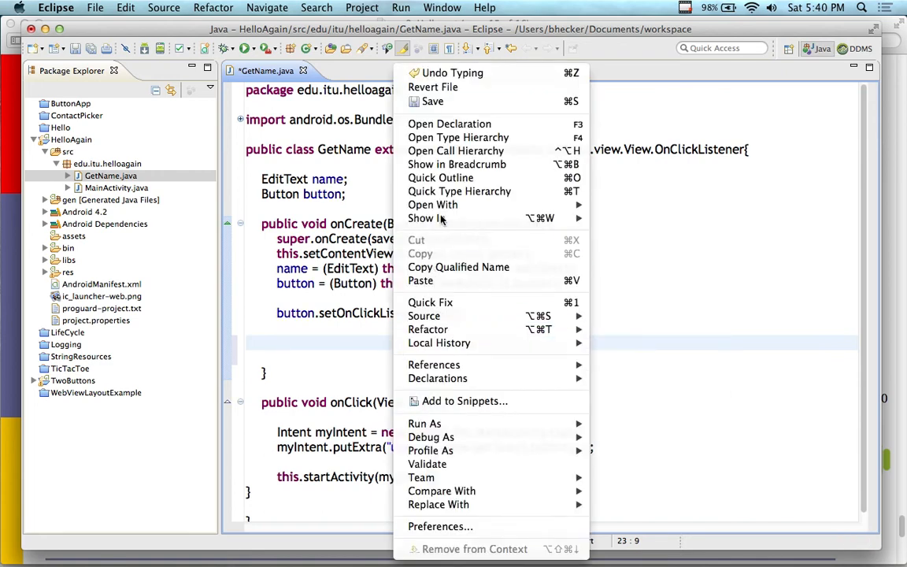
mouse_move(421, 281)
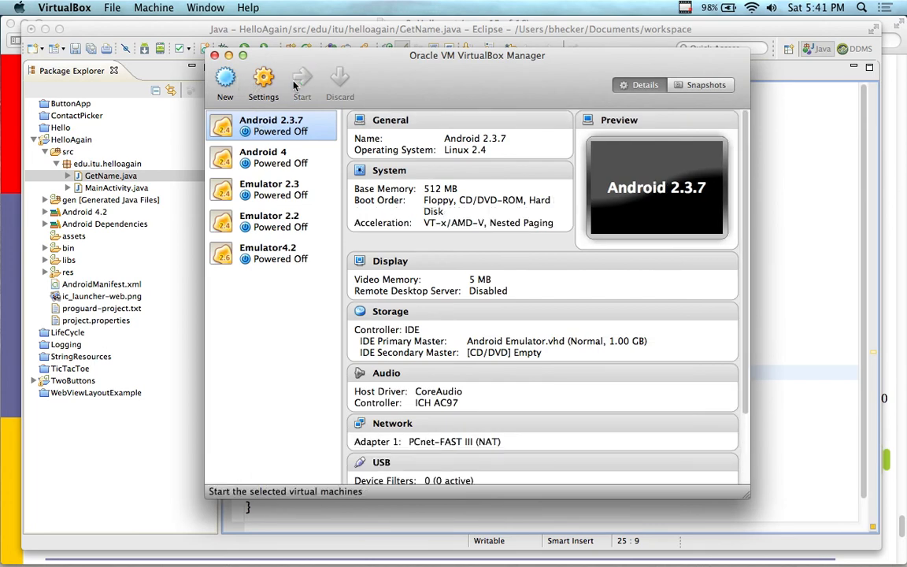
- Start the Android 2.3.7 virtual machine in VirtualBox Manager
click(302, 82)
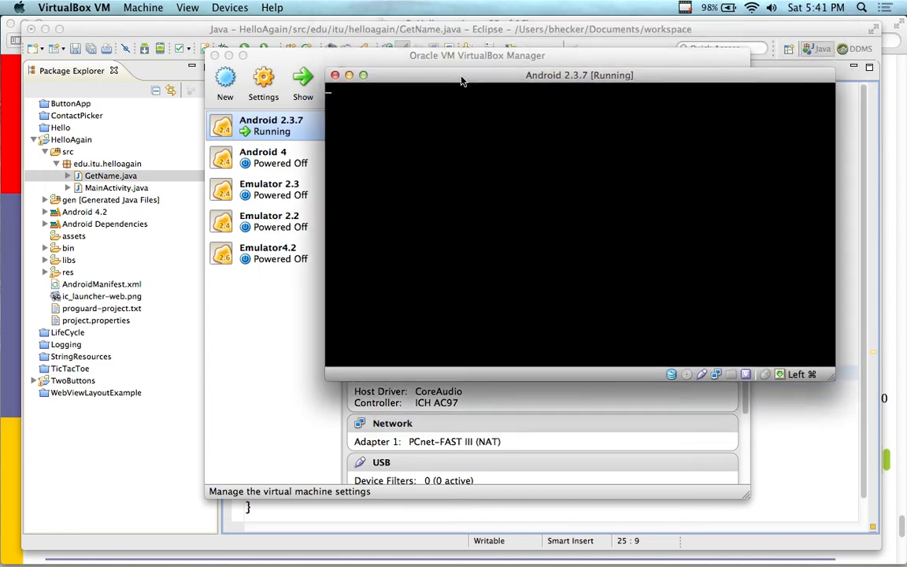
mouse_move(311, 38)
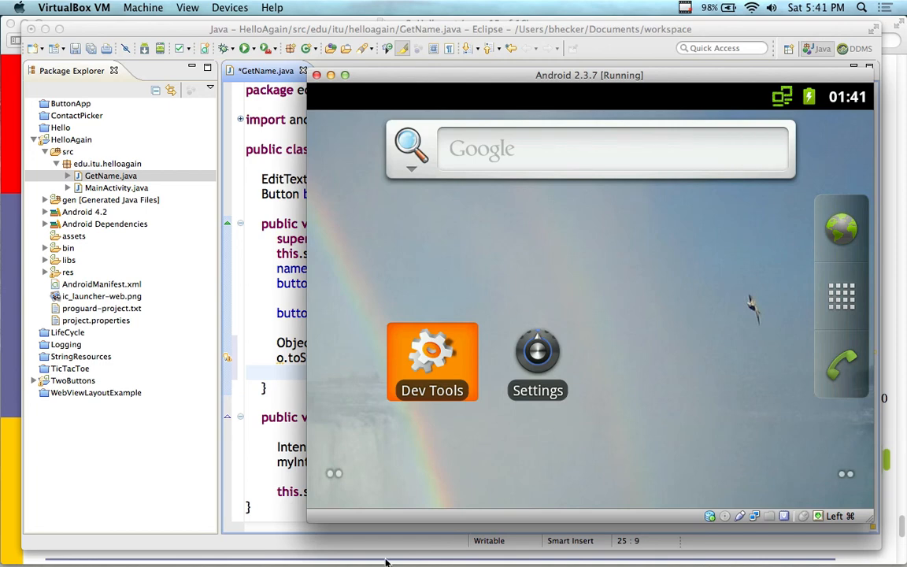
mouse_move(291, 543)
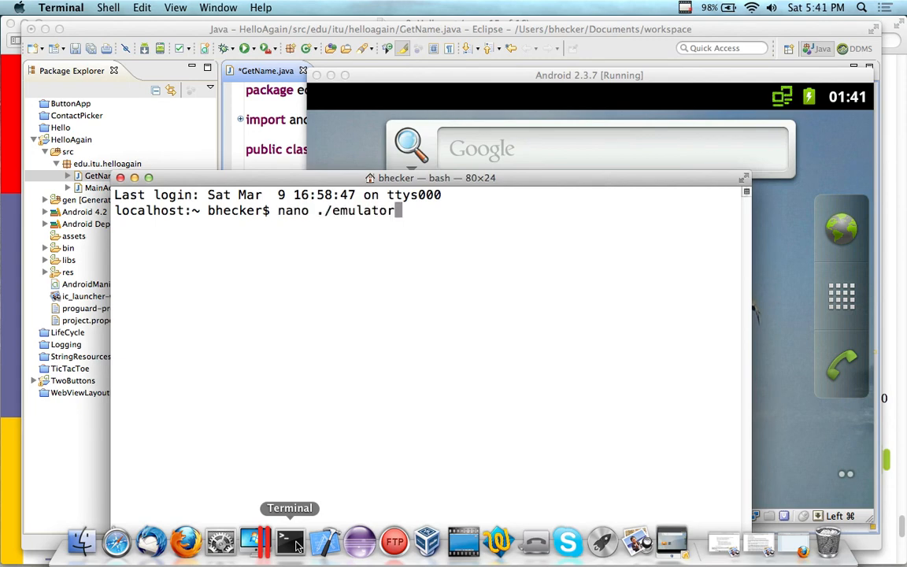
- Enter the nano ./emulator command in Terminal before returning to GetName.java
key(Return)
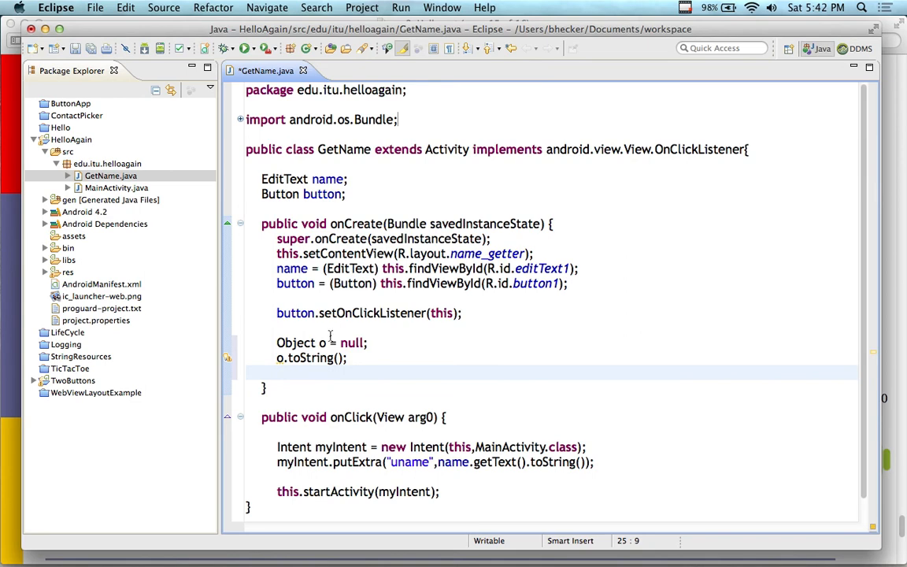
- Run HelloAgain as an Android Application on the running localhost:5555 emulator
click(71, 139)
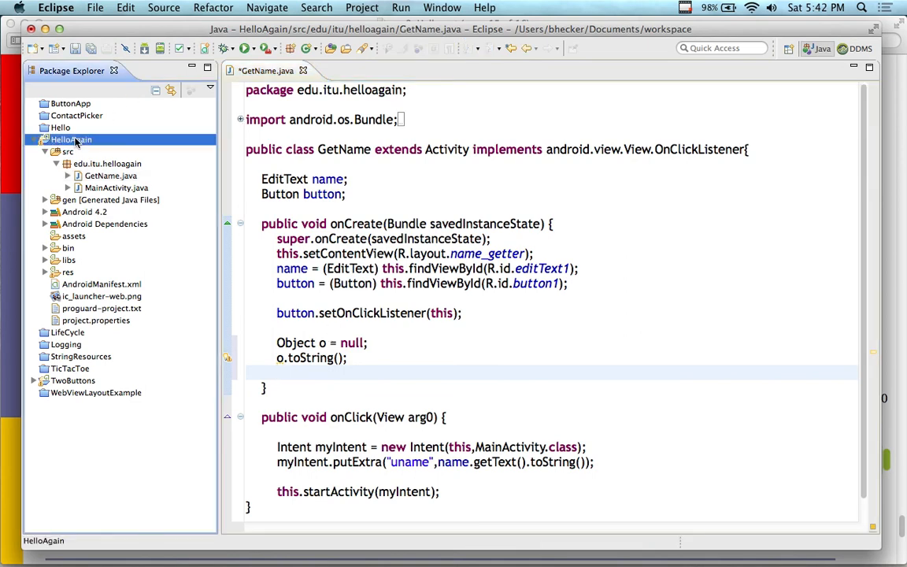
right_click(71, 140)
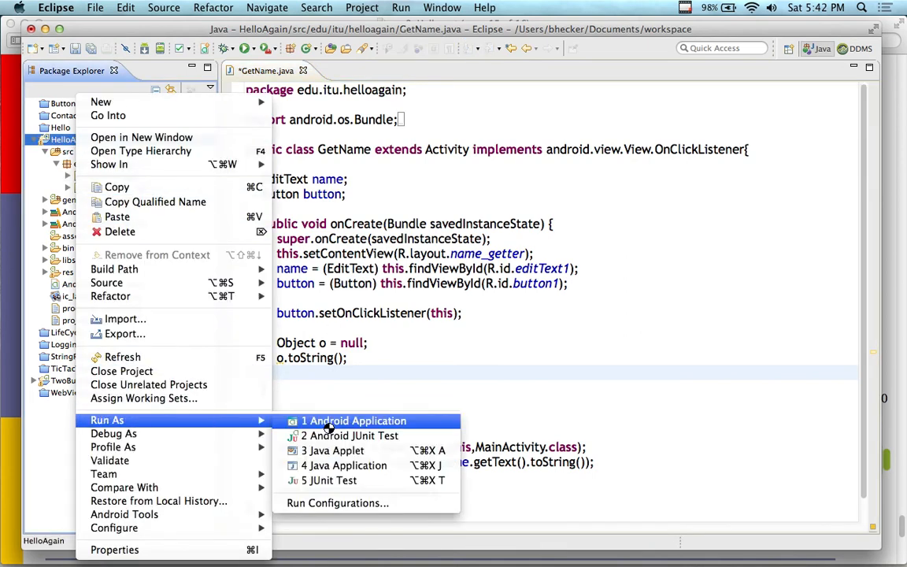
click(354, 421)
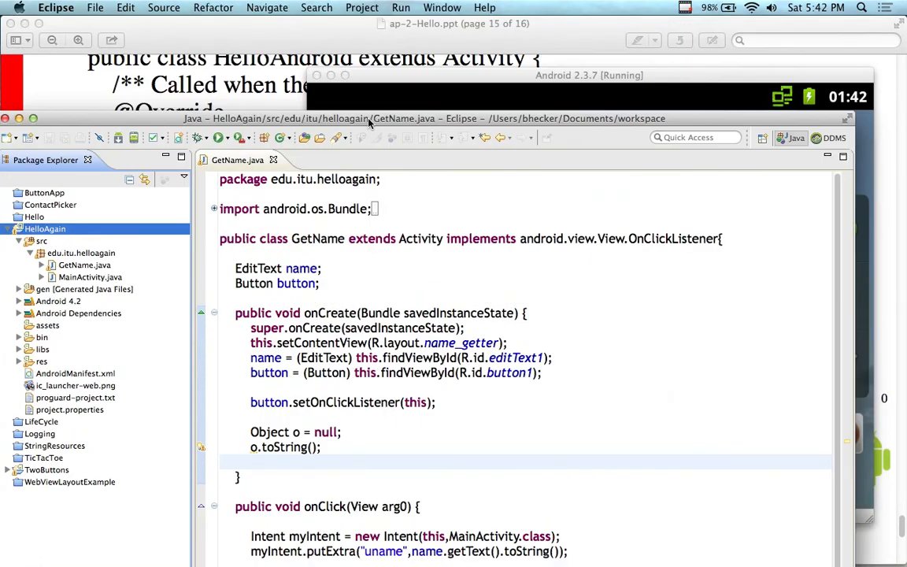
click(400, 7)
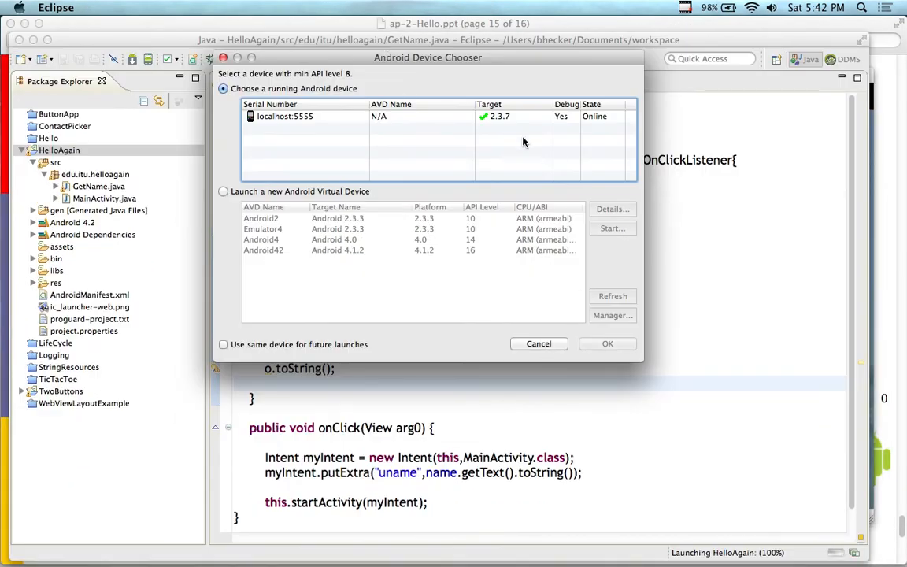
click(607, 343)
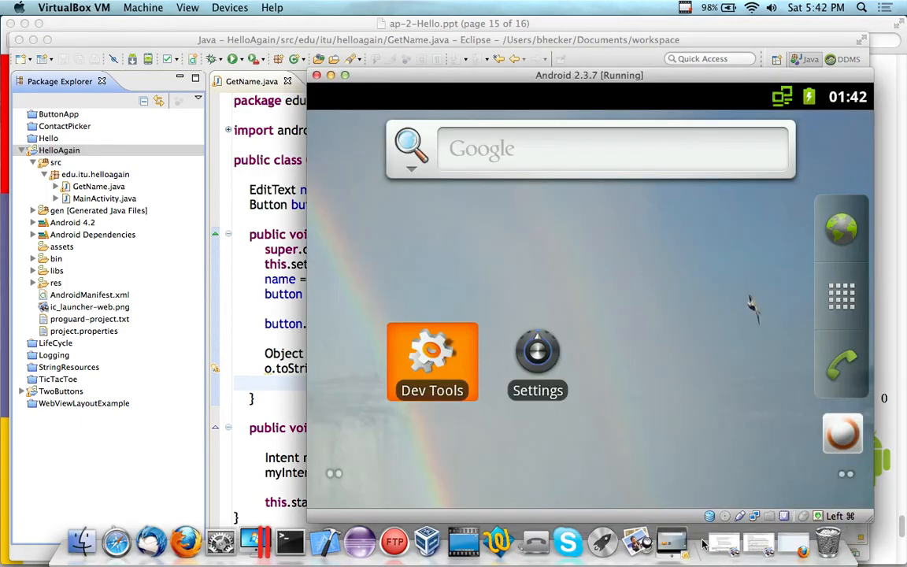
mouse_move(715, 378)
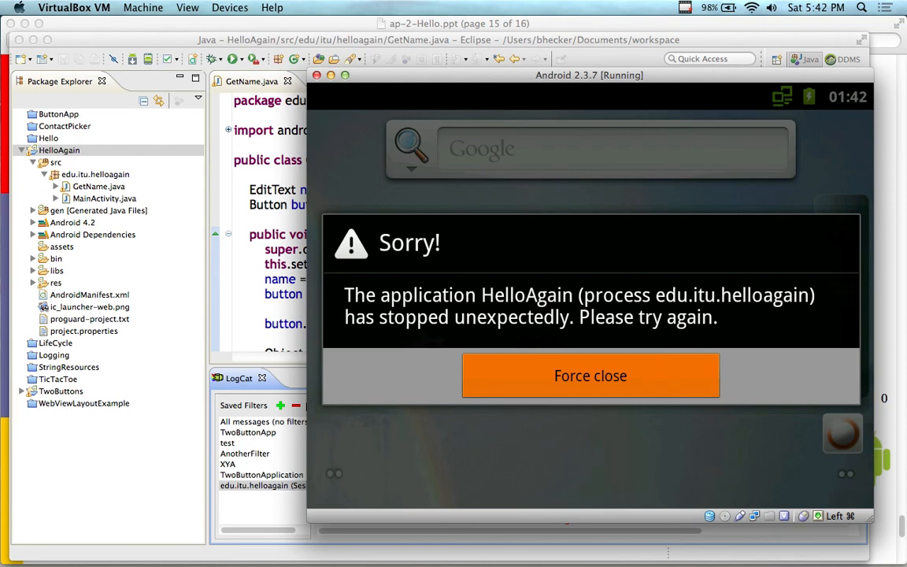
mouse_move(502, 364)
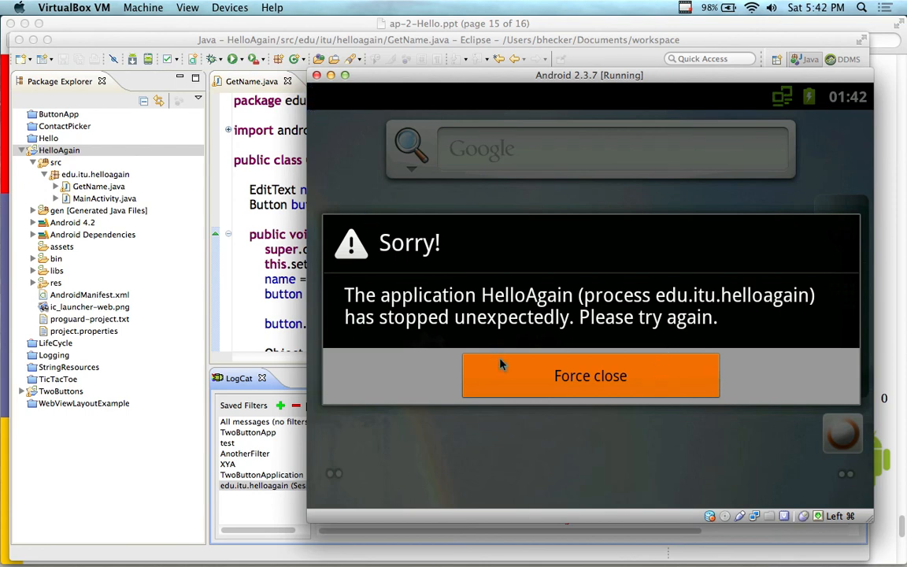
- Force close the crashed HelloAgain app in the emulator's Sorry! dialog
click(590, 375)
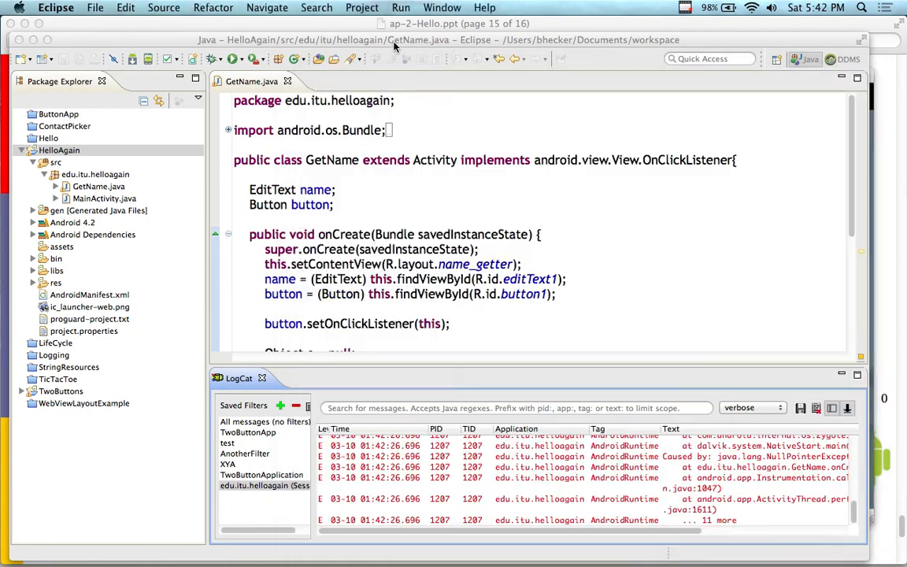
- Read the RuntimeException trace in DDMS LogCat down to GetName.java line 24, then return to the Java view
click(843, 59)
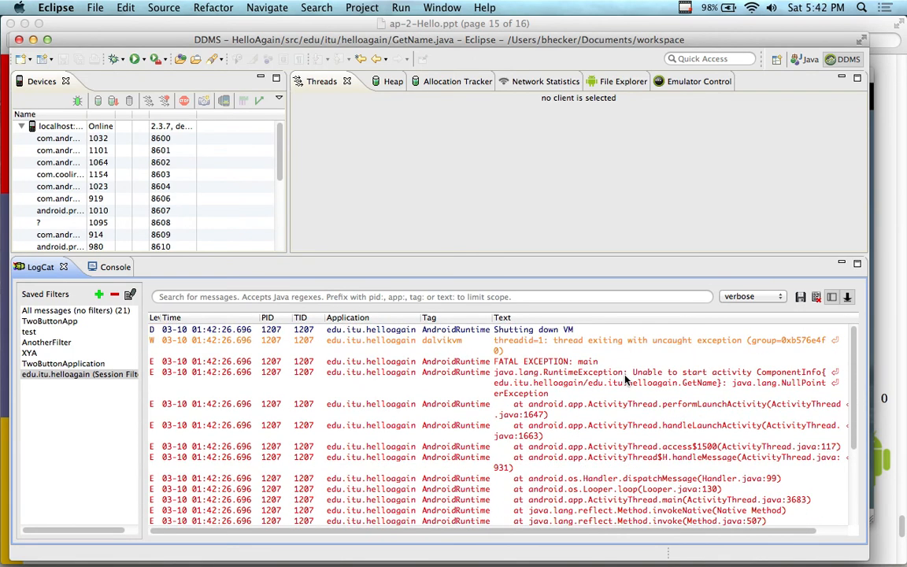
click(666, 372)
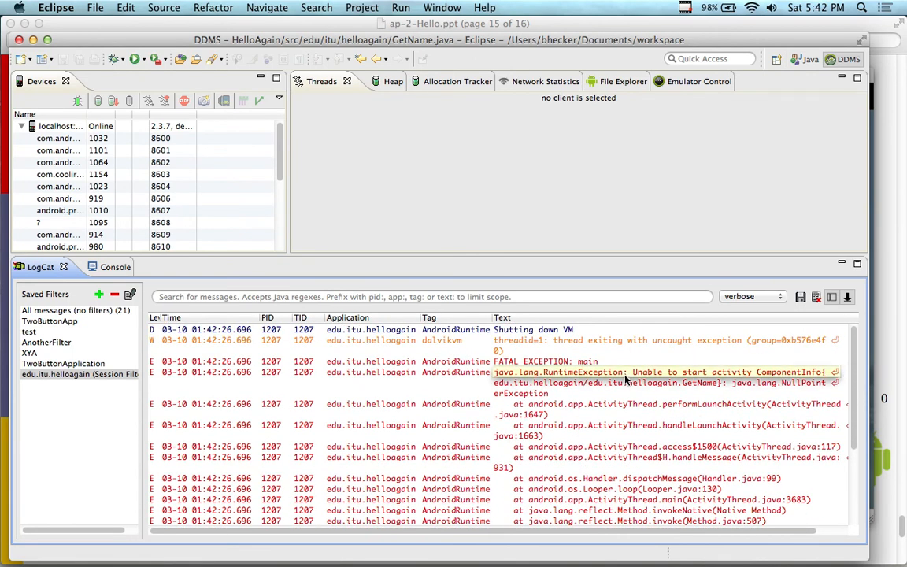
scroll(down, 3)
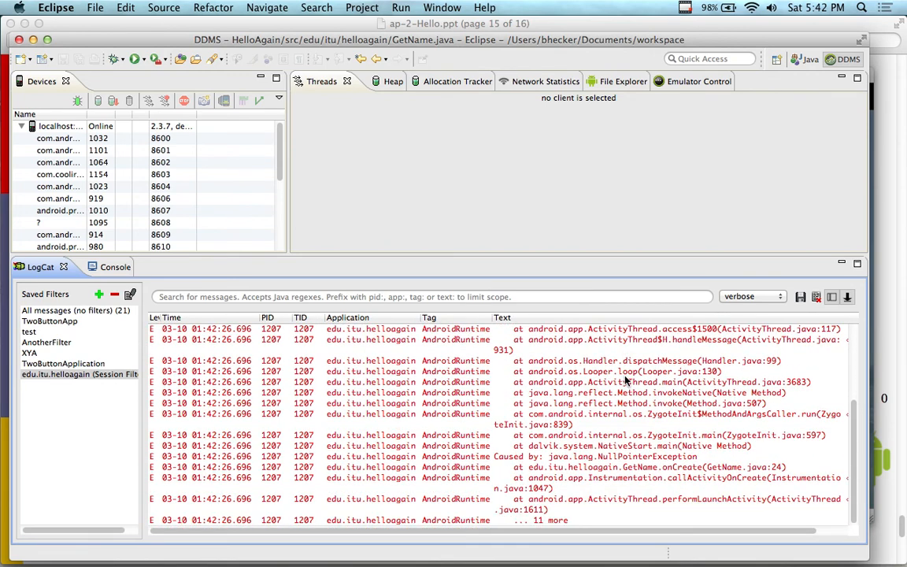
mouse_move(634, 382)
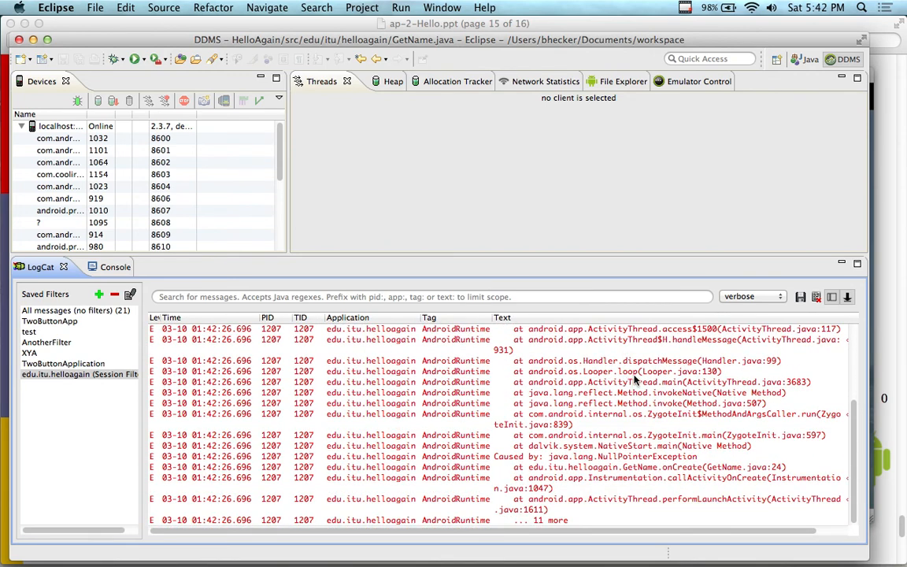
click(622, 371)
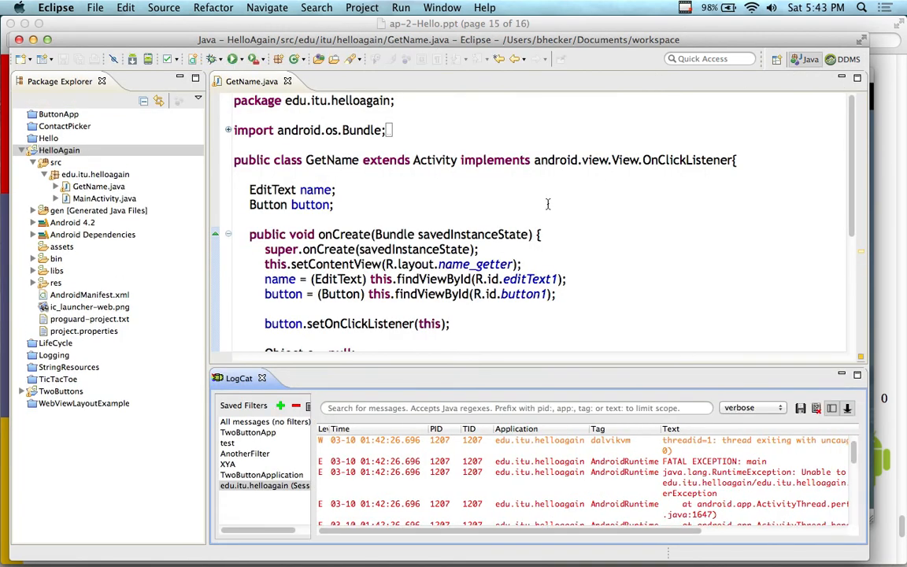
mouse_move(318, 324)
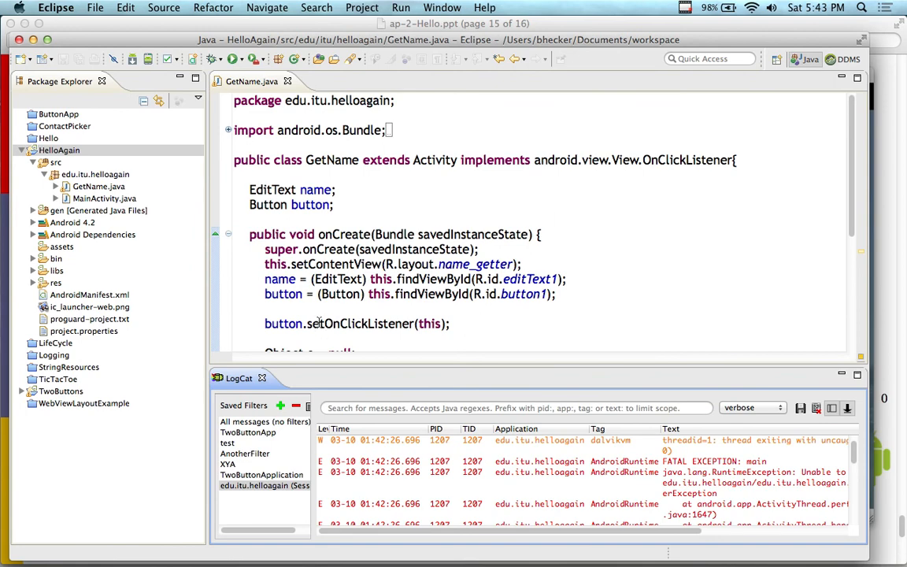
mouse_move(322, 321)
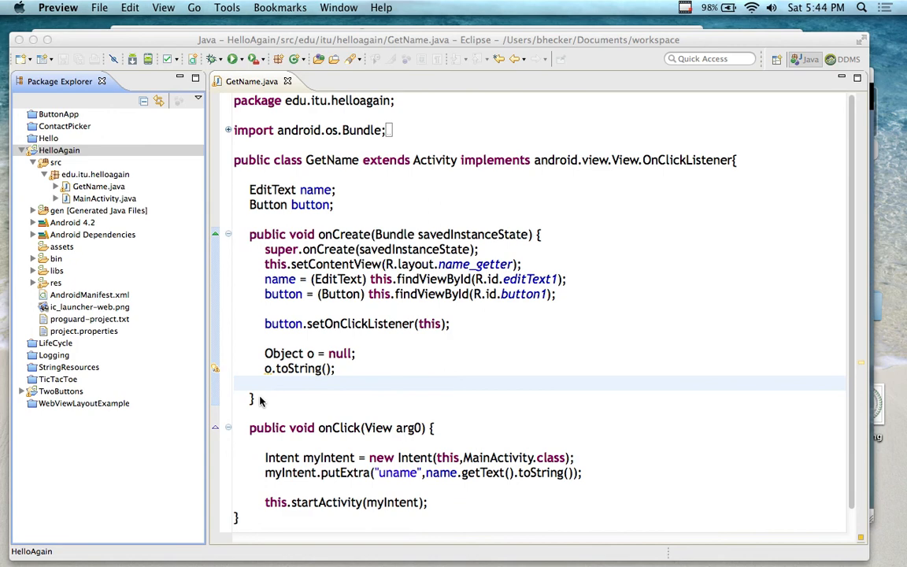
mouse_move(677, 108)
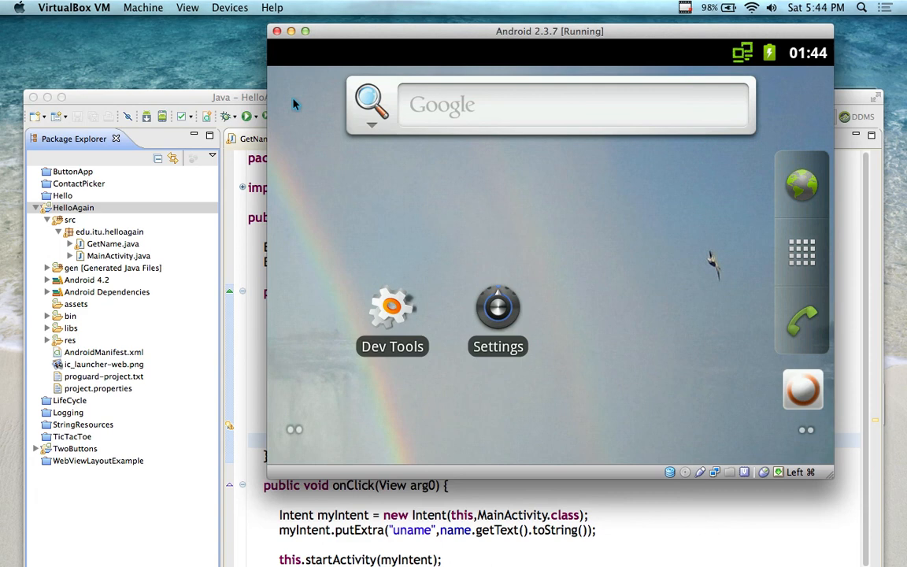
mouse_move(541, 210)
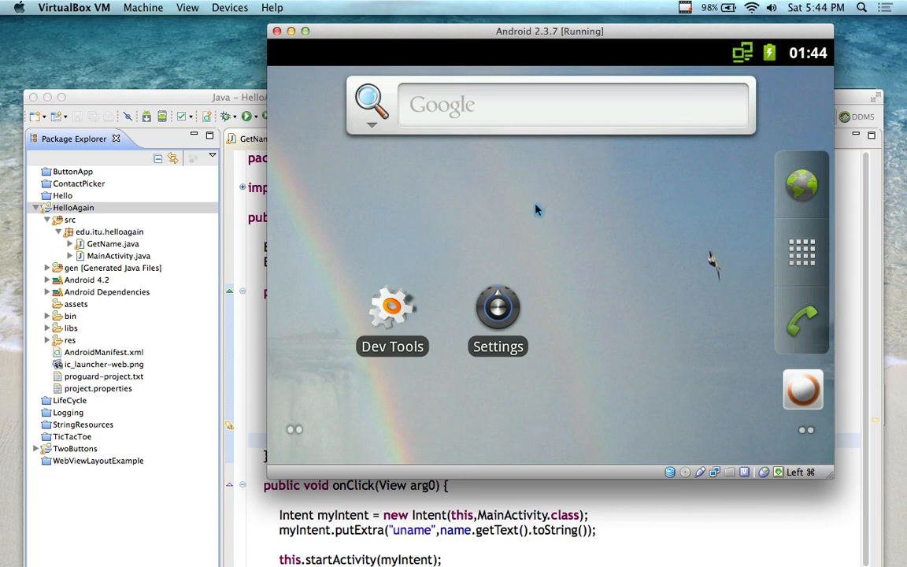
mouse_move(293, 128)
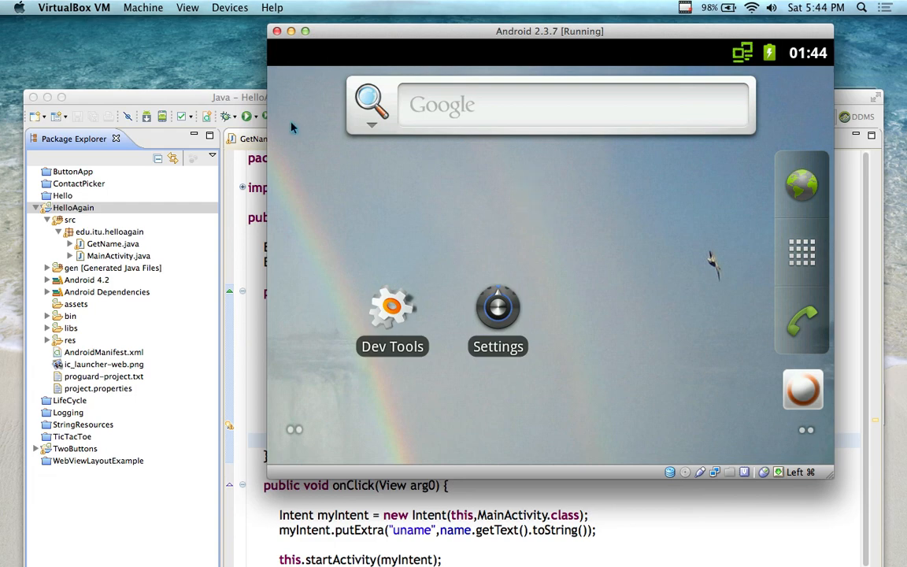
mouse_move(619, 199)
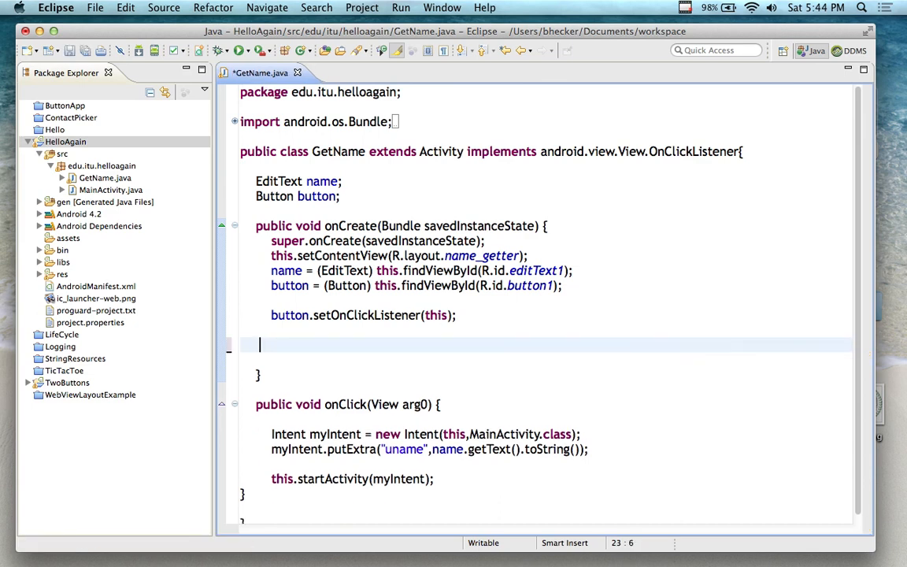
- Remove the leftover blank lines in onCreate, save and close GetName.java, and bring up the slides
key(Backspace)
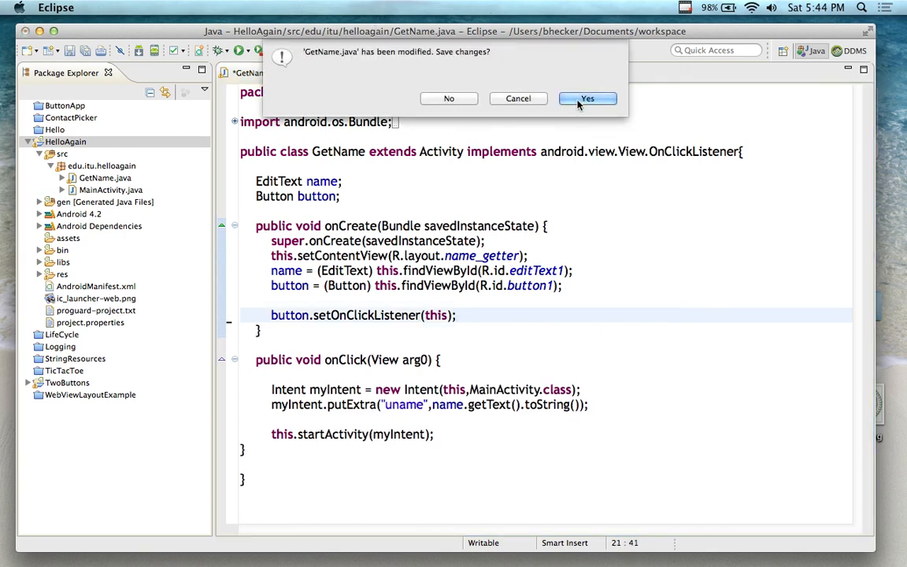
click(586, 97)
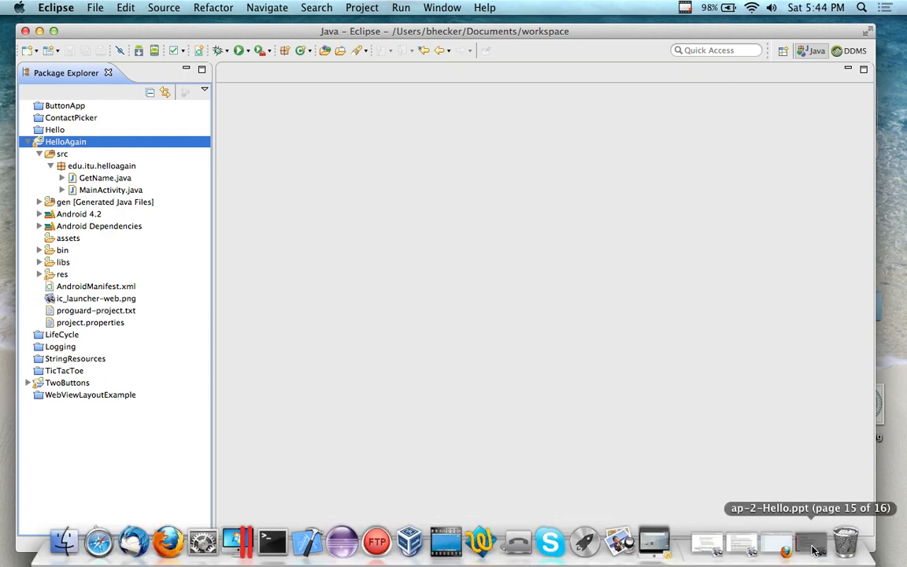
click(811, 541)
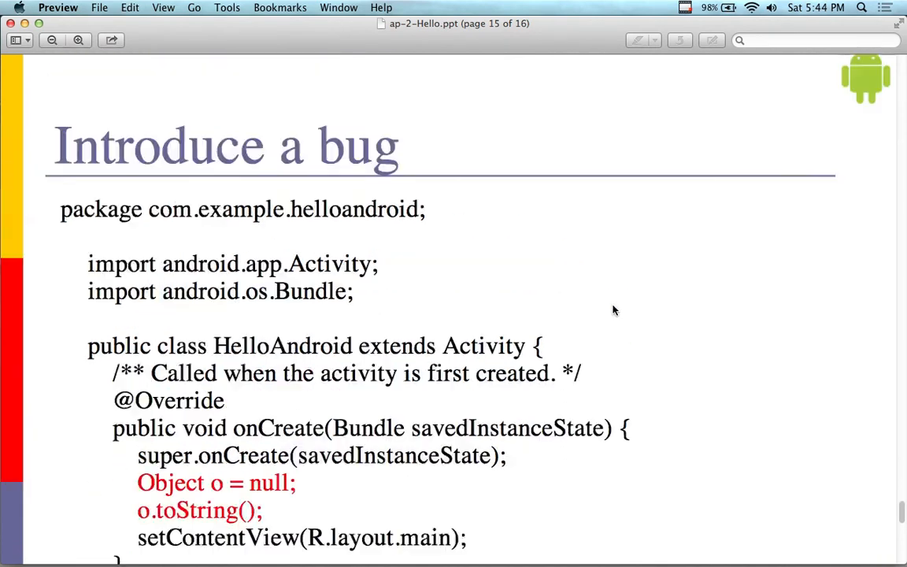
- Advance to the Run it! crash-dialog slide 16, then scroll back toward the bug code slide
key(right)
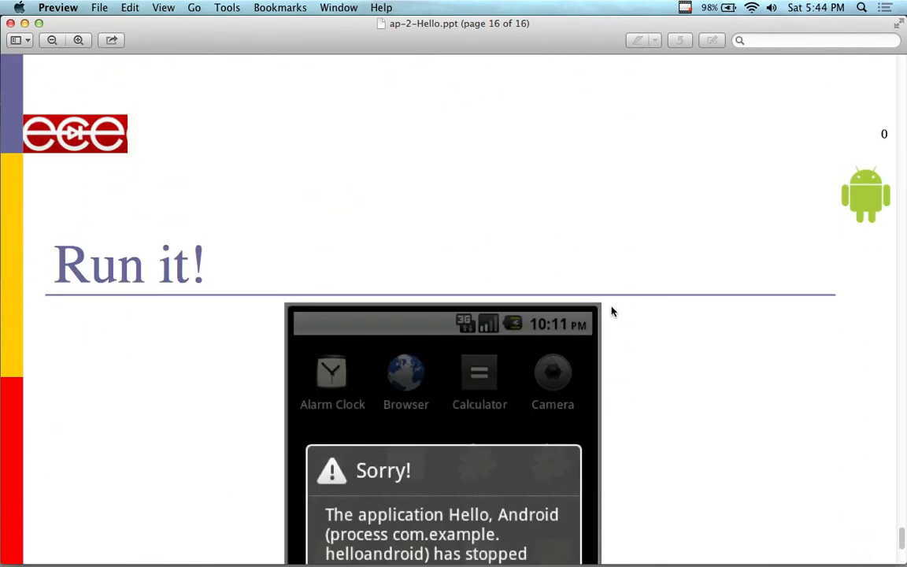
scroll(down, 3)
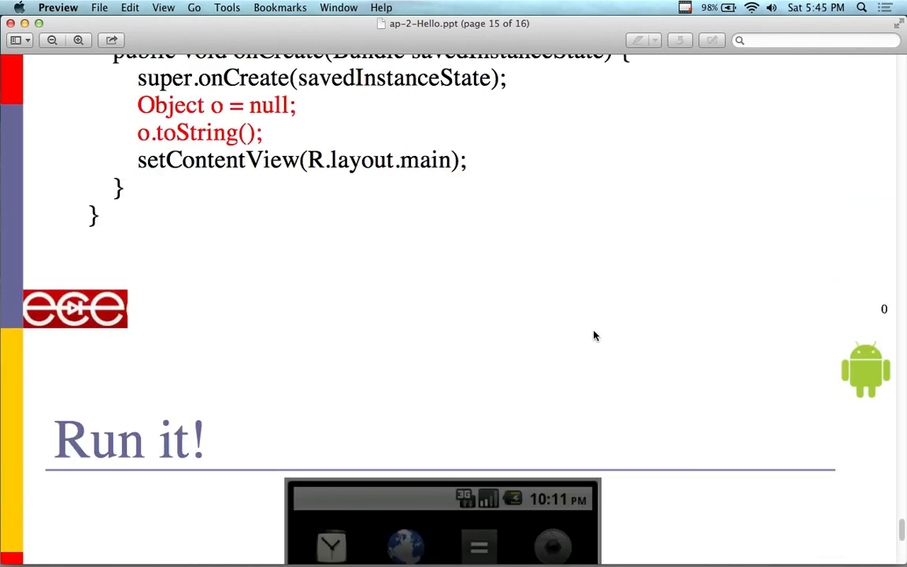
mouse_move(12, 24)
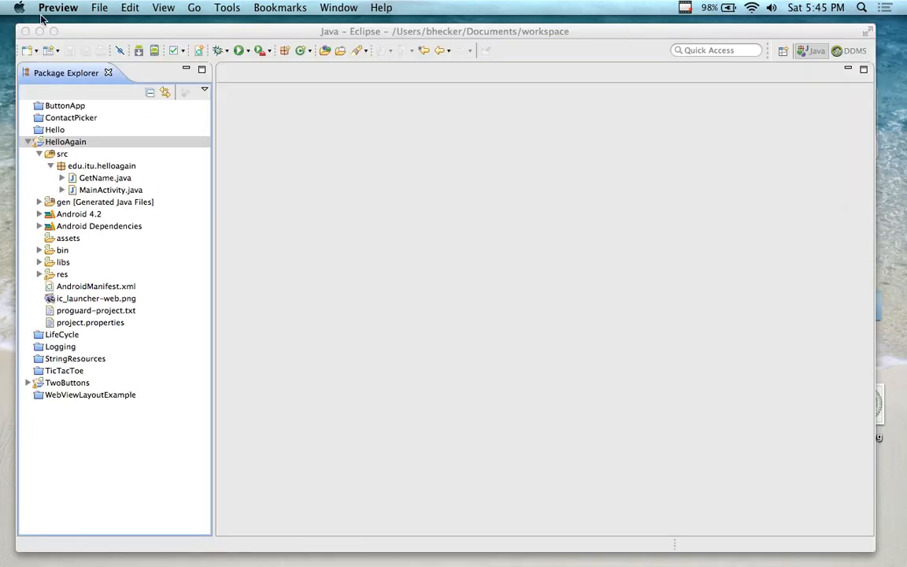
click(66, 141)
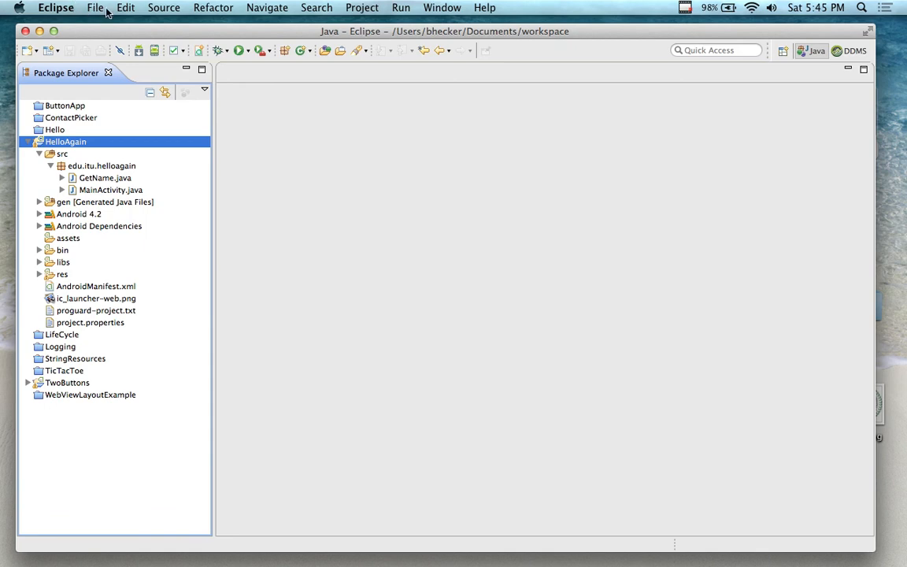
mouse_move(114, 11)
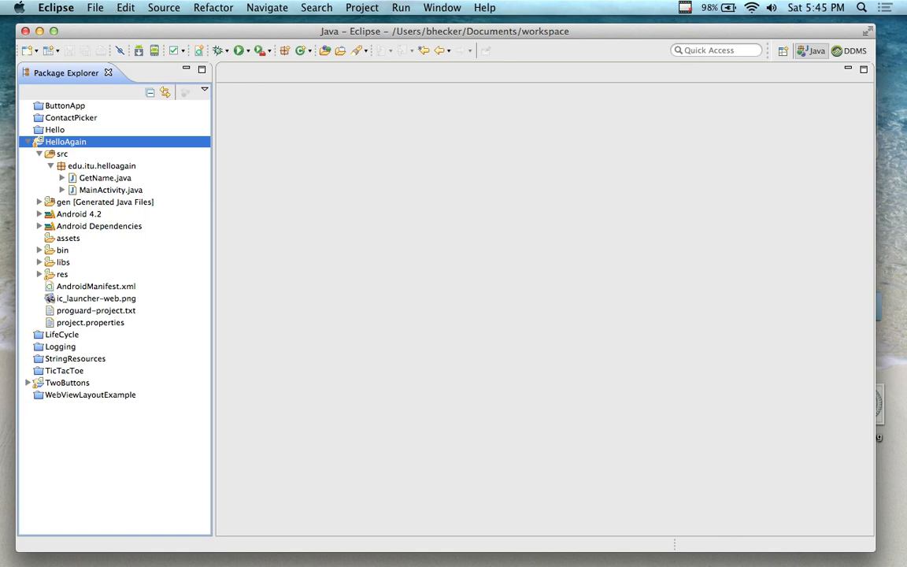
click(685, 7)
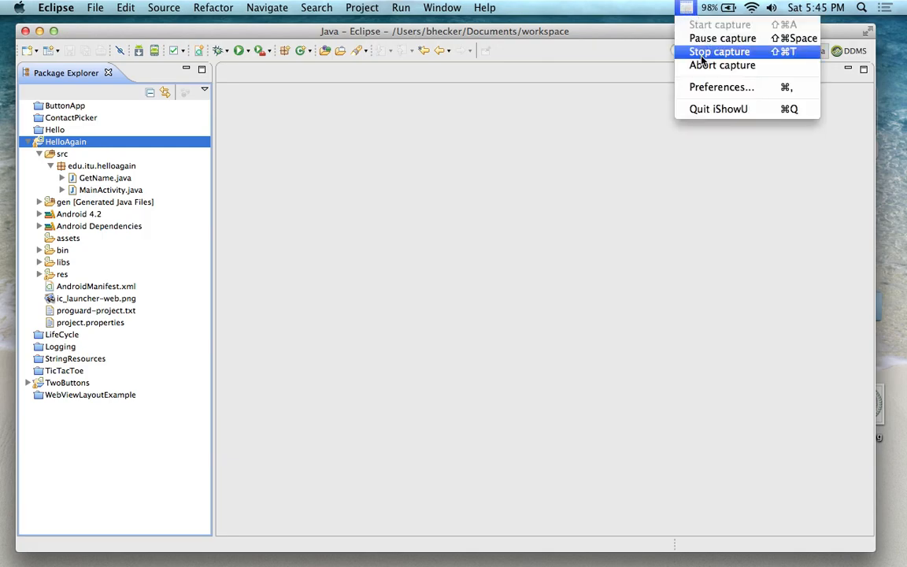